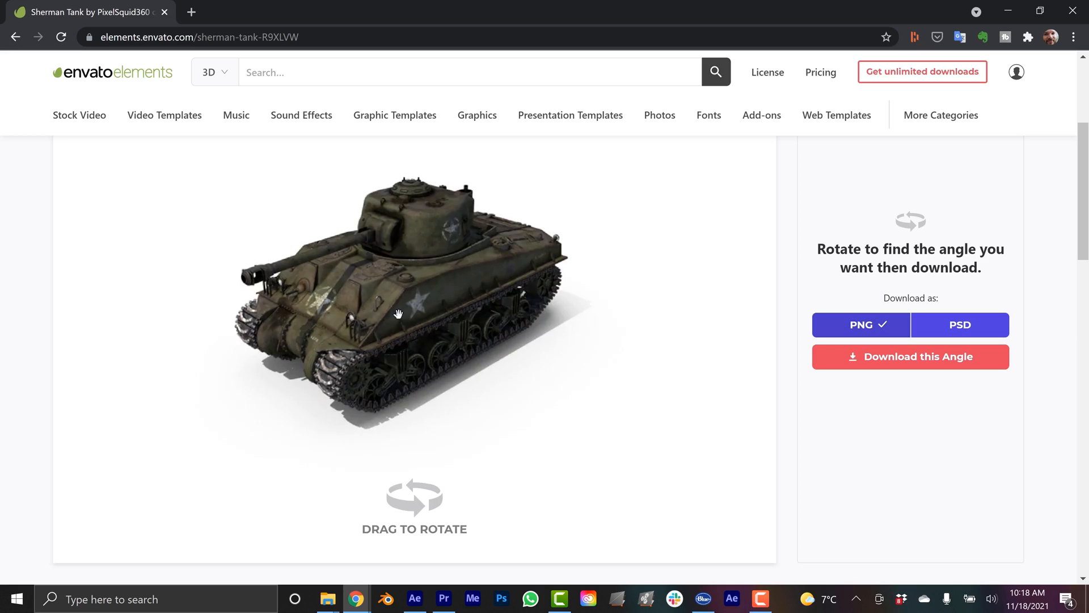
Rotate the Sherman tank preview to a top-down view and download that angle as PNG.
drag(399, 313, 429, 374)
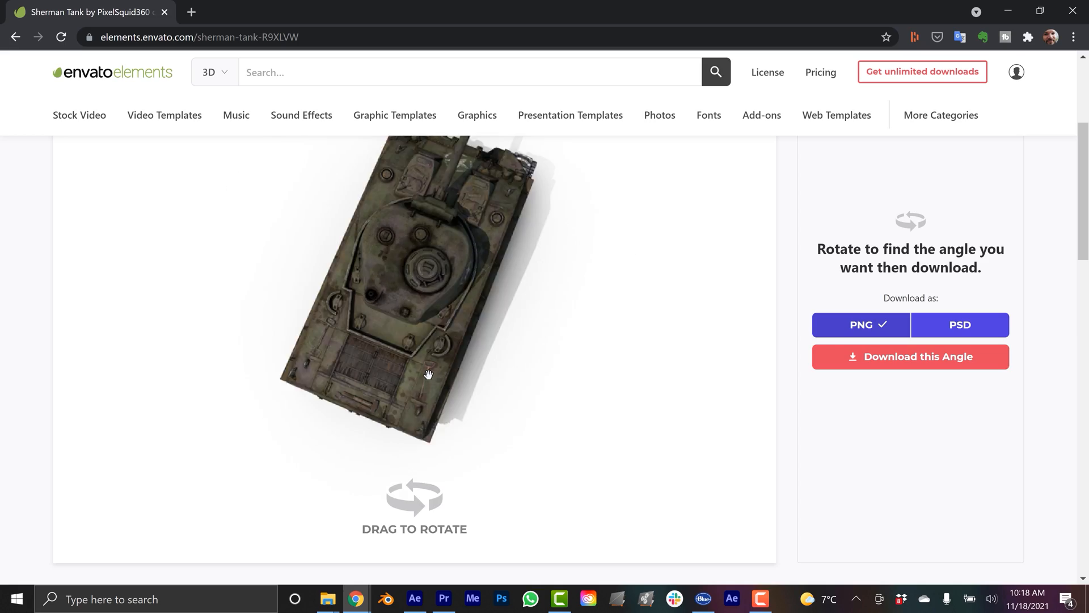
click(597, 12)
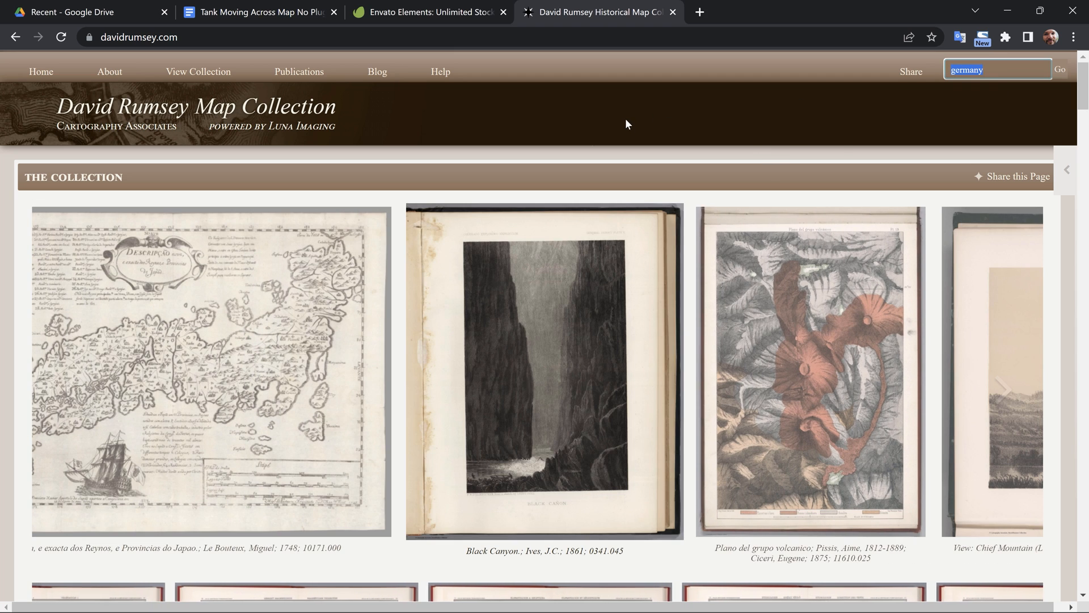
mouse_move(590, 244)
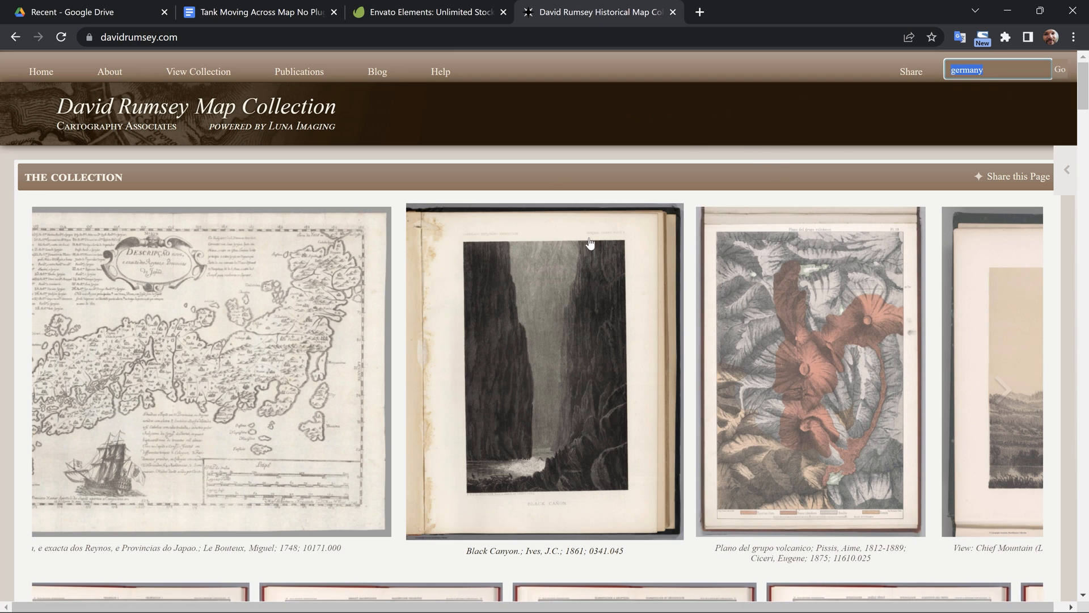
mouse_move(731, 125)
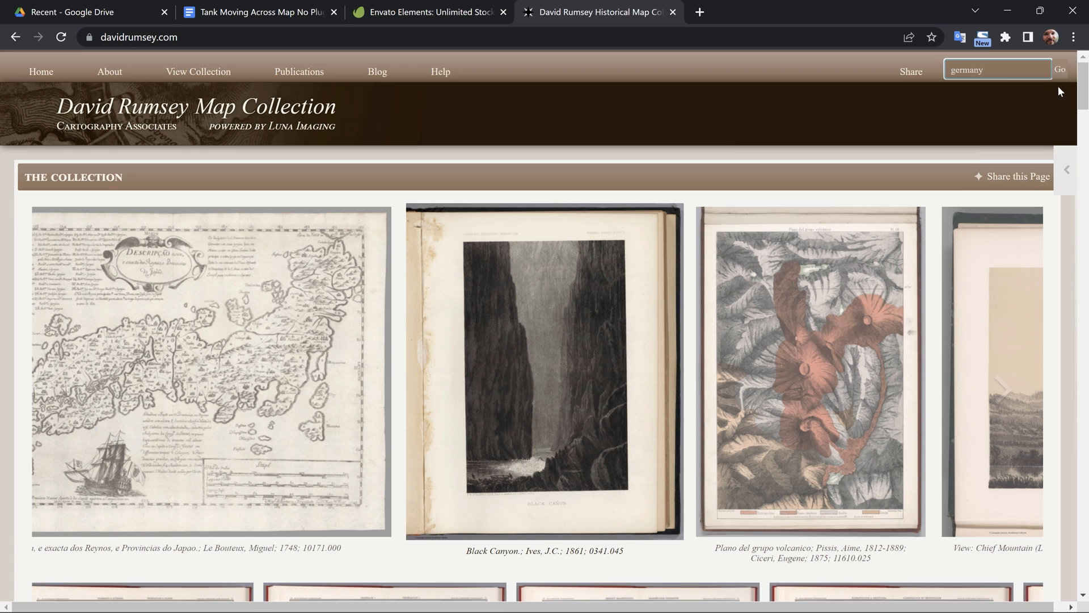
Search the collection for 'germany' and scroll the refine panel toward World War II.
click(1060, 68)
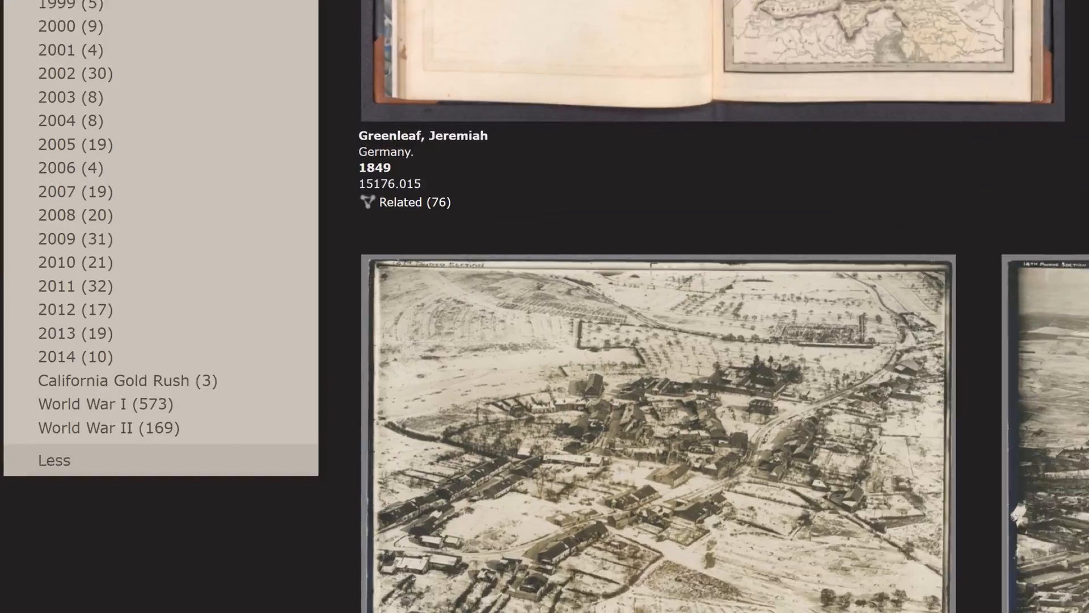
scroll(down, 3)
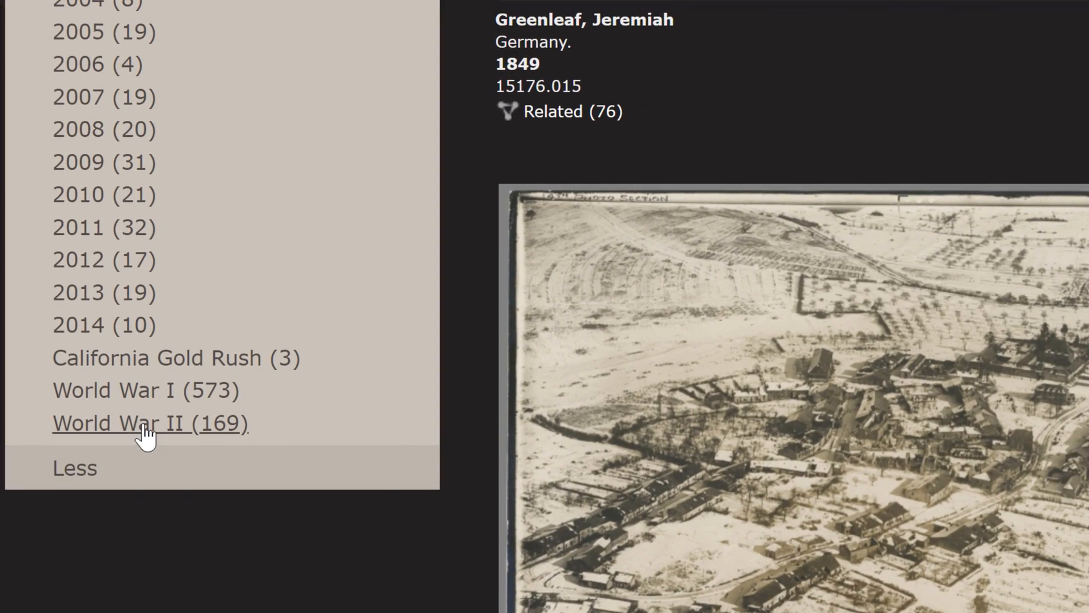
mouse_move(212, 419)
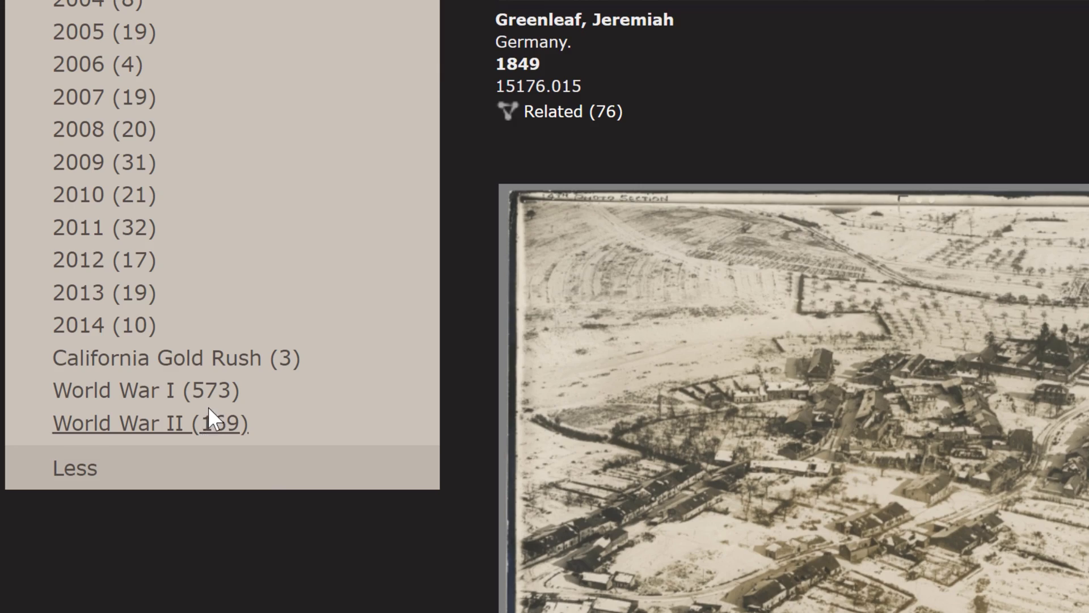
Filter to World War II and open the 1944 'Germany and its approaches' map's export sizes.
click(118, 423)
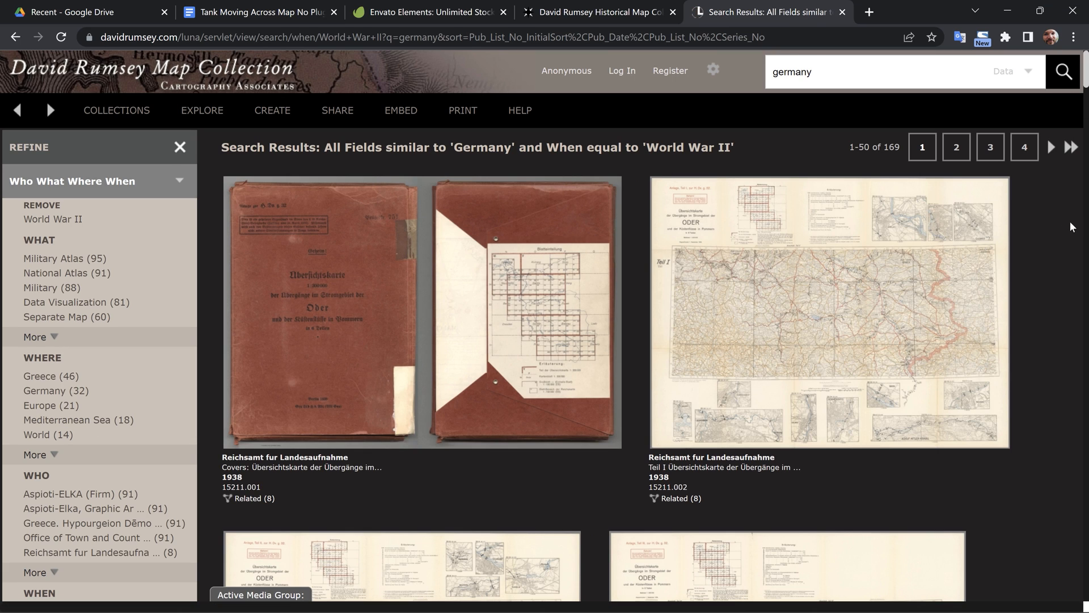
scroll(down, 3)
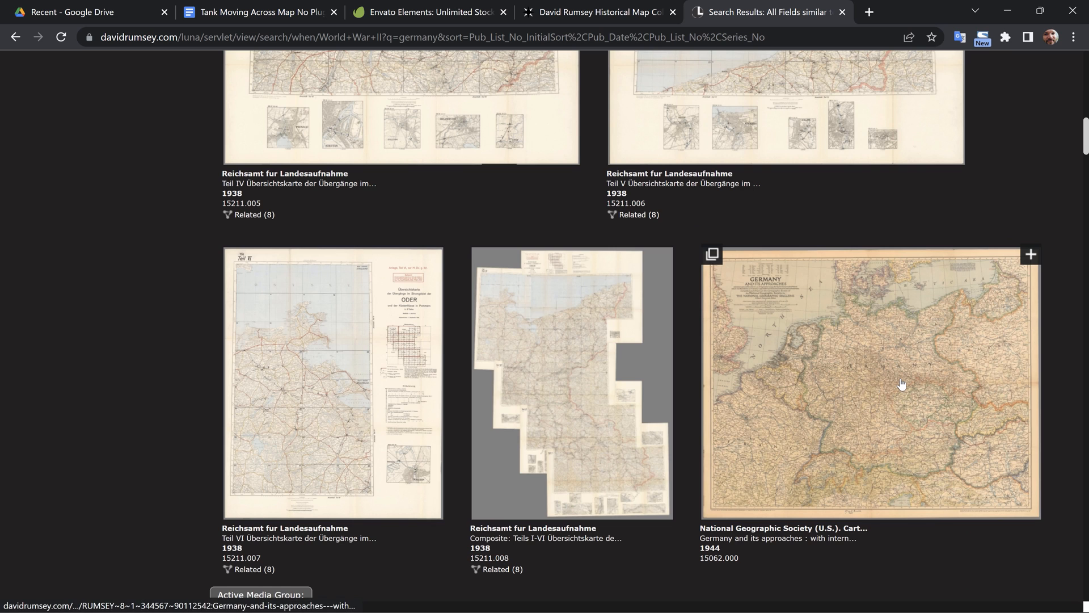
click(868, 382)
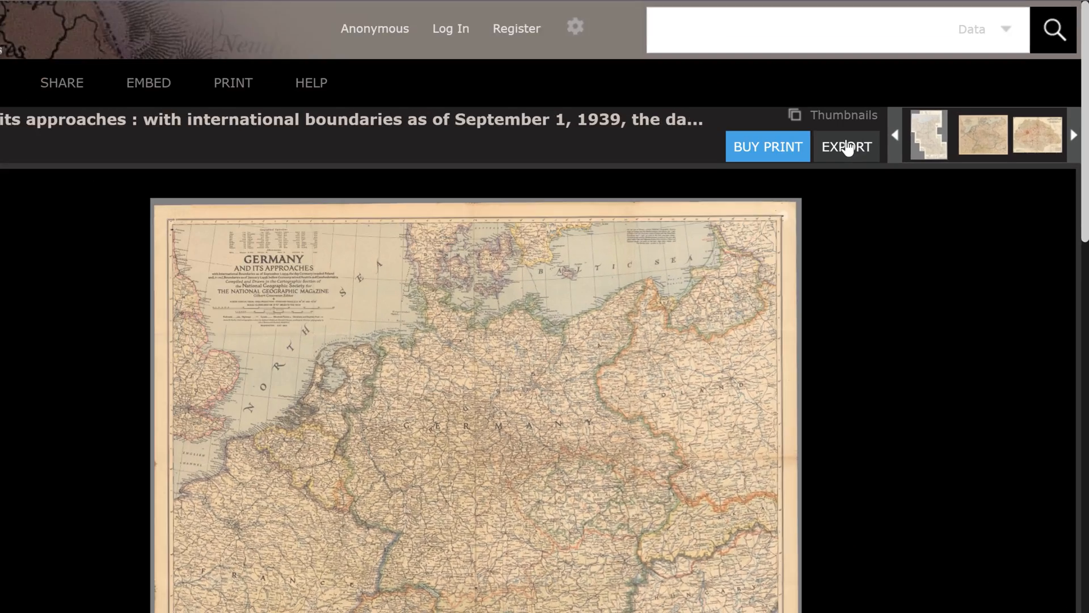
click(846, 146)
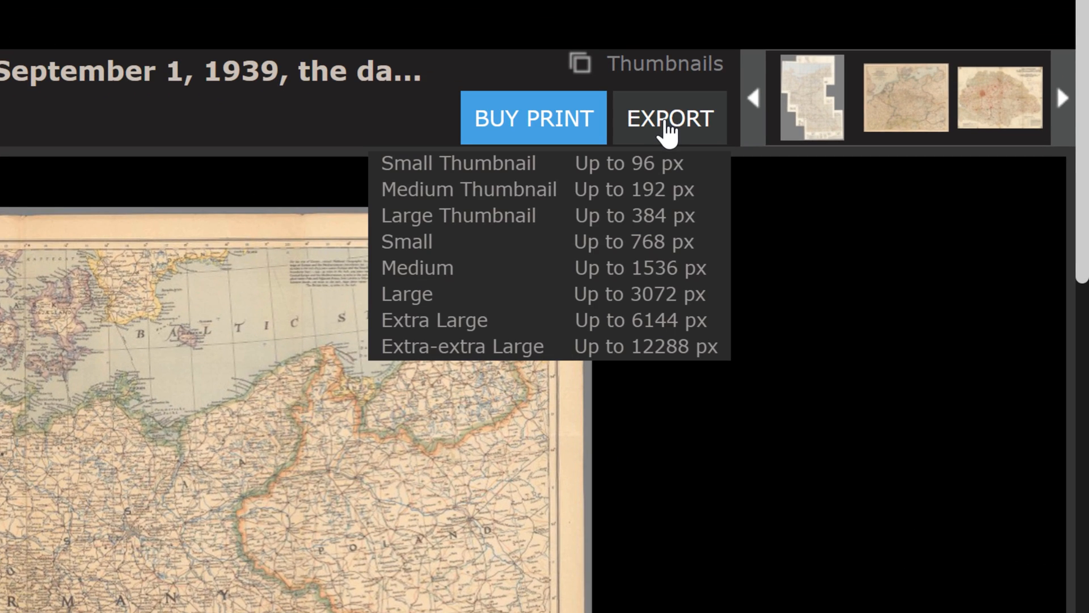
mouse_move(433, 320)
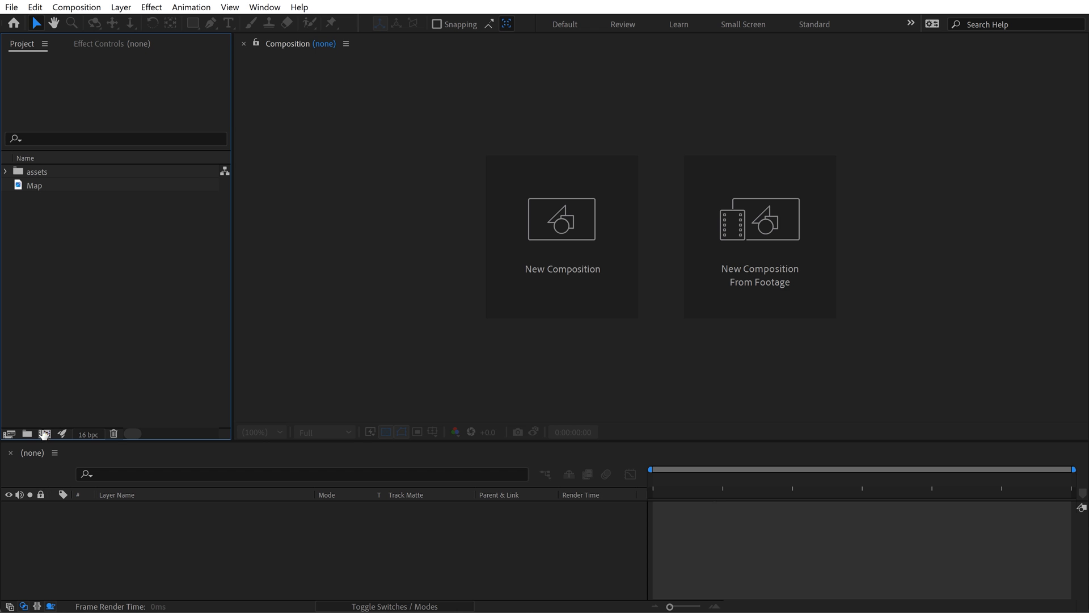
Create the 'Map' composition from the map footage at HD 1920x1080, 24 fps.
double_click(33, 185)
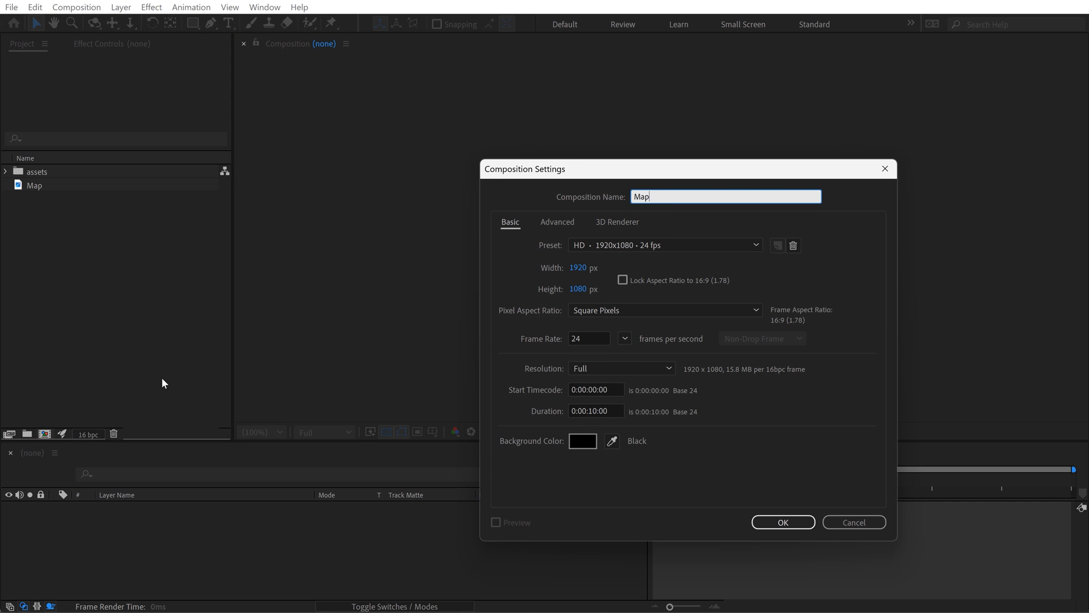
click(782, 522)
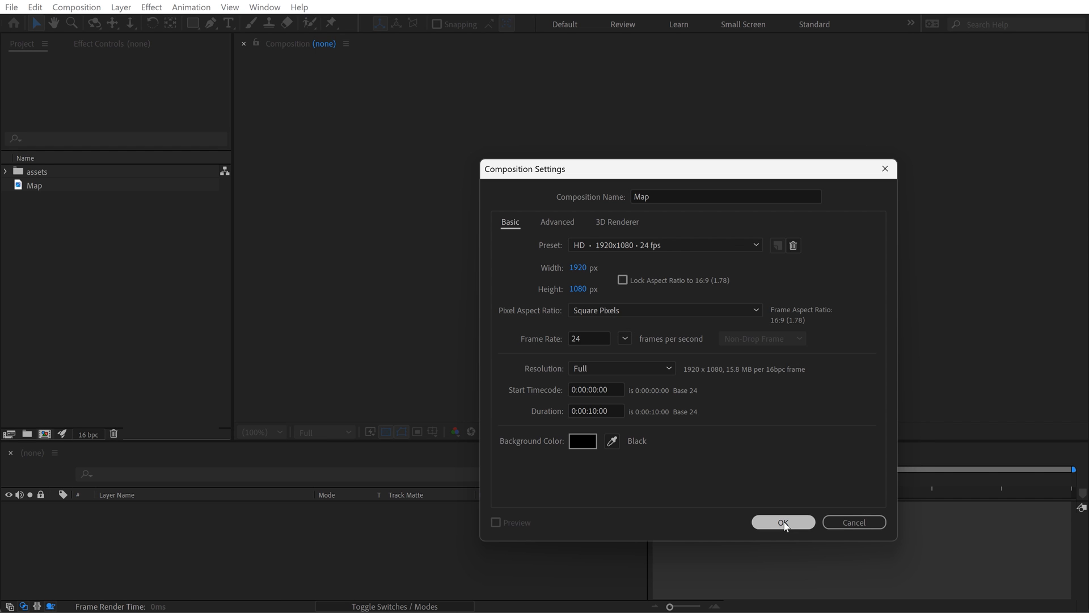
click(782, 522)
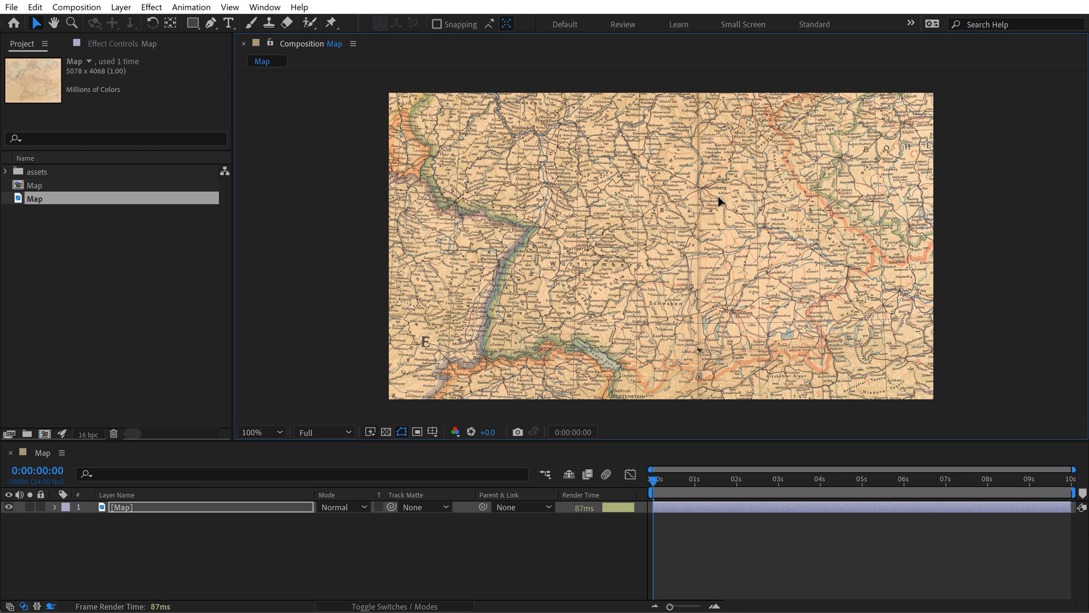
click(257, 431)
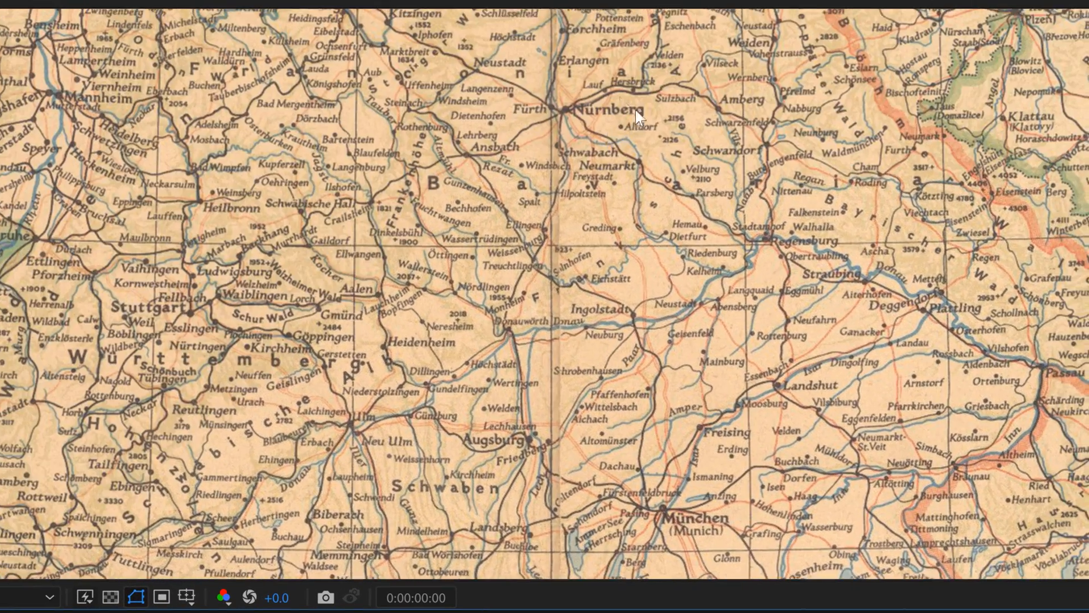
mouse_move(579, 364)
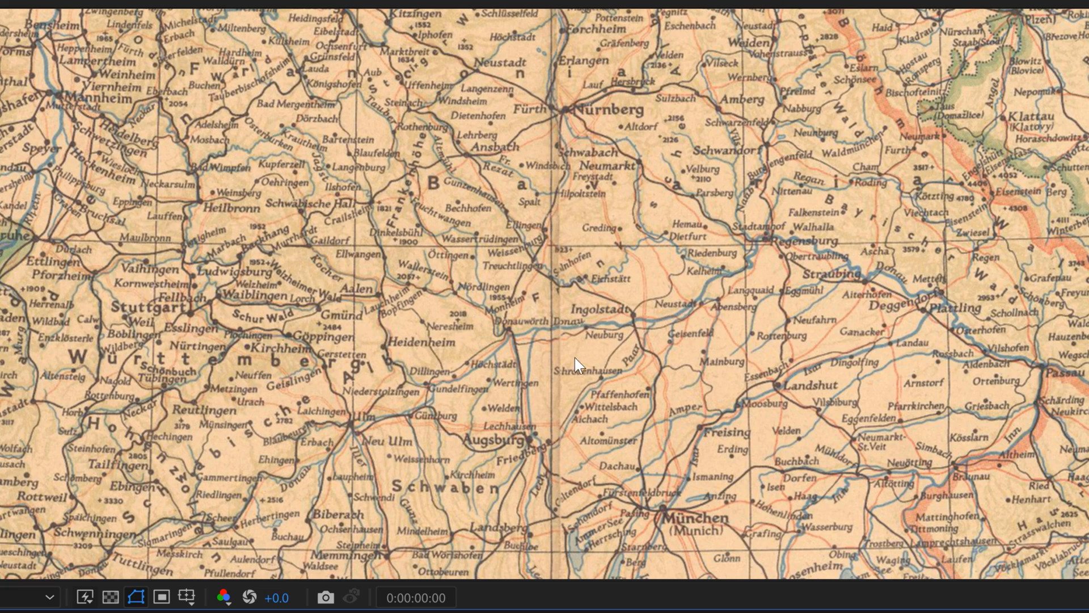
mouse_move(774, 439)
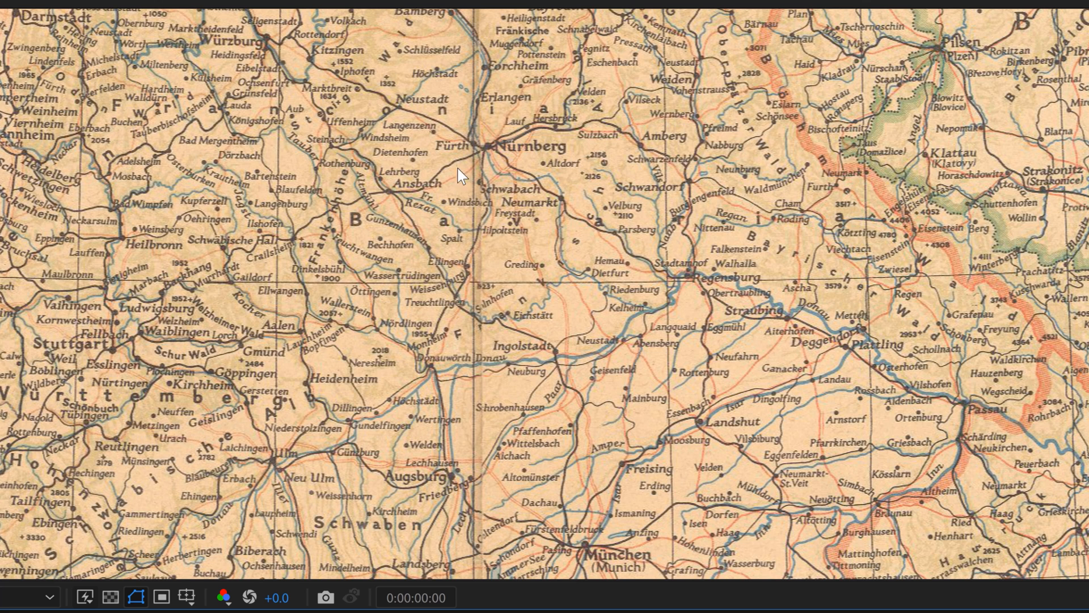
mouse_move(590, 262)
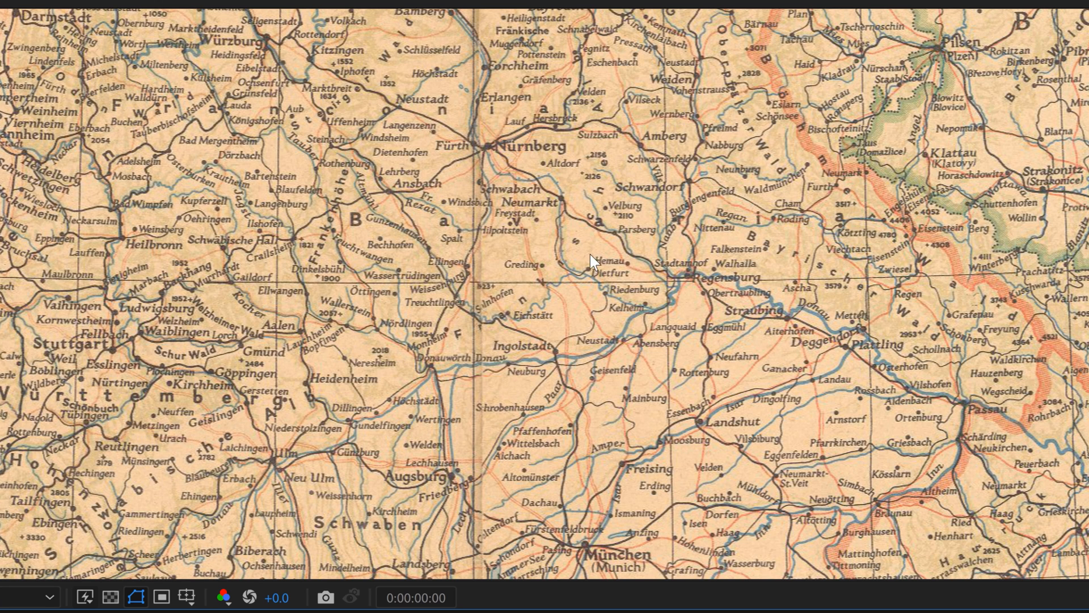
mouse_move(591, 100)
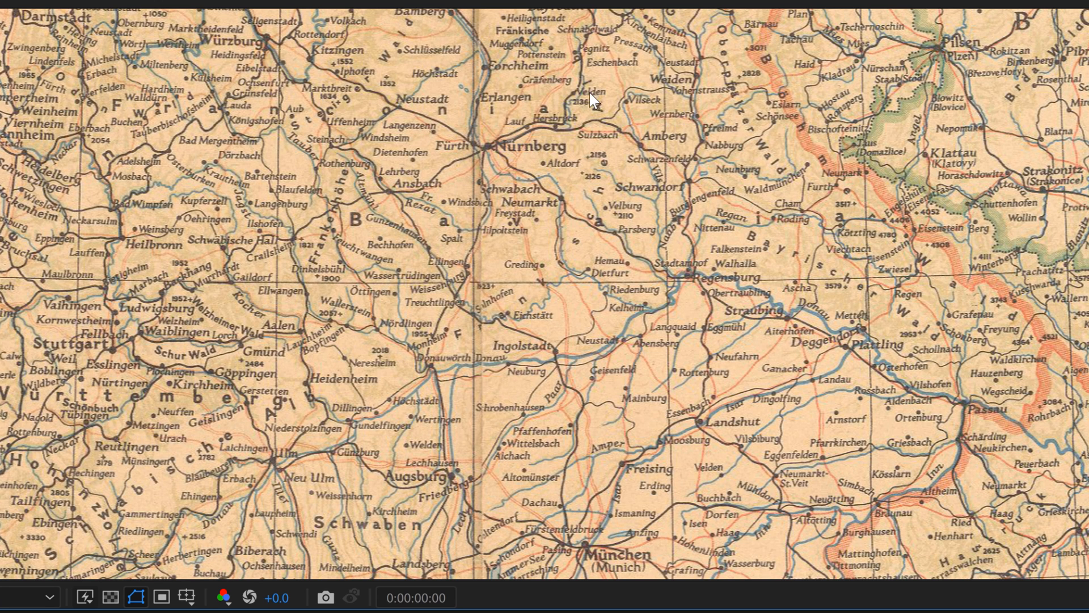
mouse_move(421, 185)
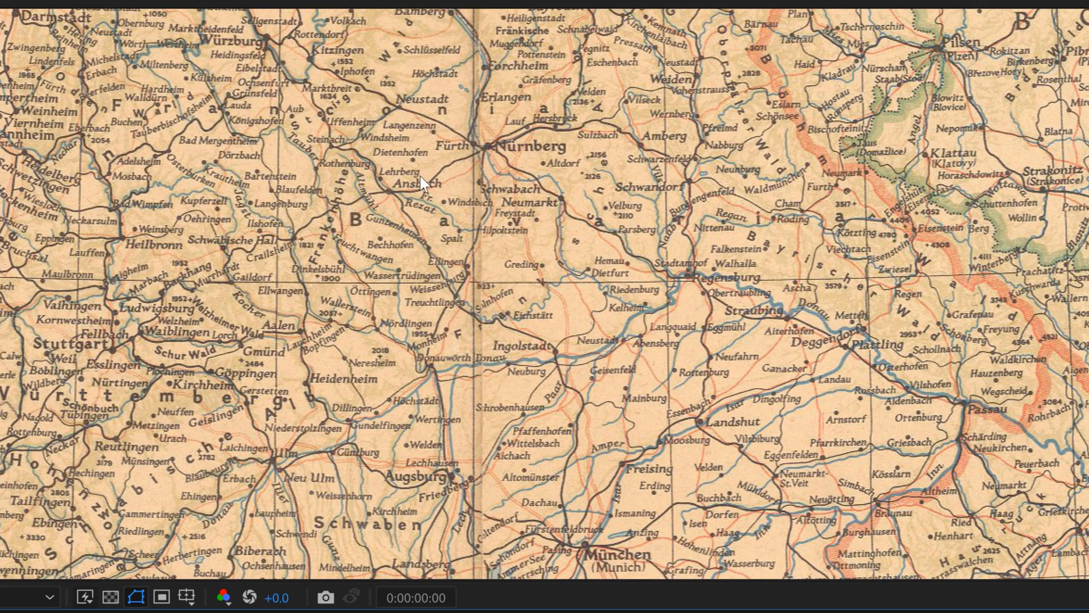
mouse_move(567, 406)
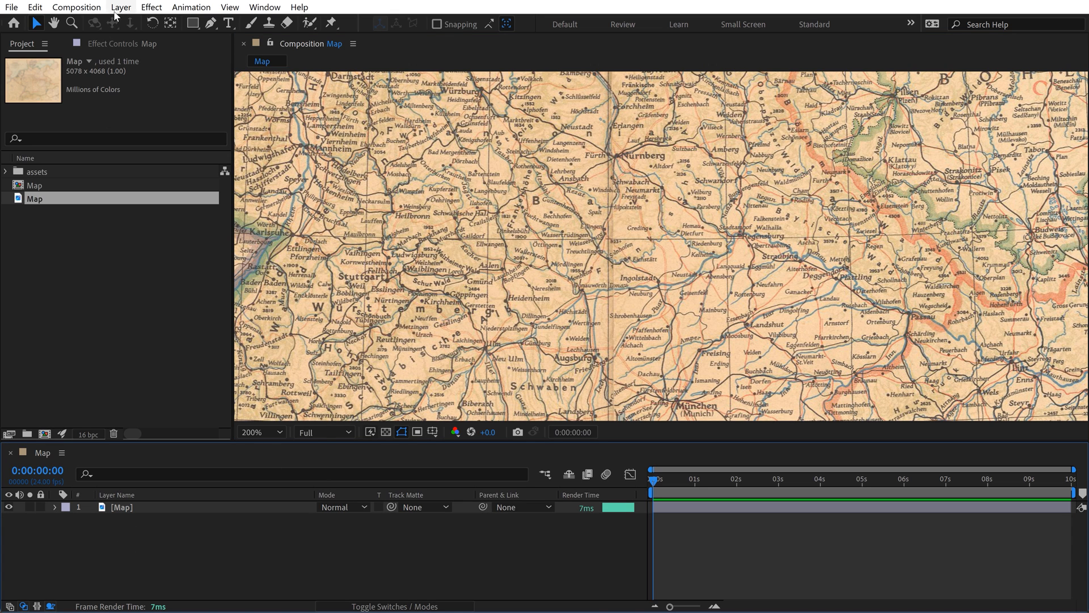
Add null objects named Nuremberg and Moosburg and position the Moosburg null on the map.
click(121, 7)
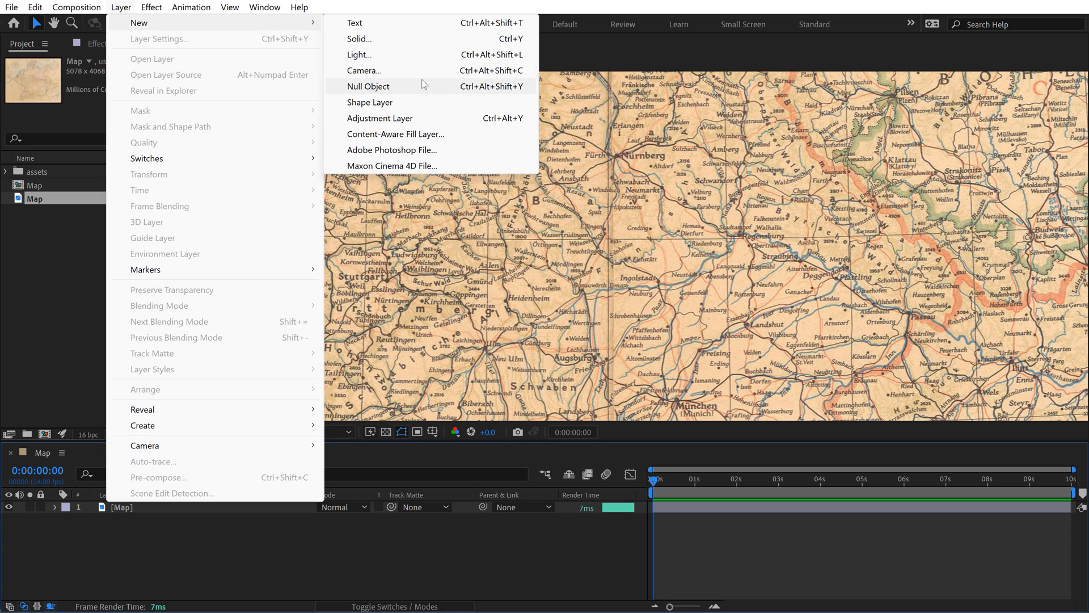
click(369, 85)
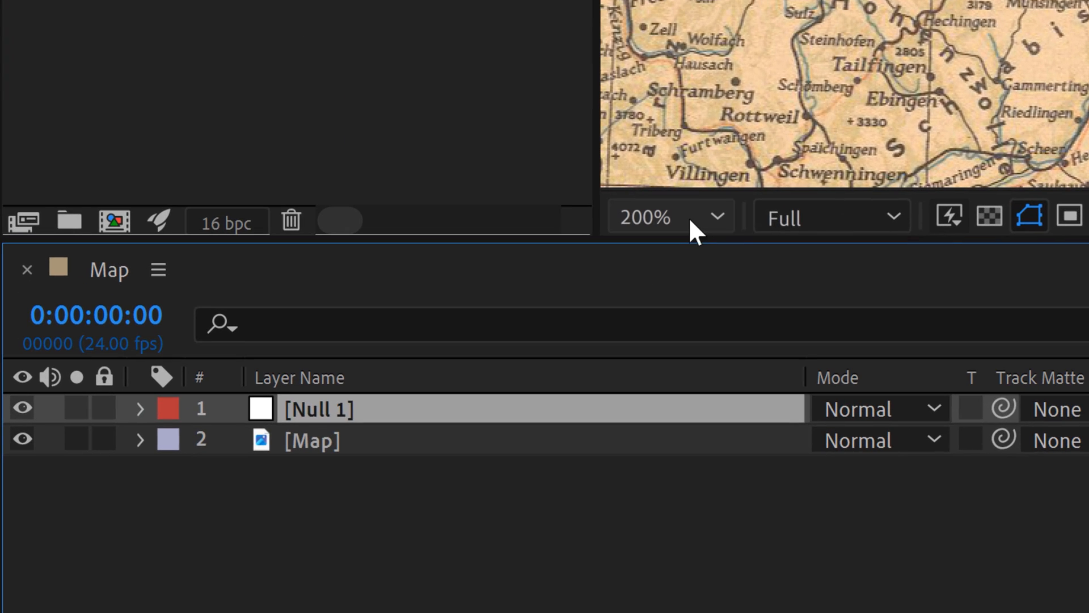
text(Nuremberg)
text(Mo)
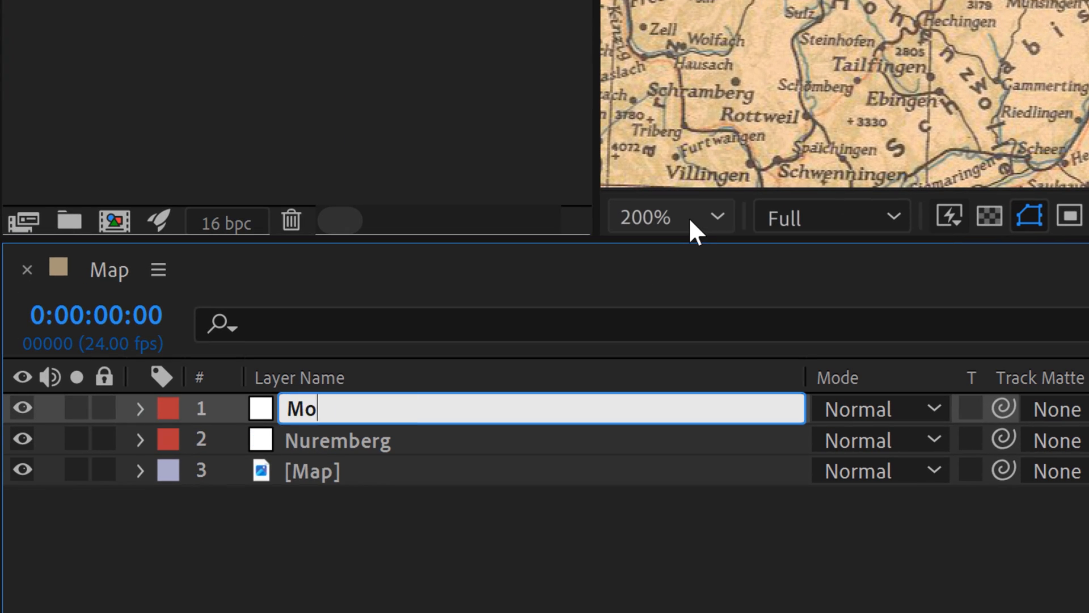
key(Enter)
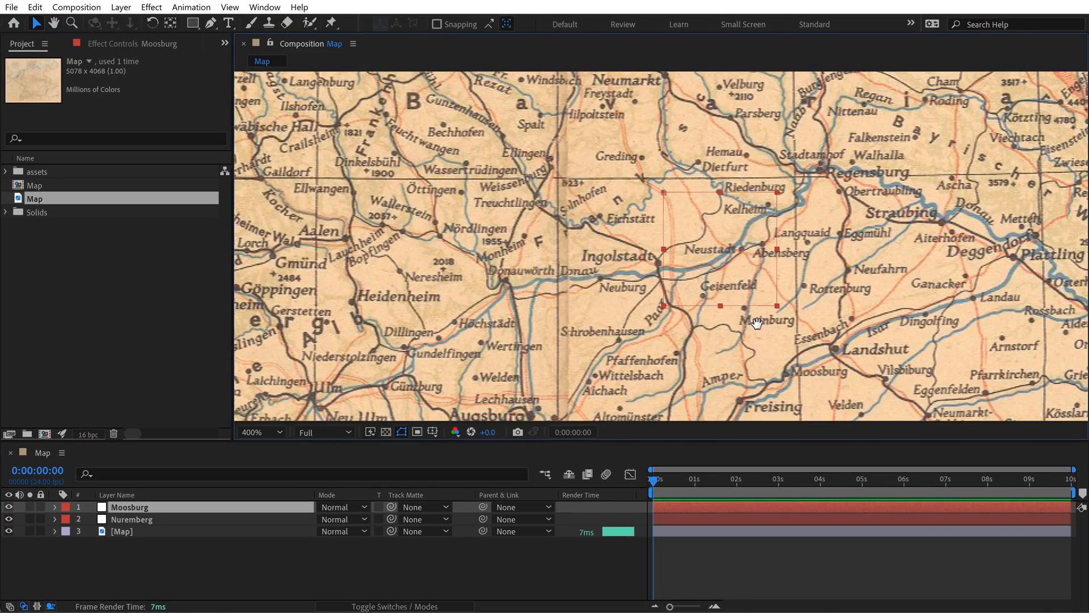
drag(757, 322, 660, 277)
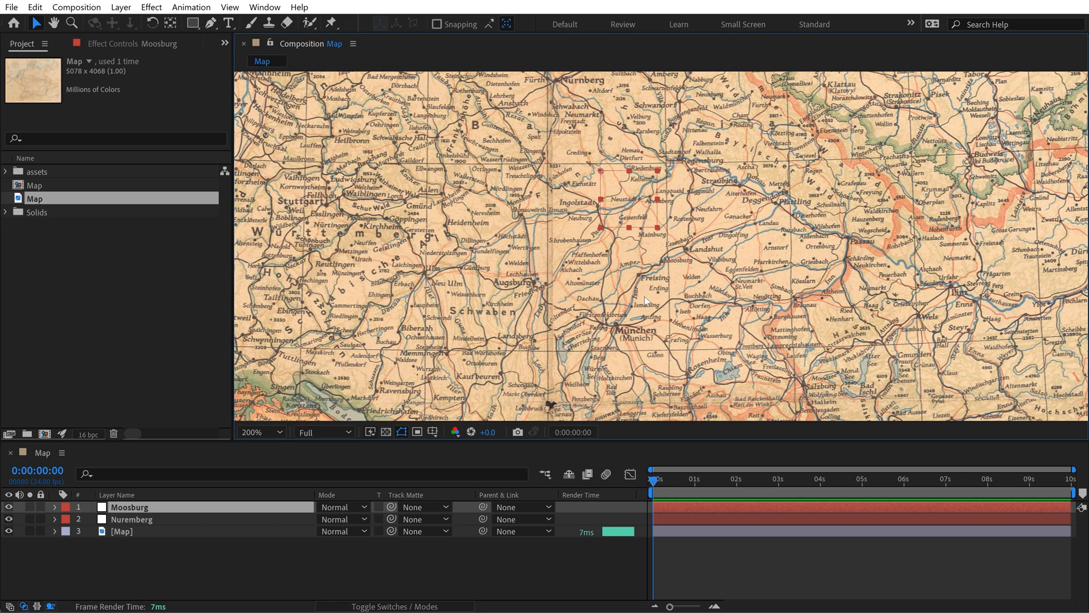
click(248, 431)
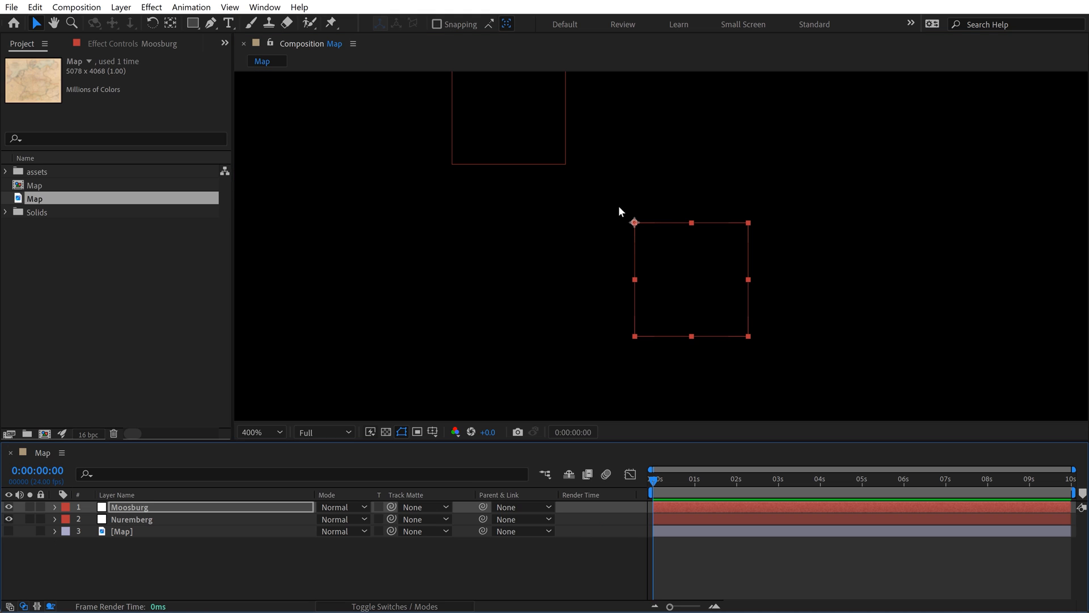
click(9, 531)
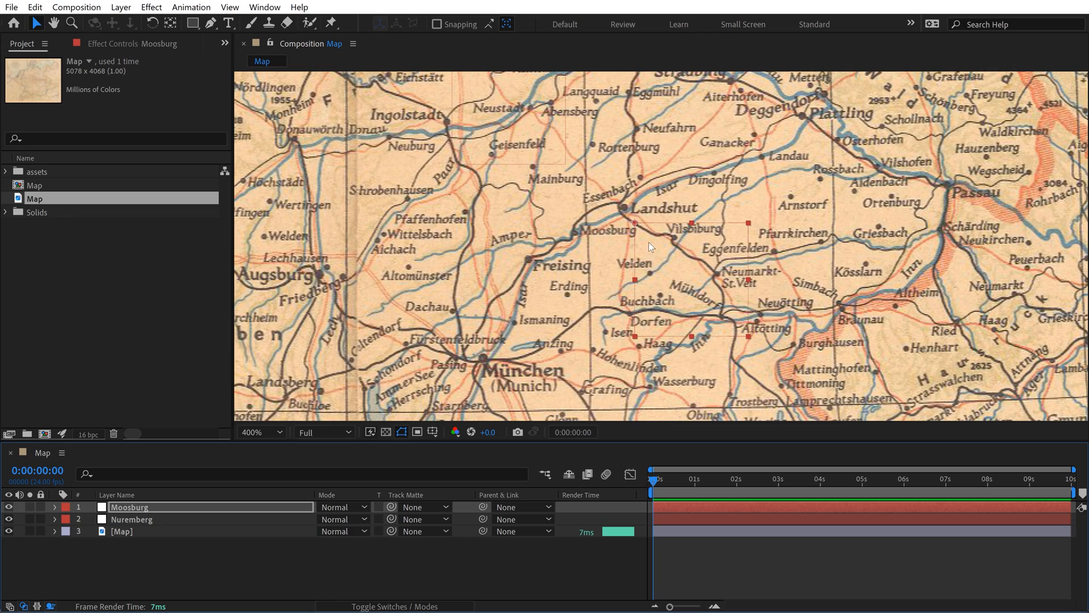
click(133, 519)
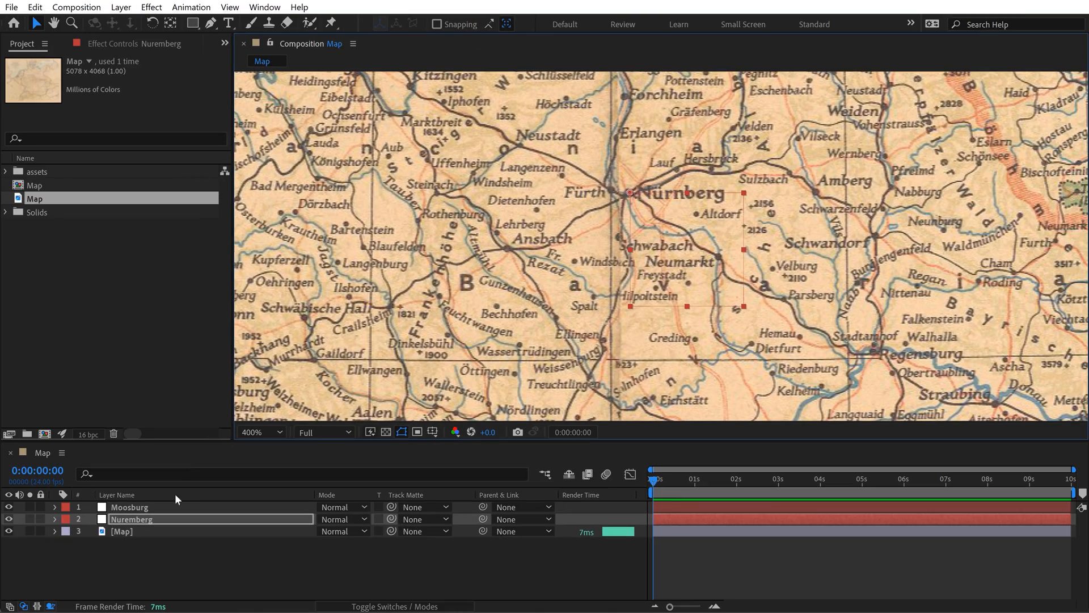
Set the map layer's opacity to 50%.
click(121, 531)
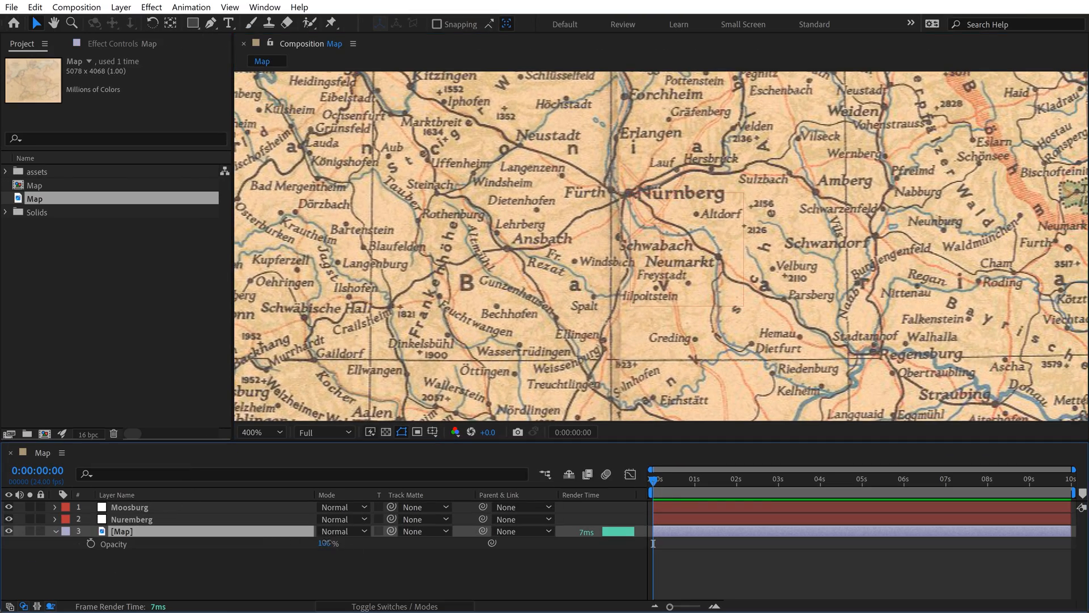
text(50)
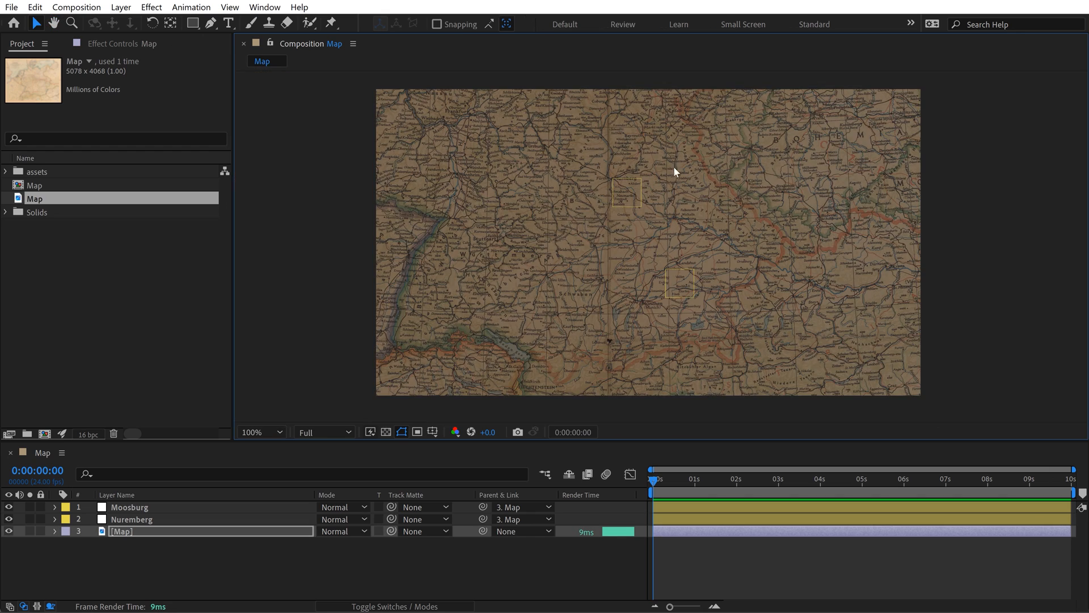
mouse_move(625, 155)
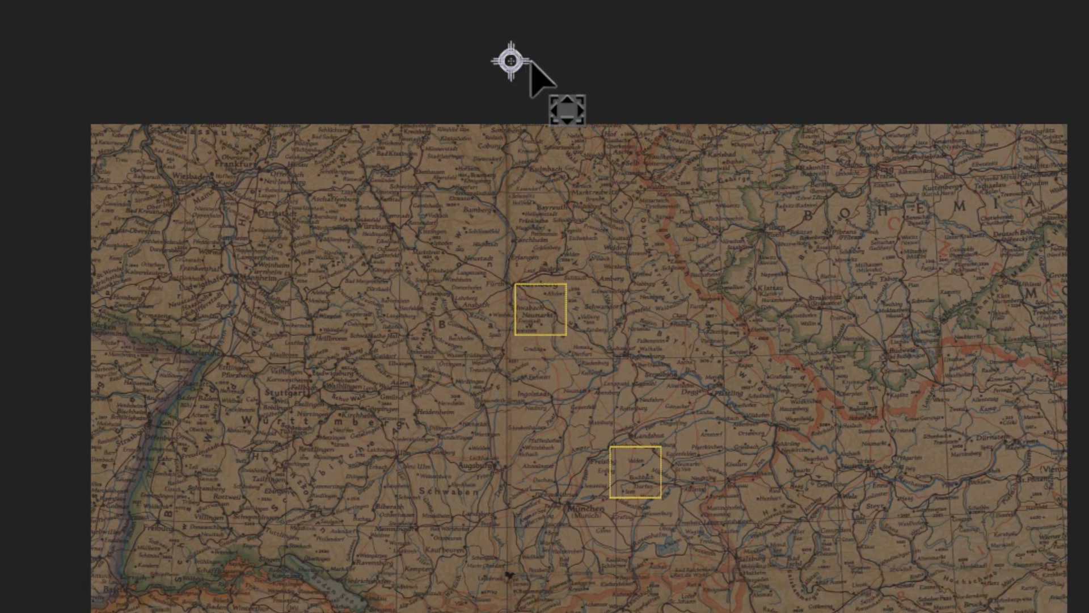
drag(507, 62, 587, 417)
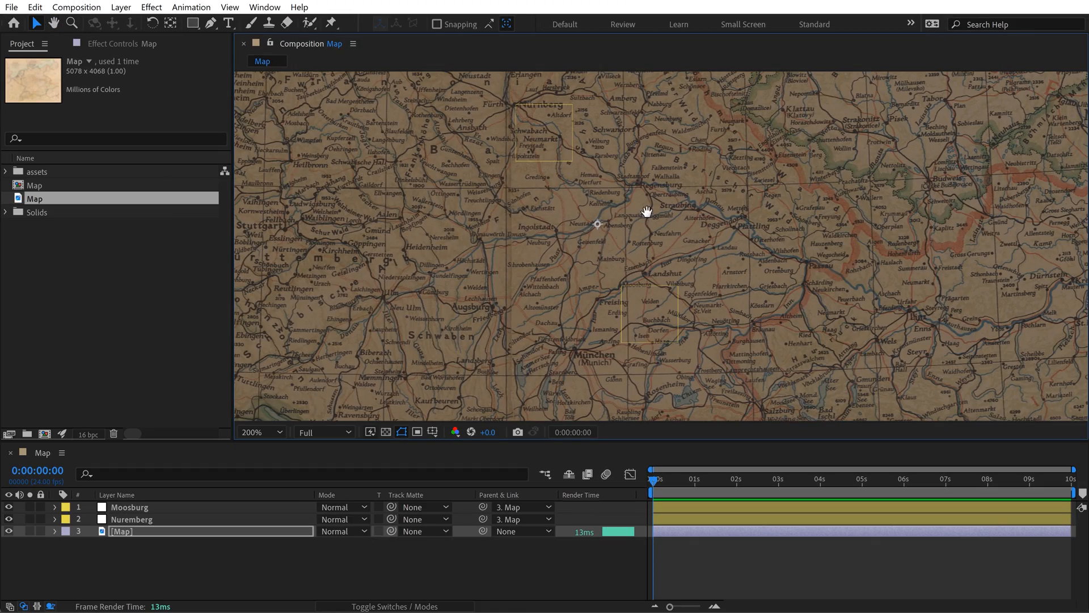
click(255, 431)
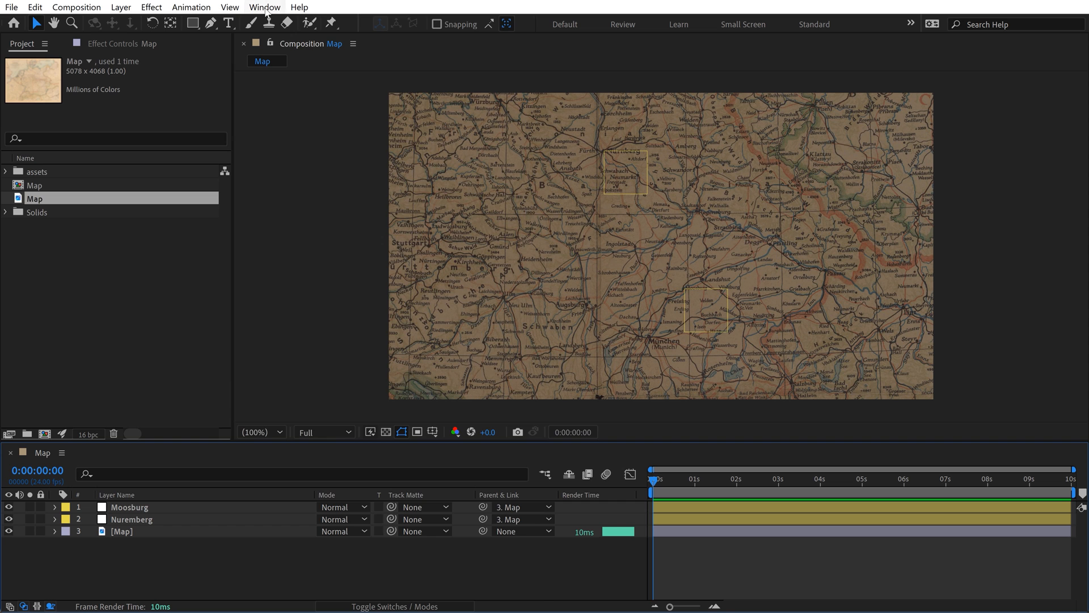
Search Effects & Presets for 'map mark' to locate Simple Map Marker.
click(264, 6)
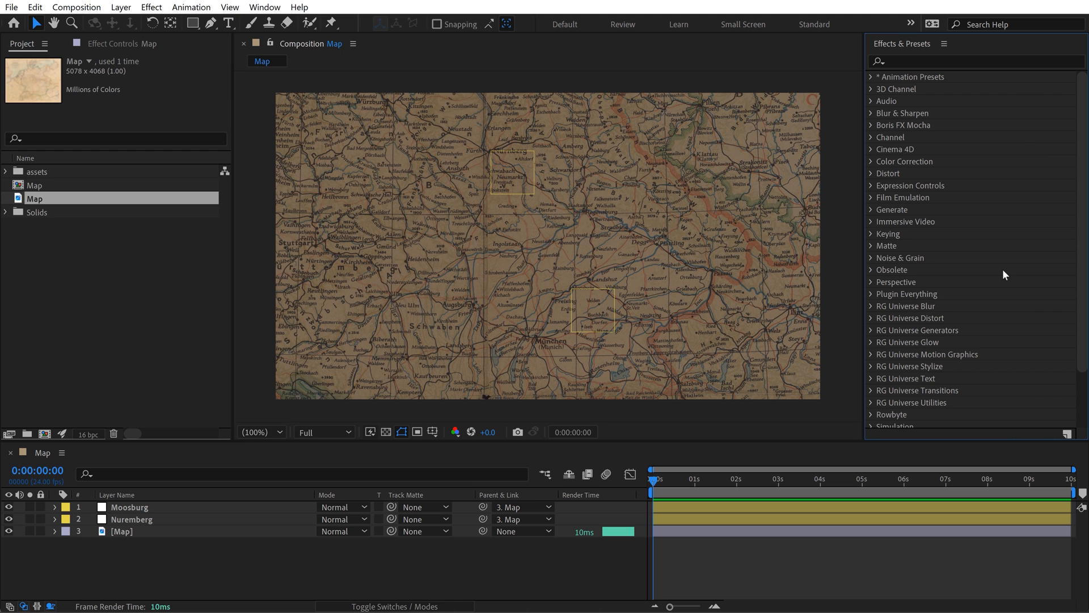
mouse_move(868, 85)
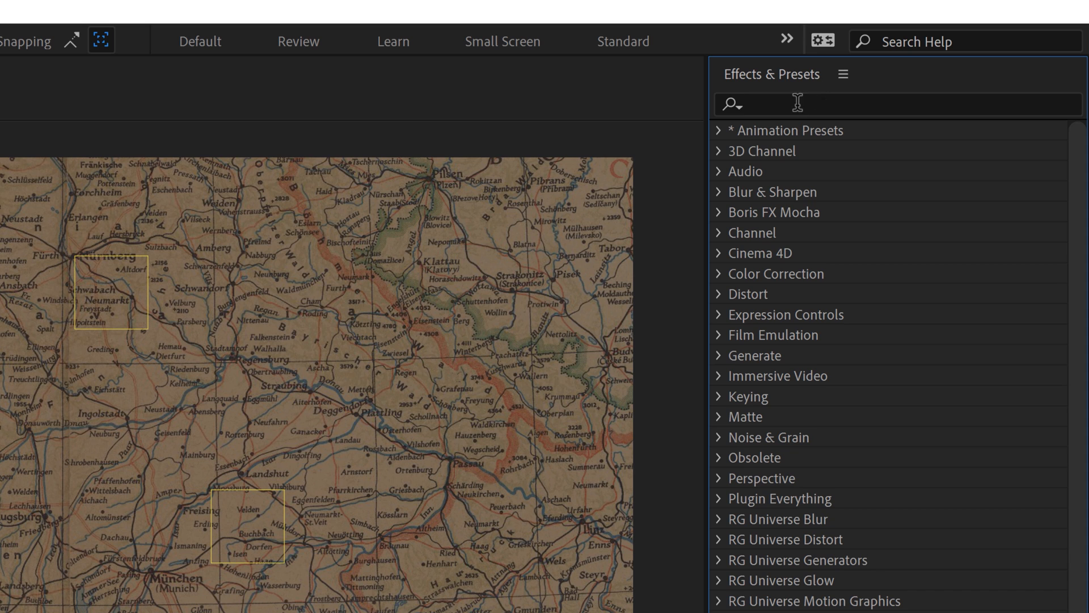
text(map mark)
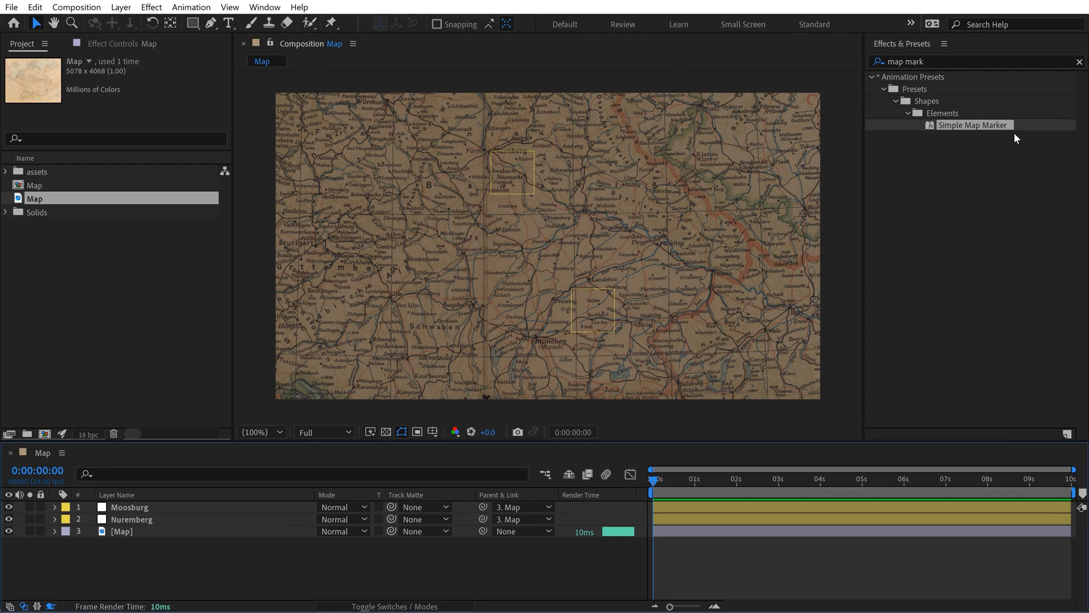
Apply the Simple Map Marker preset with scale 15, stroke width 3 and 4-second duration.
double_click(972, 125)
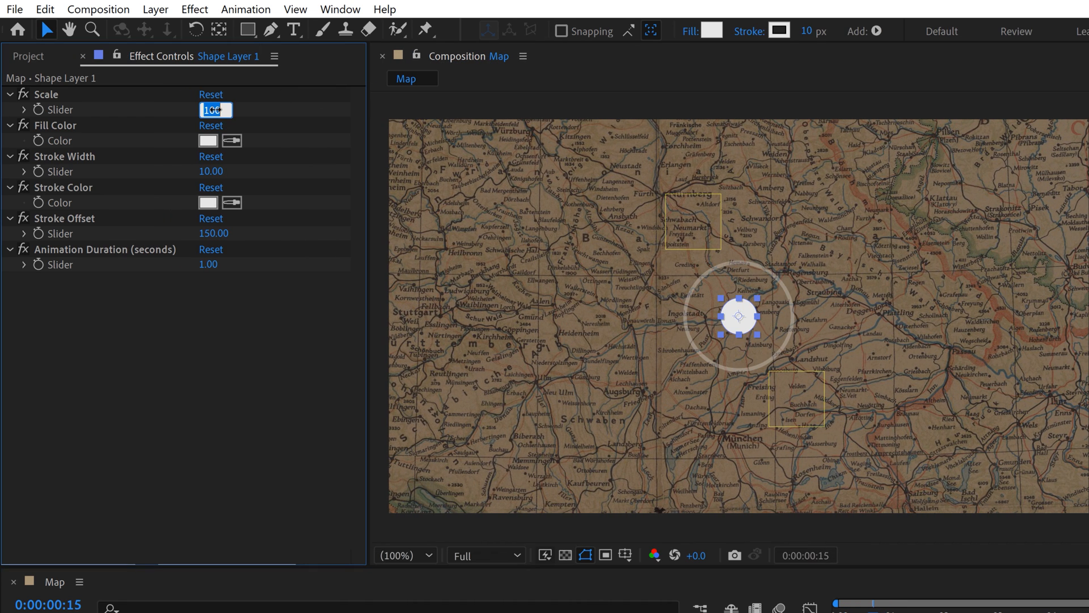
text(15.)
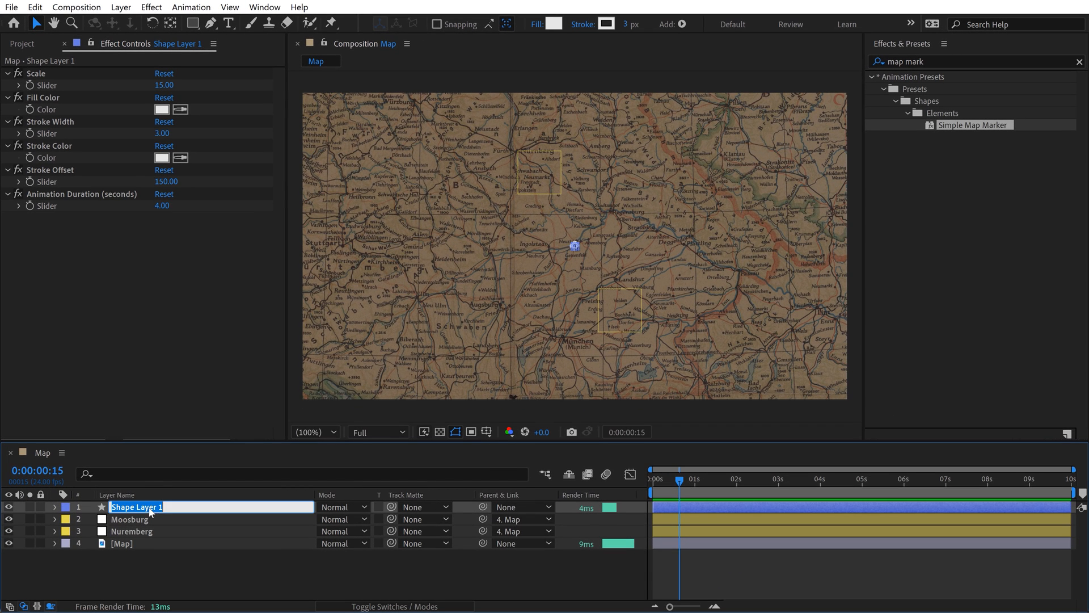
Name the marker 'Moosburg Map Marker', parent it to Moosburg, and add a Nuremberg marker.
text(Moosburg Map Marker)
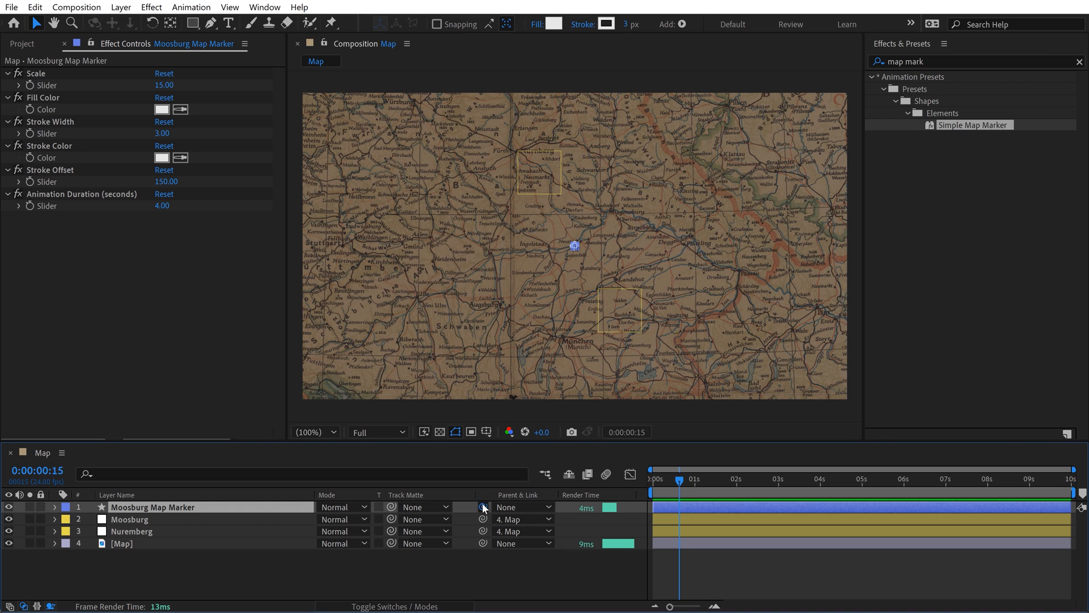
drag(482, 507, 136, 520)
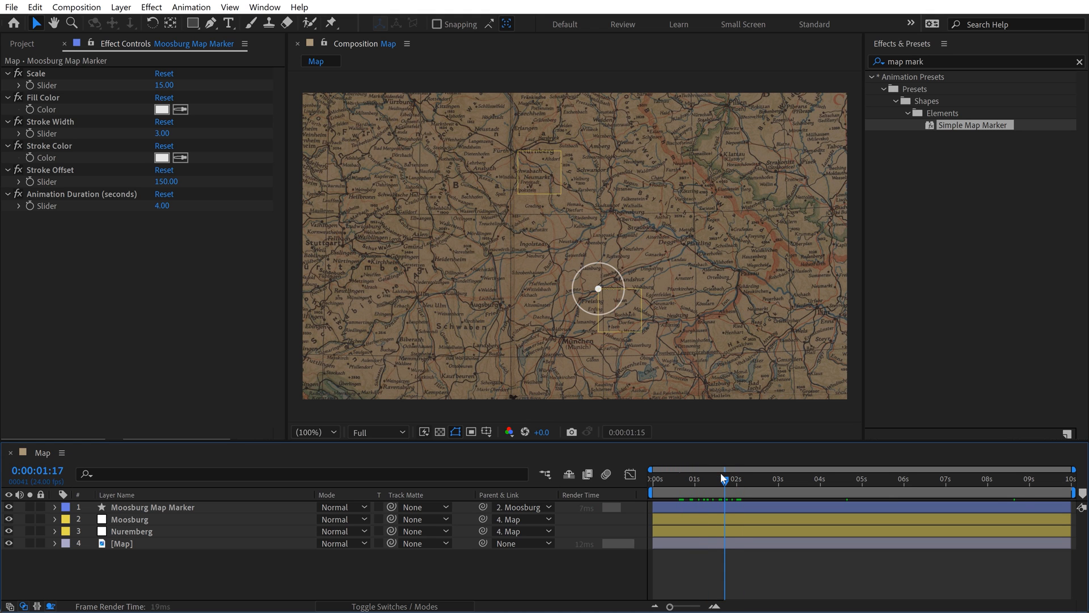
click(122, 543)
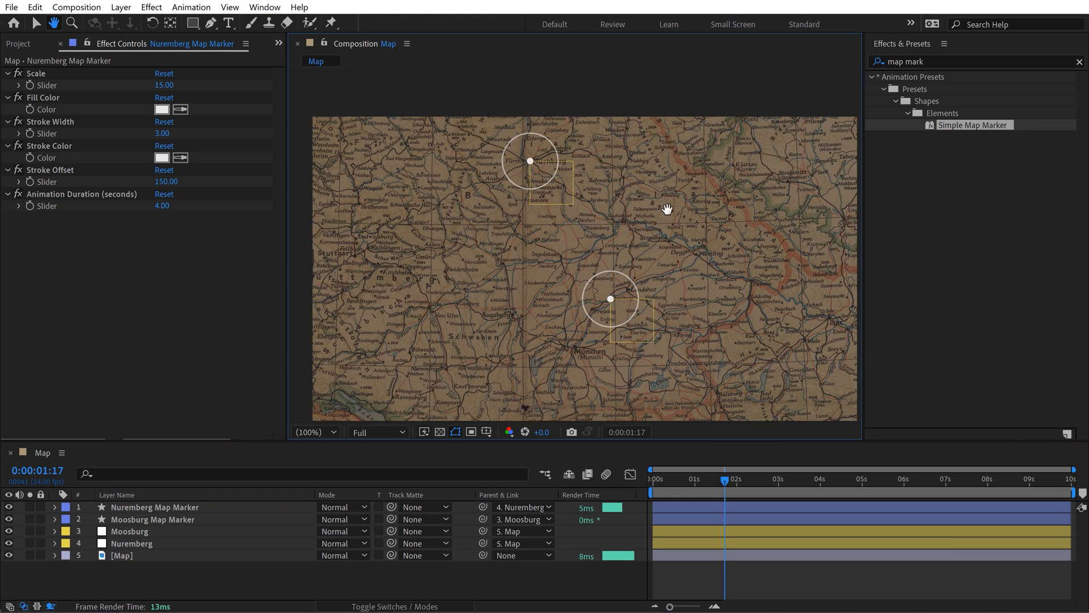
click(125, 554)
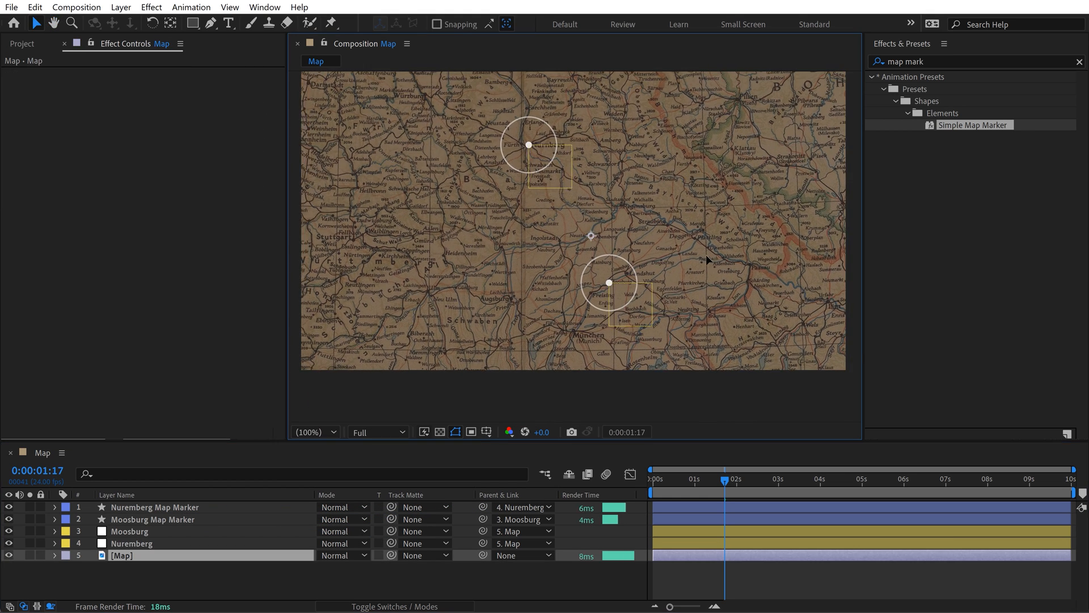
Clear the 'map mark' query from the Effects & Presets search field.
click(1079, 62)
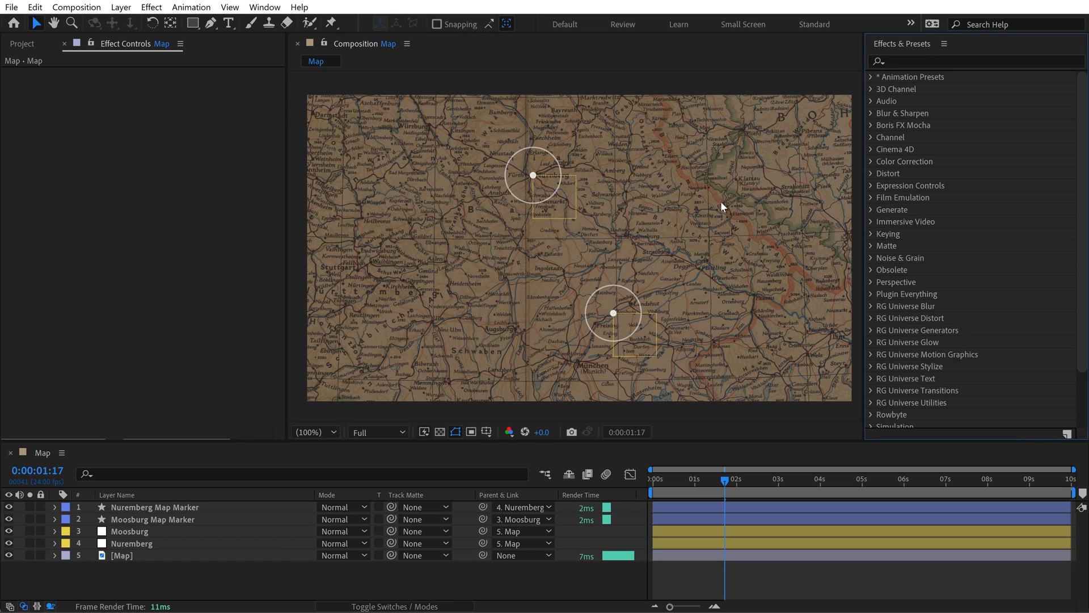
mouse_move(566, 205)
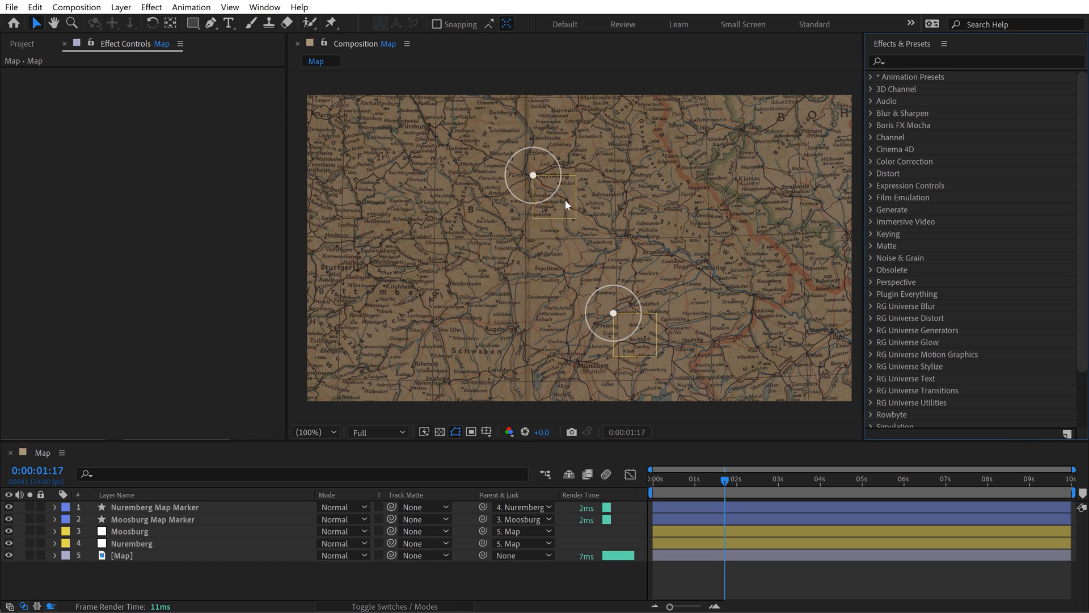
mouse_move(532, 250)
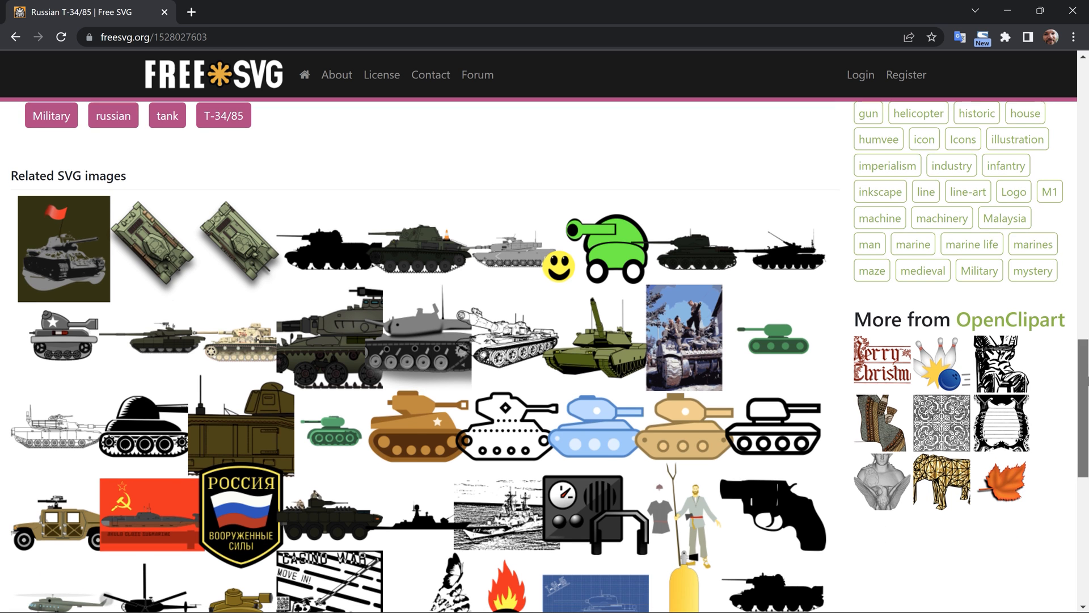
Scroll the PremiumBeat Detonate page down to its free explosion SFX and VFX download section.
scroll(down, 3)
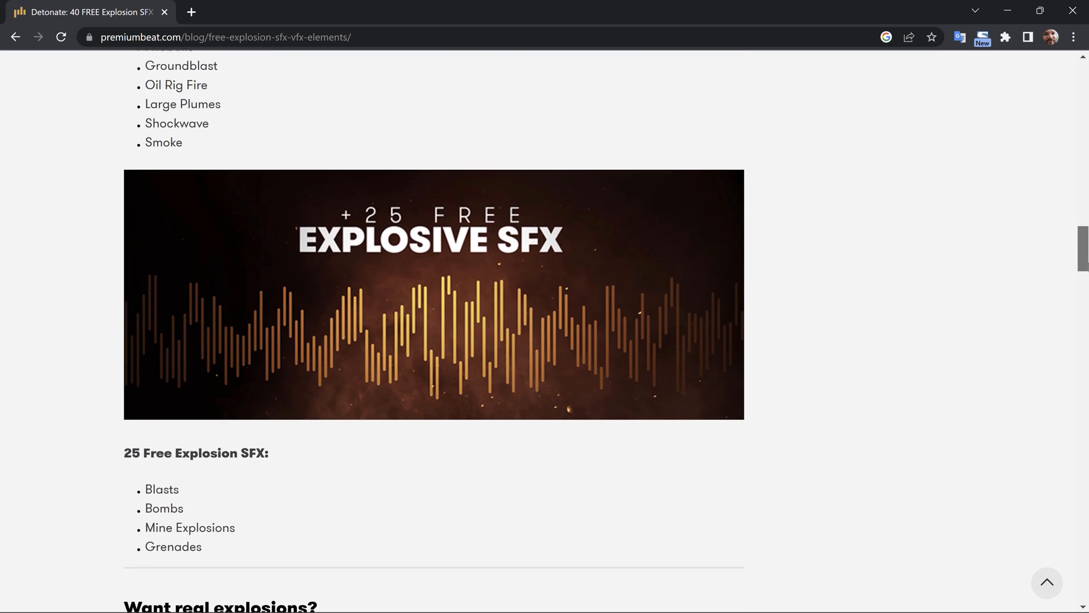
scroll(down, 3)
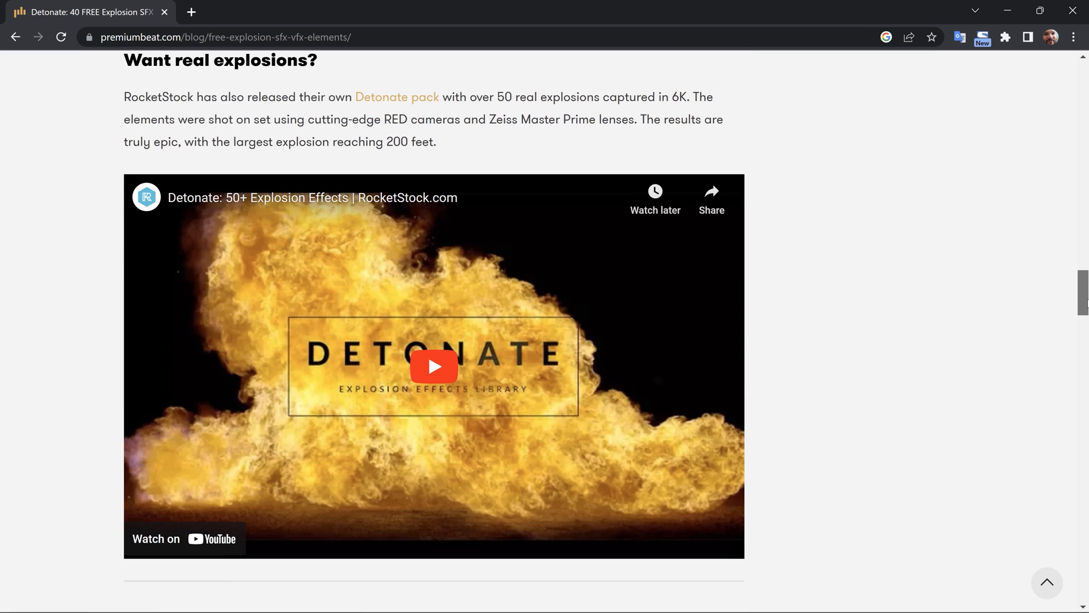
scroll(down, 3)
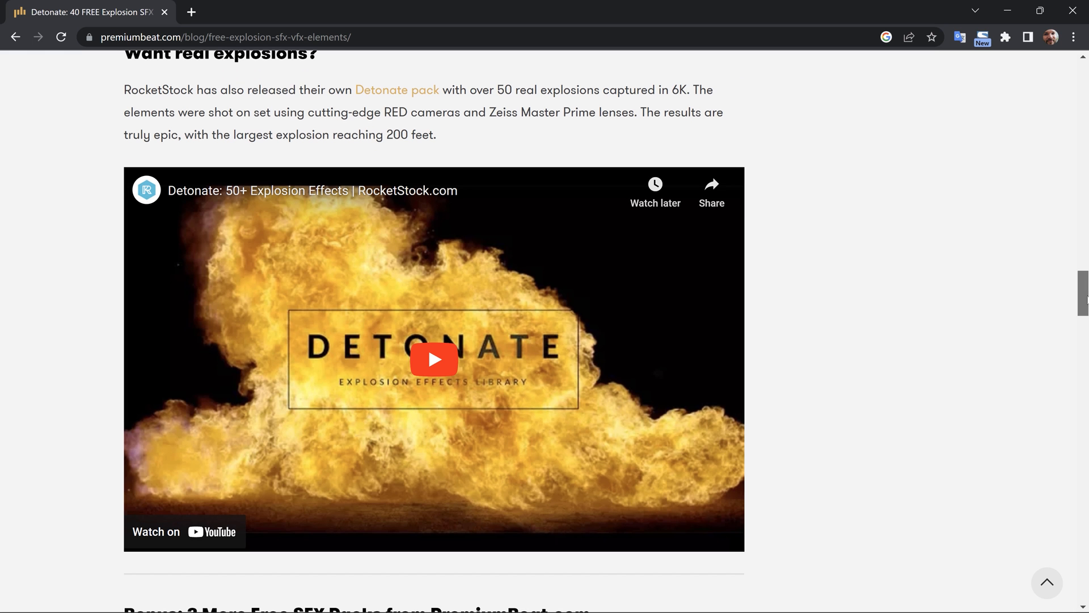
scroll(down, 3)
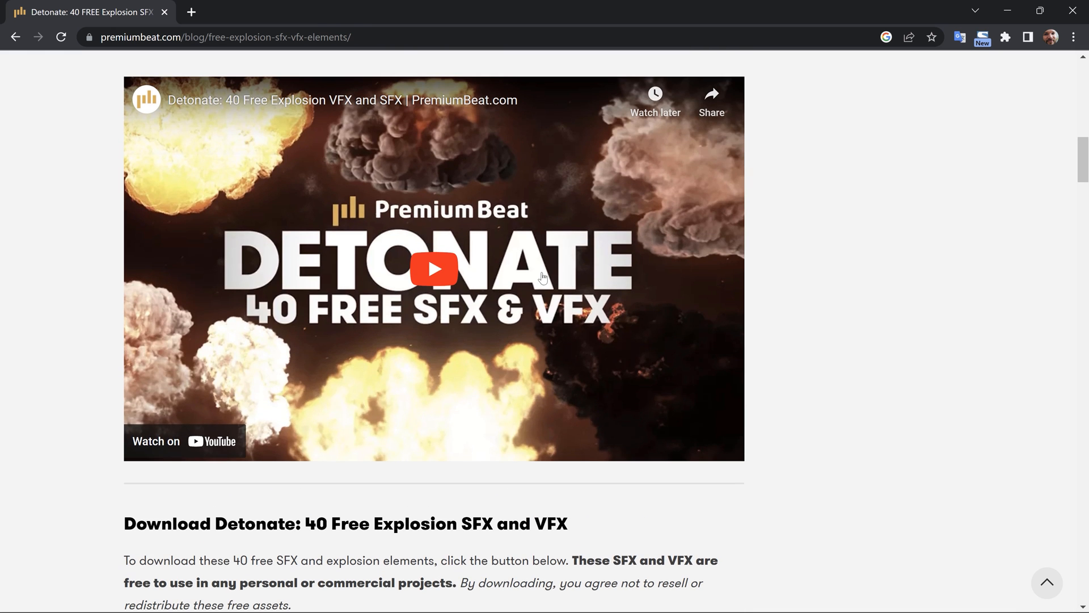
click(432, 268)
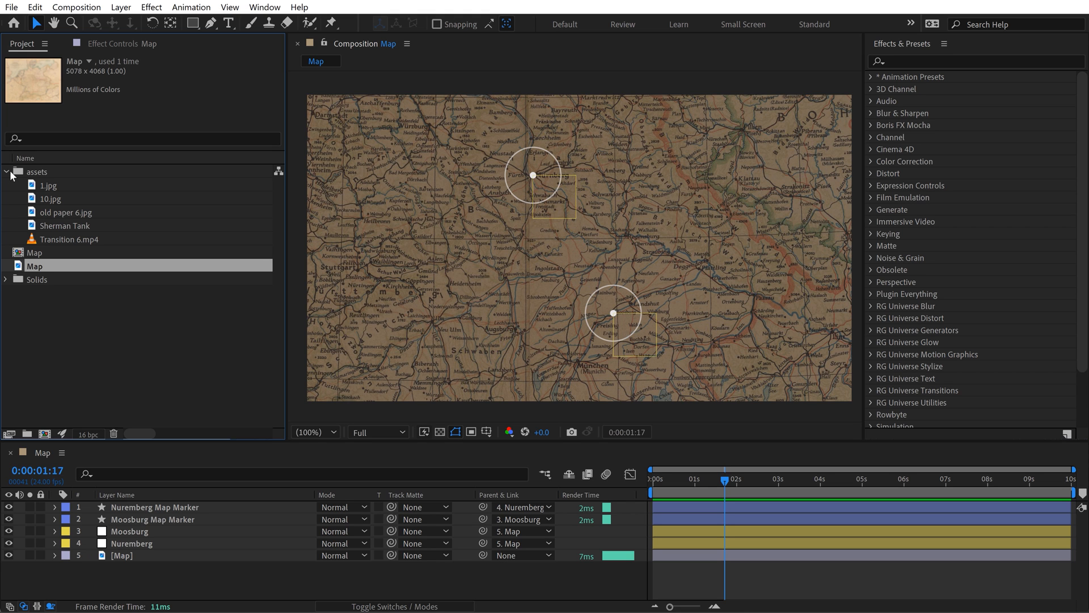
mouse_move(85, 405)
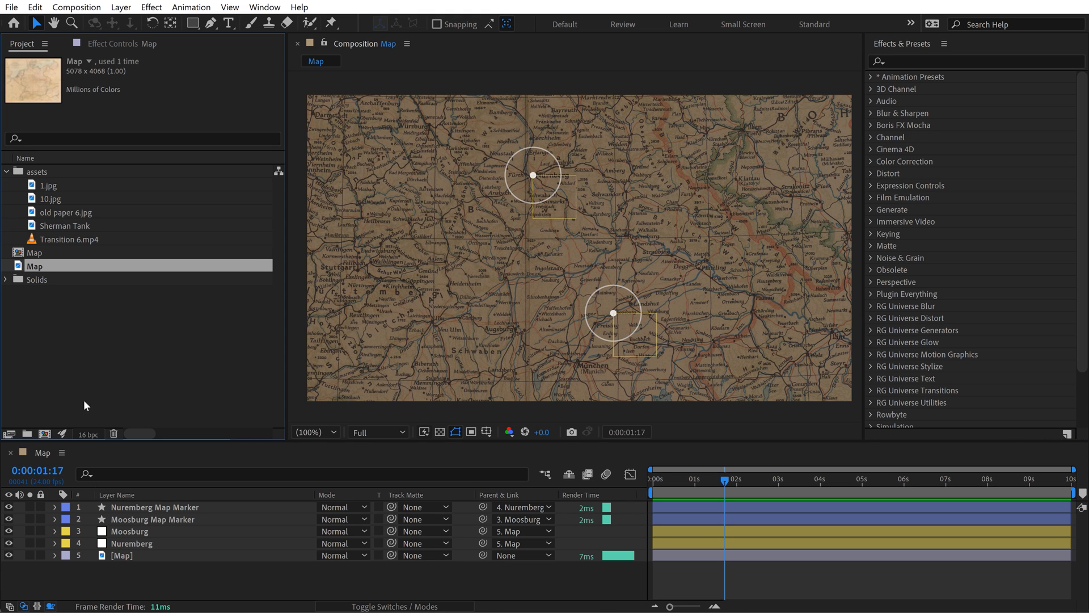
mouse_move(133, 552)
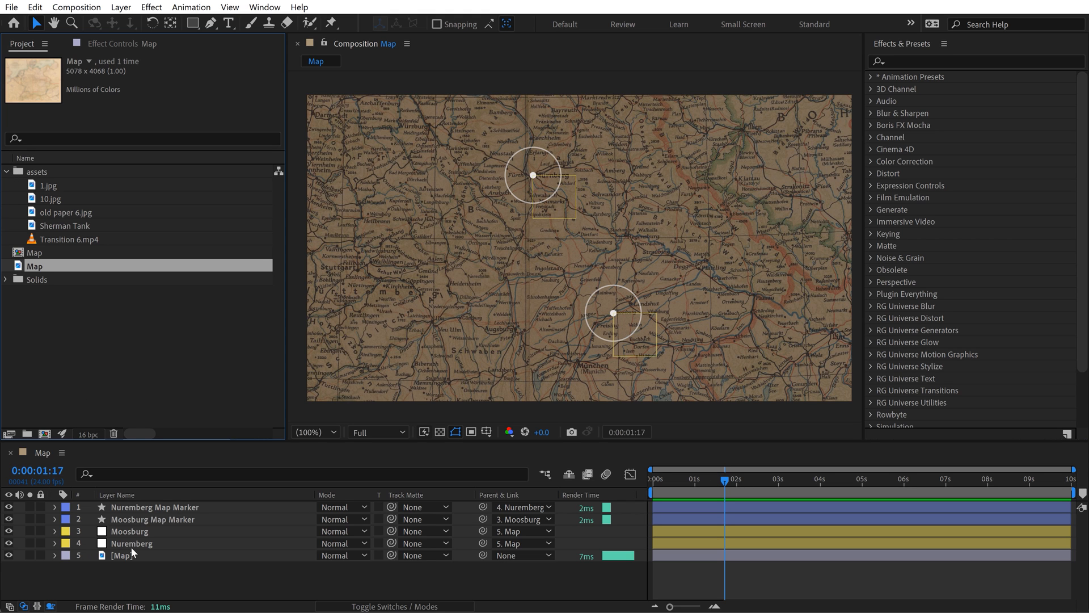
Tint the old paper 6.jpg texture and blend it in Multiply mode at 82% opacity.
click(53, 555)
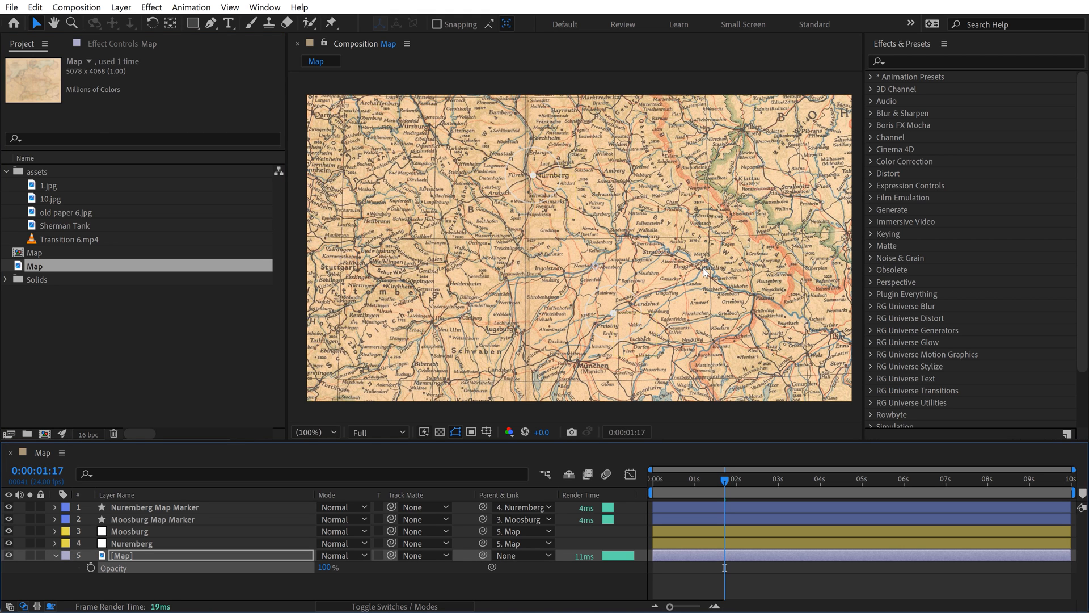
click(68, 211)
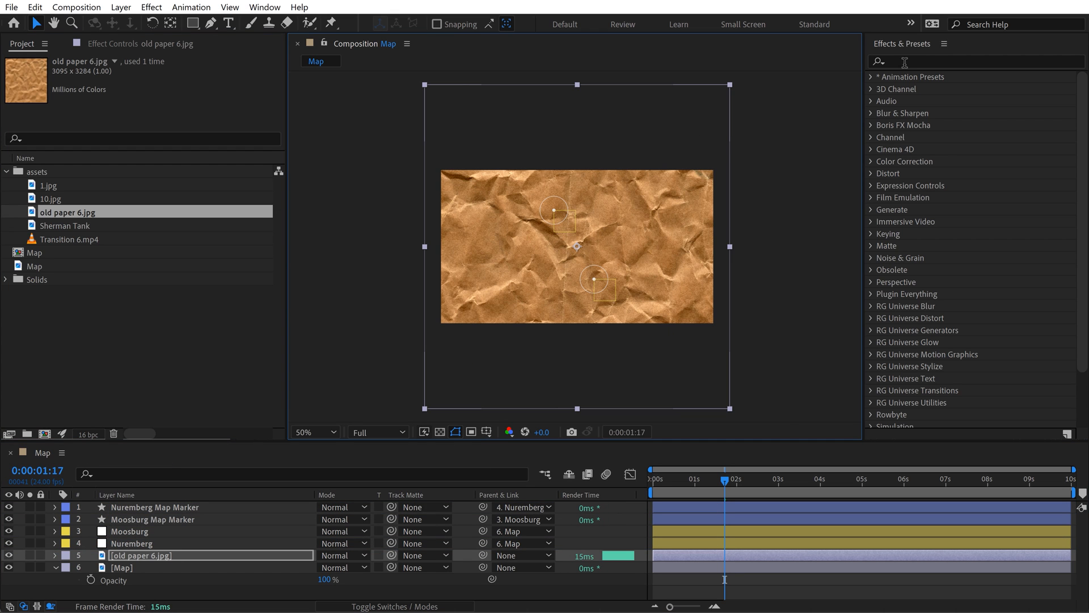
text(tint)
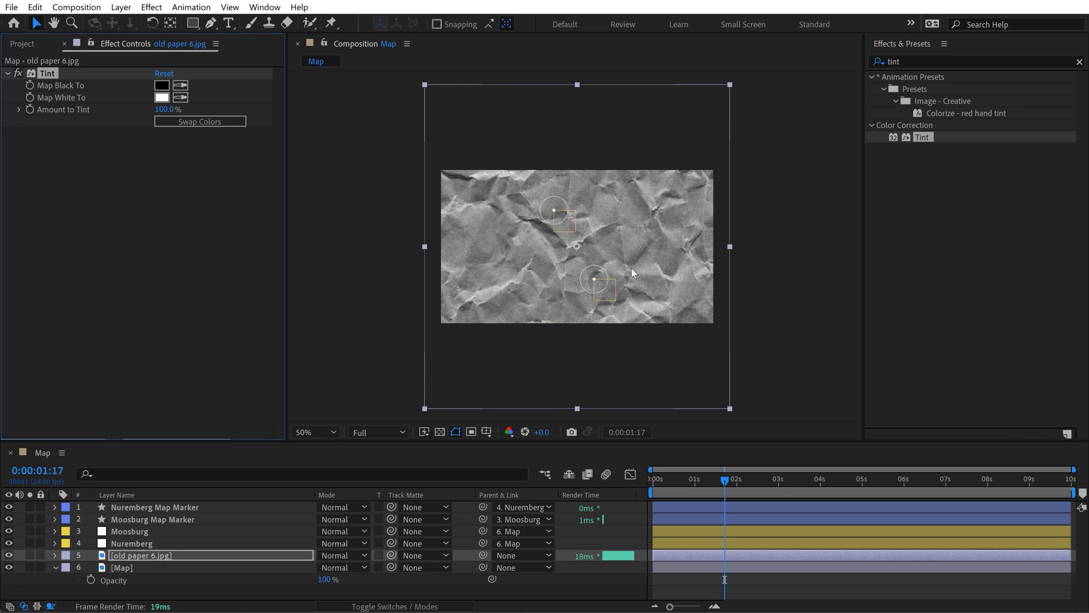
click(311, 431)
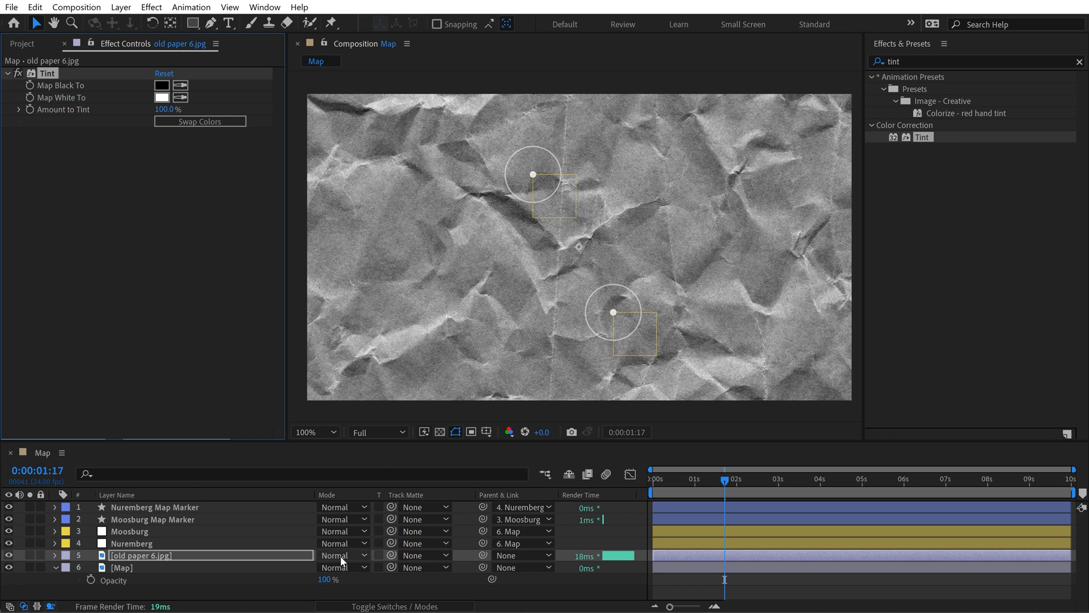
click(340, 554)
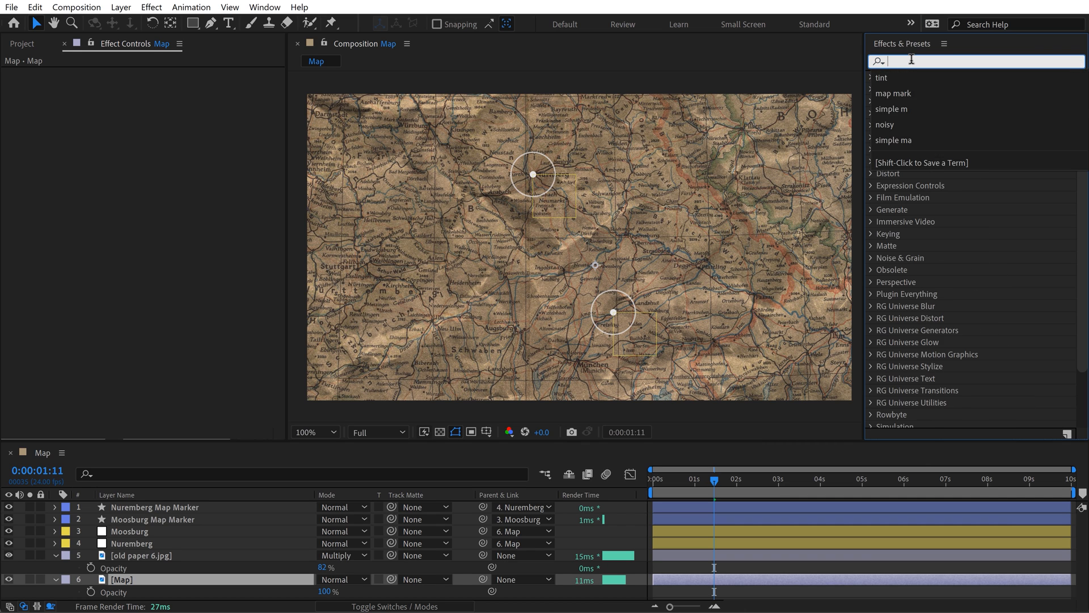
Apply Hue/Saturation to the Map layer with Master Saturation -20 and Master Lightness -25.
text(hue)
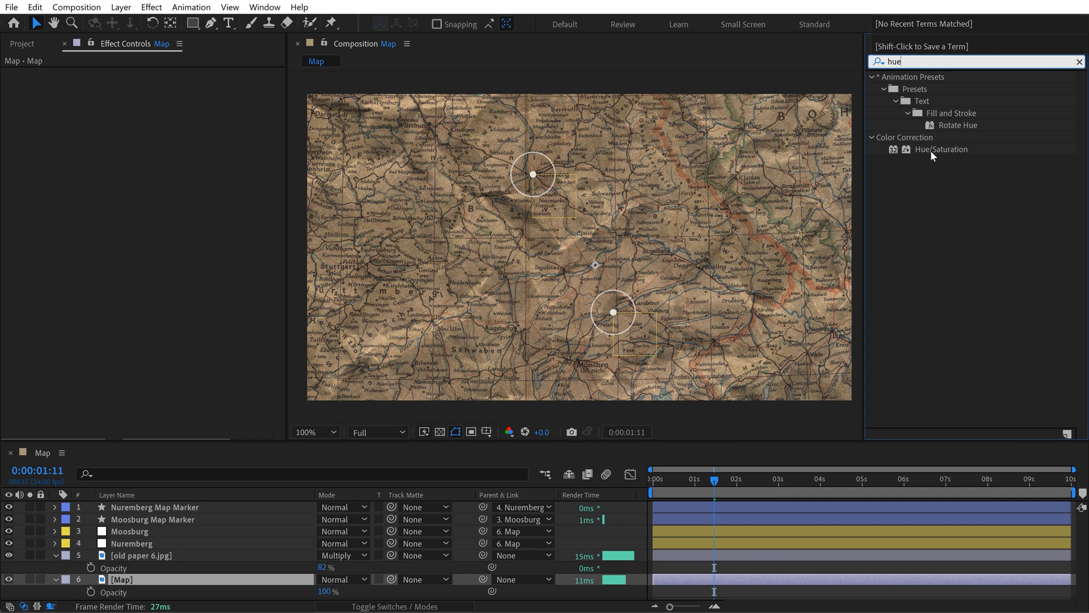
double_click(942, 148)
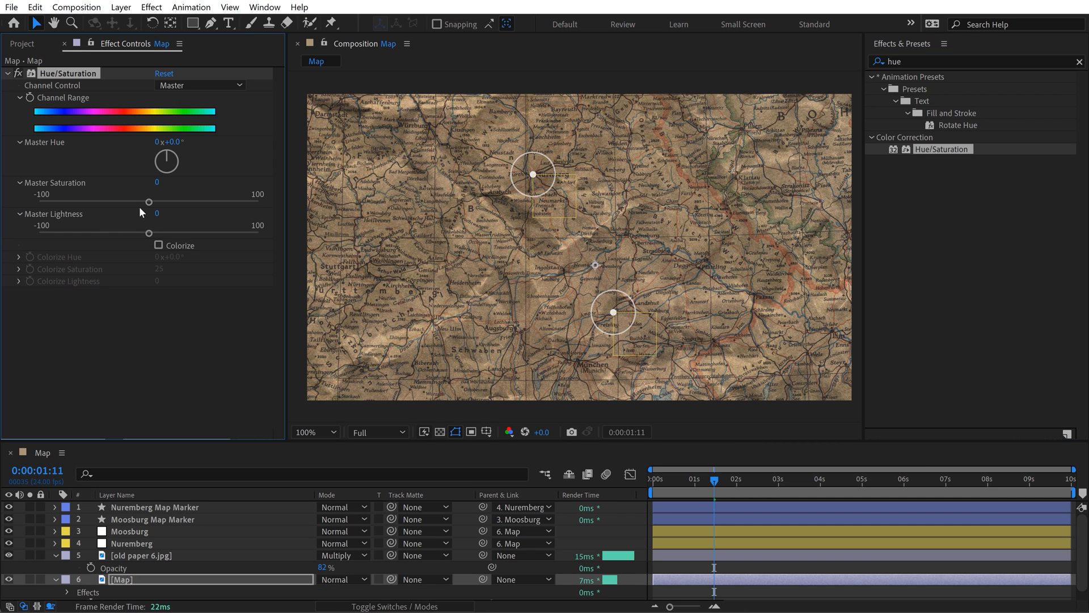
drag(149, 202, 127, 201)
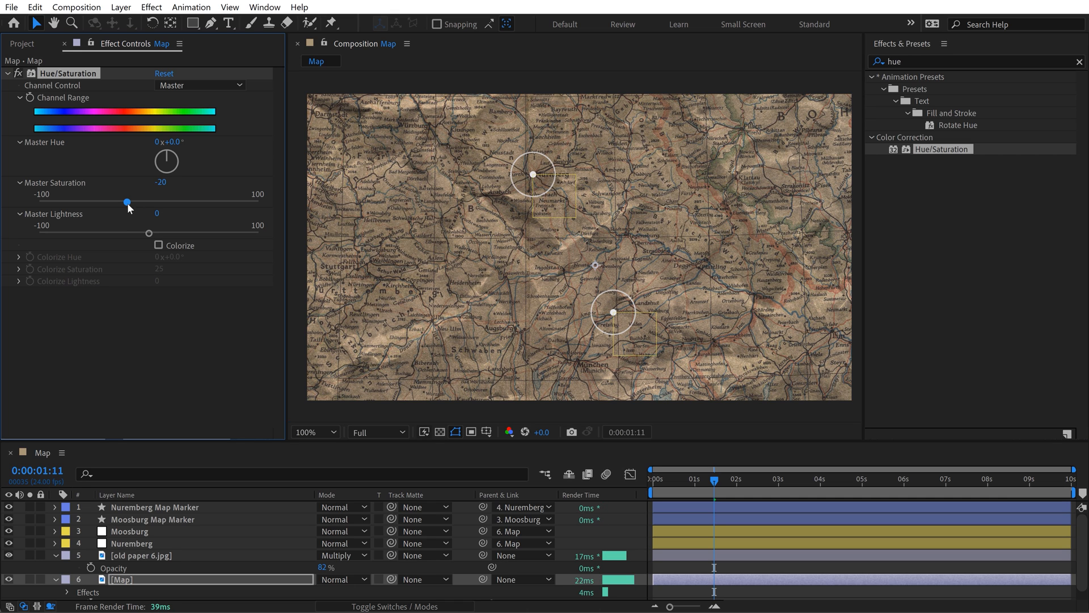
drag(127, 232, 135, 233)
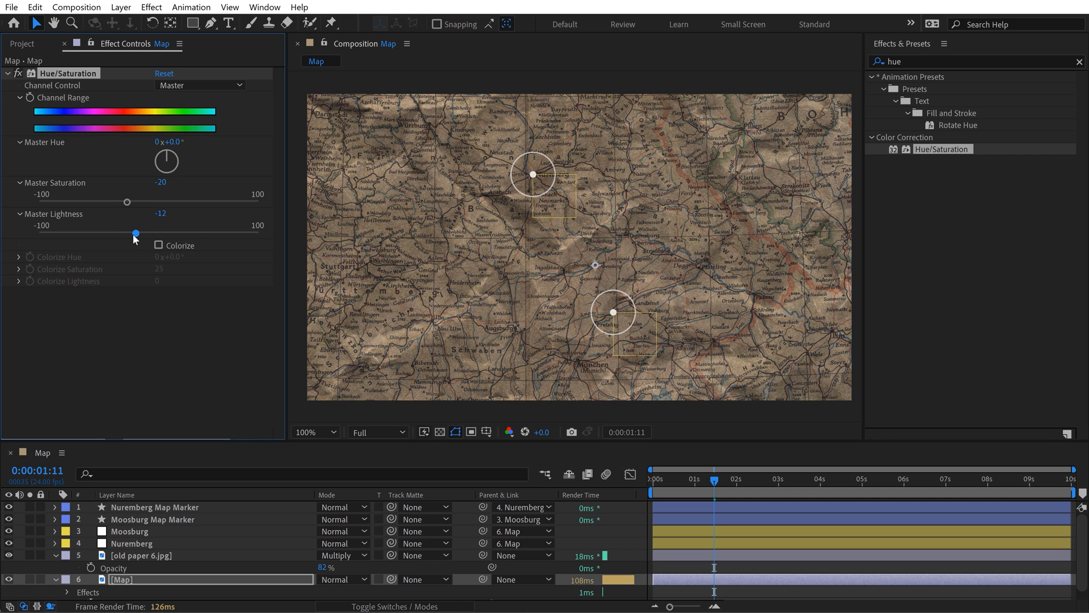
drag(133, 232, 121, 232)
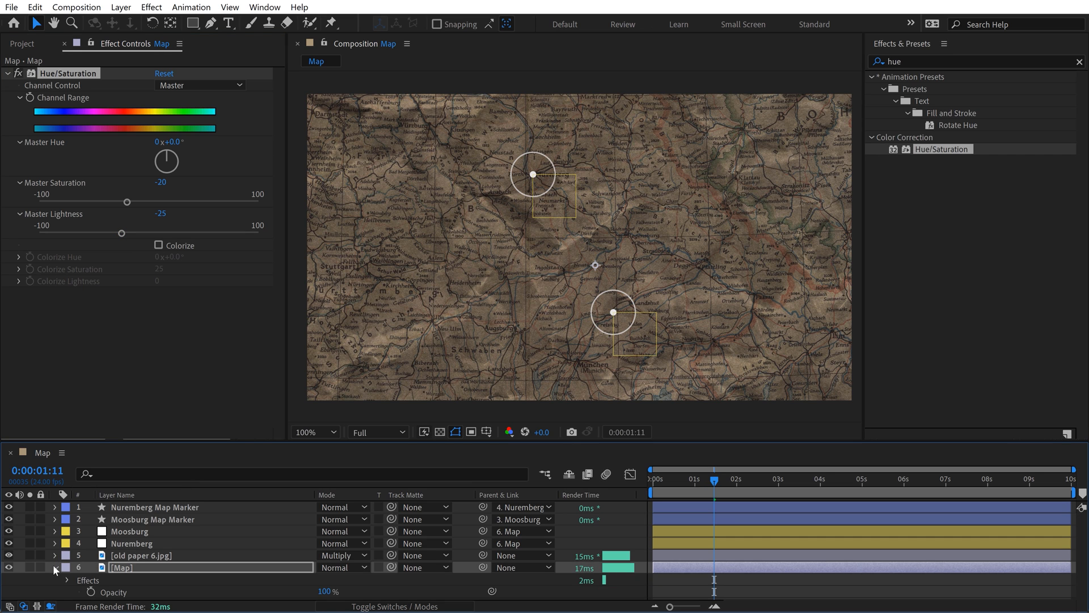
Switch the Nuremberg and Moosburg Map Marker layers to Overlay mode.
click(154, 506)
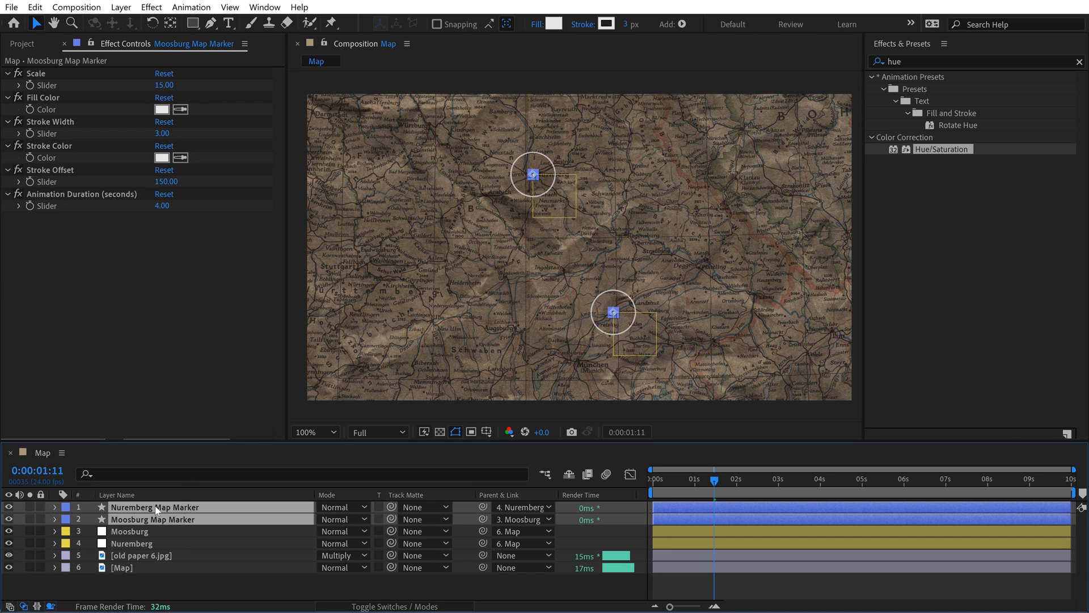
click(340, 506)
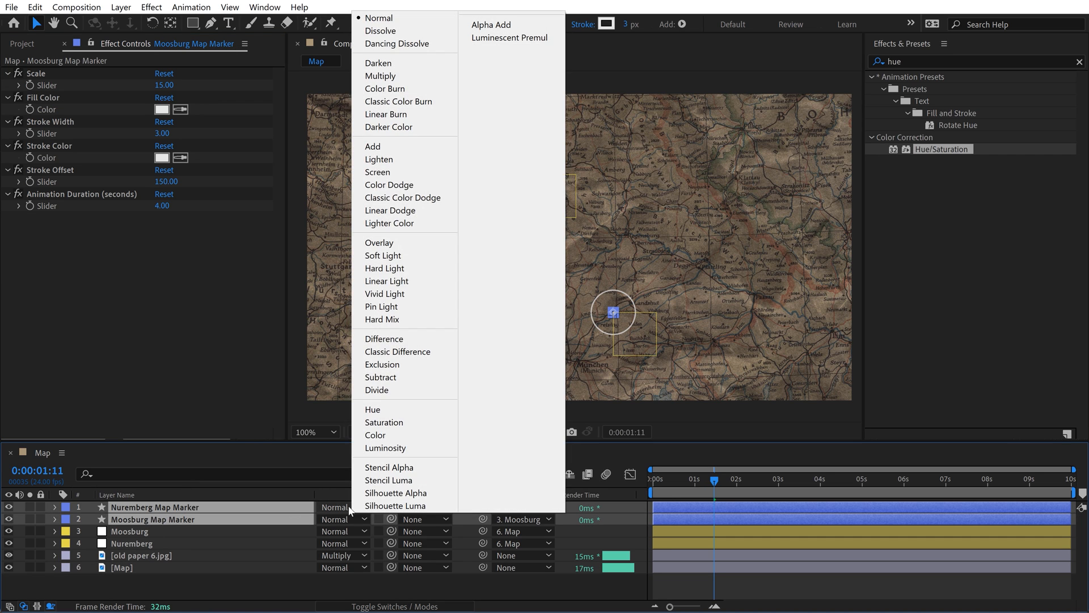
click(379, 242)
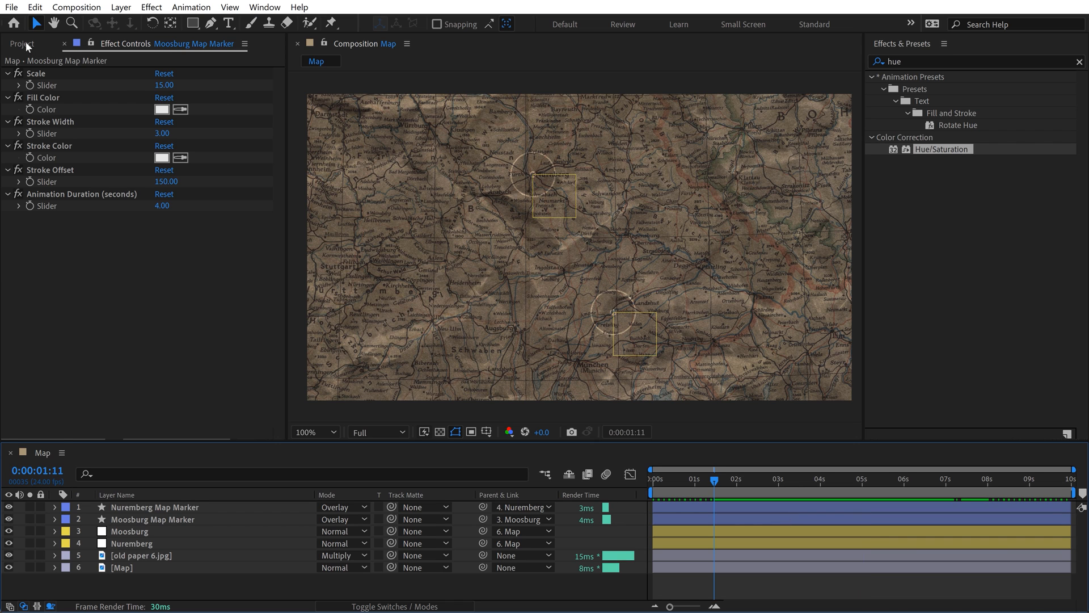
Add the Sherman Tank to the comp and keyframe its position on the upper marker.
click(21, 43)
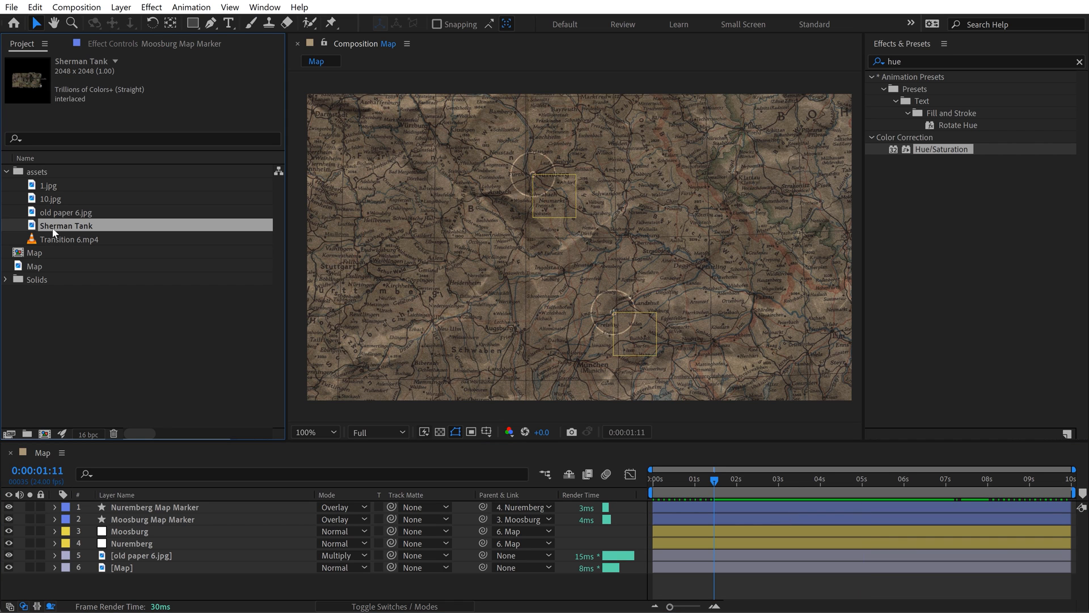
click(155, 507)
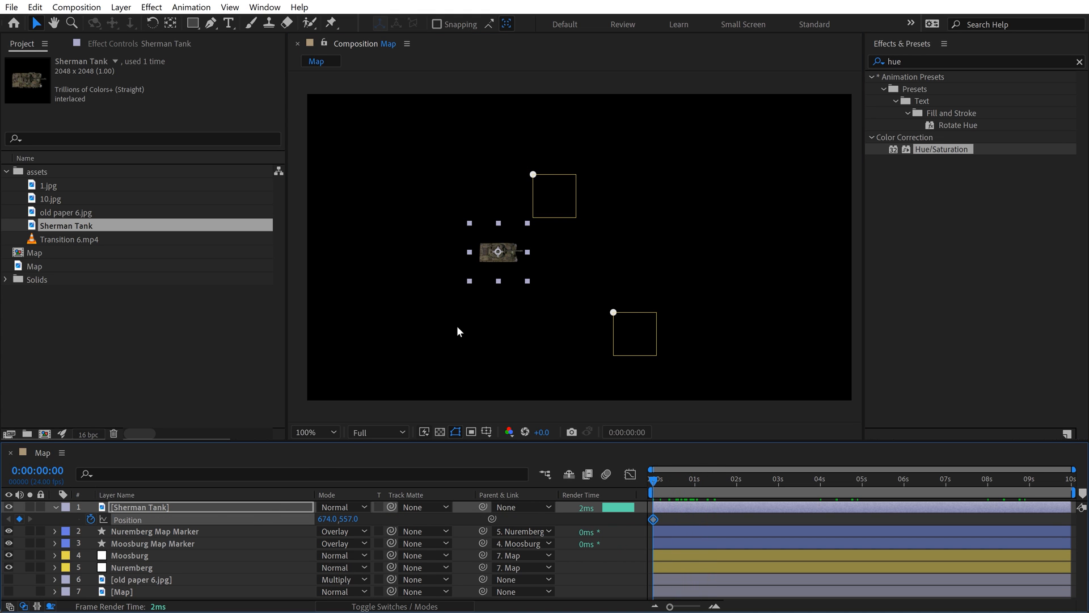
drag(498, 251, 524, 222)
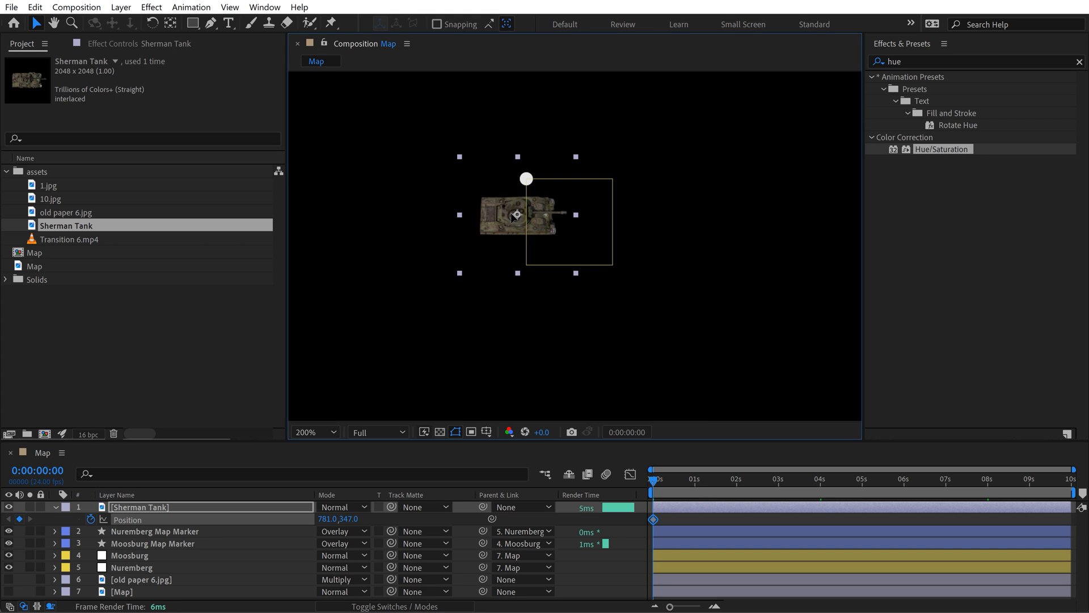
drag(516, 214, 526, 177)
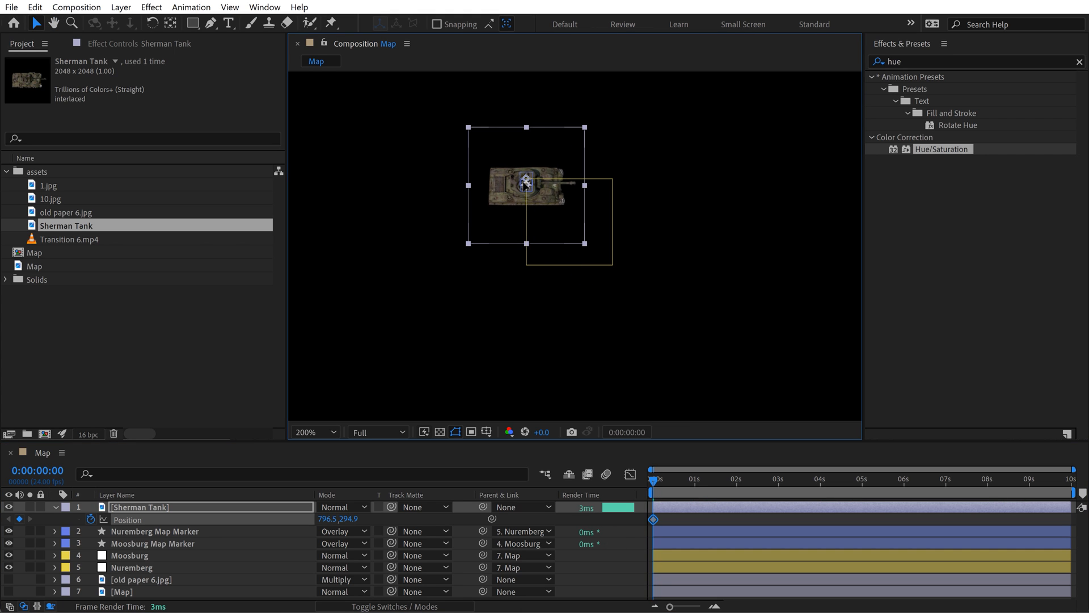
drag(526, 183, 530, 176)
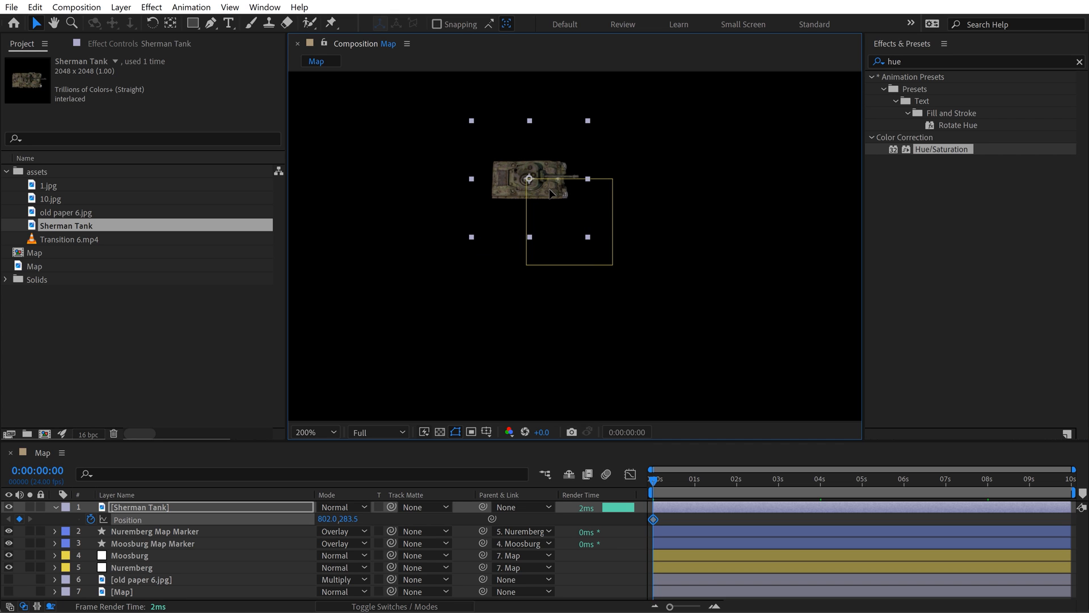
drag(529, 178, 526, 176)
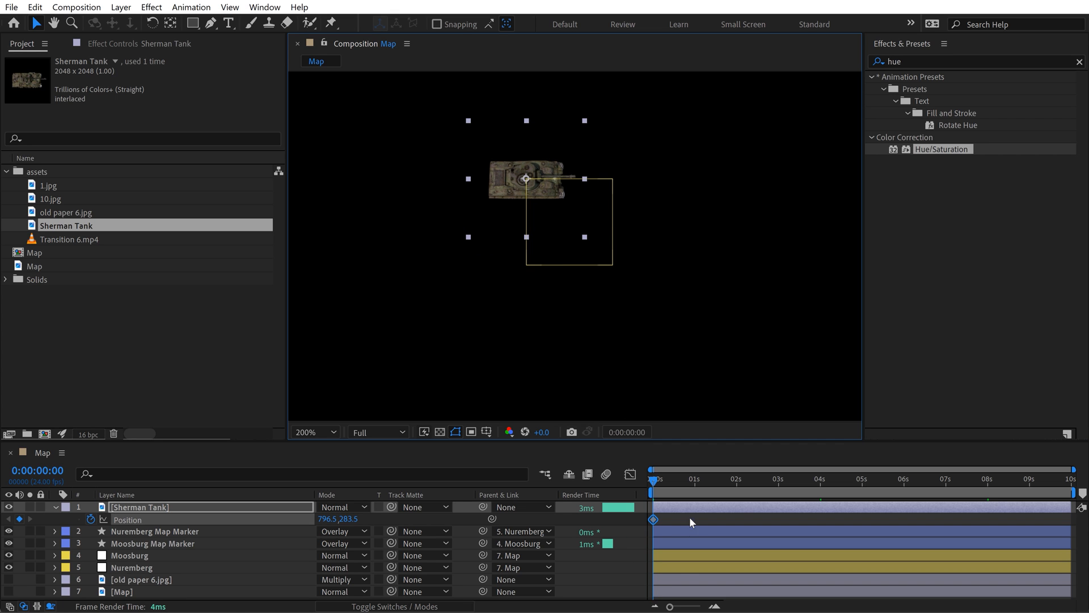
At the animation's end, move the tank onto the lower marker and check it mid-path.
drag(526, 178, 462, 136)
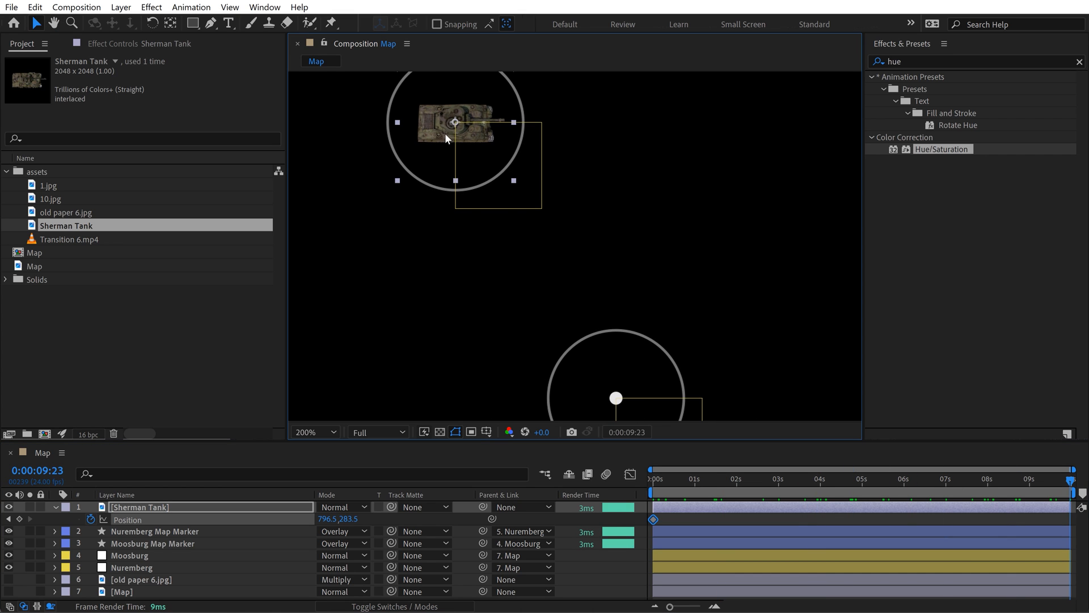
drag(455, 122, 592, 239)
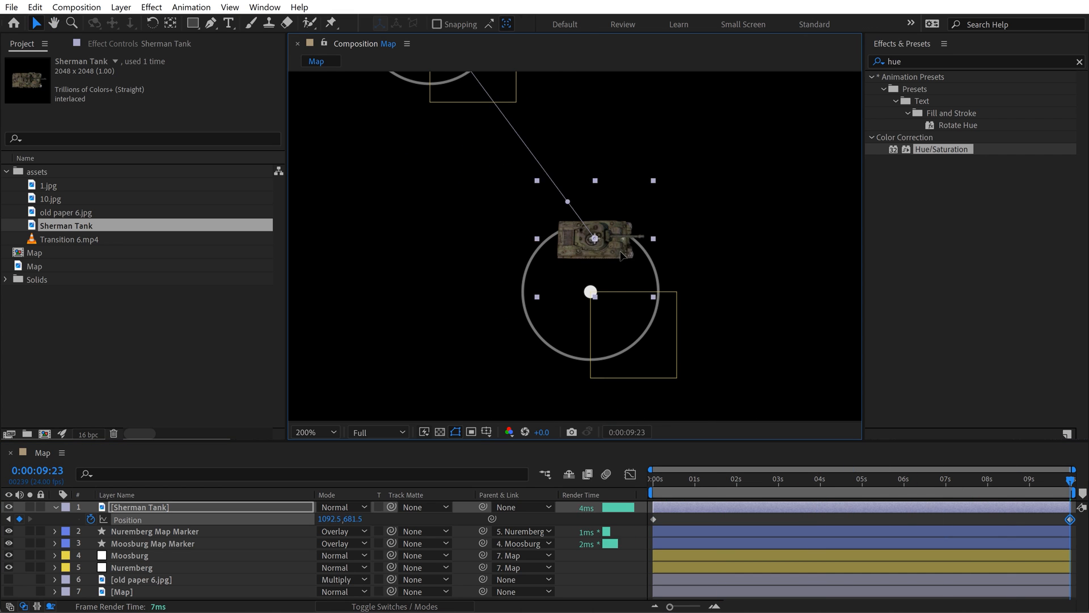
drag(594, 239, 590, 291)
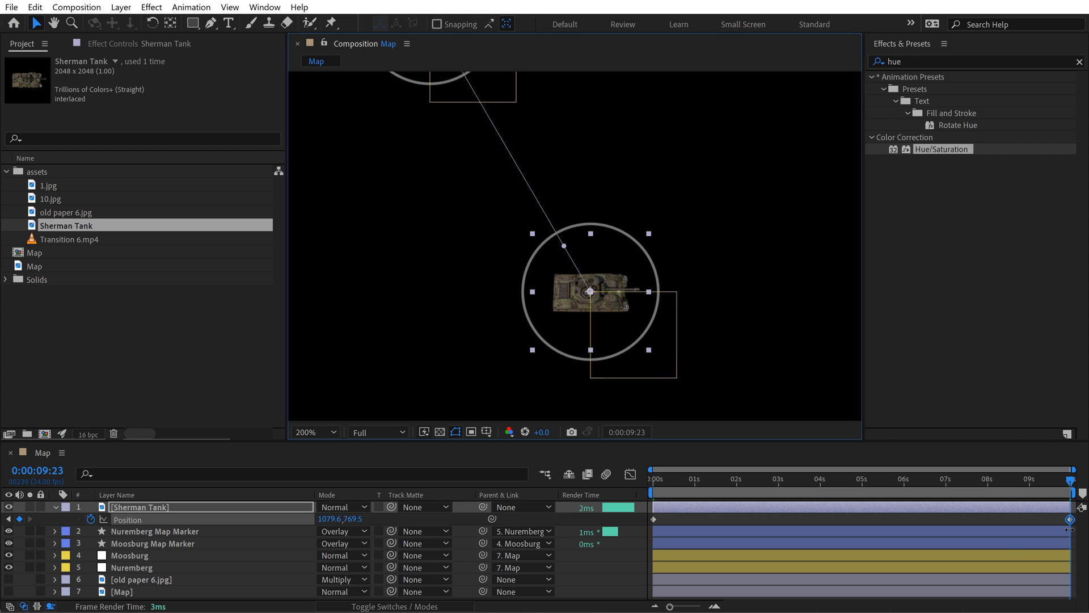
click(335, 431)
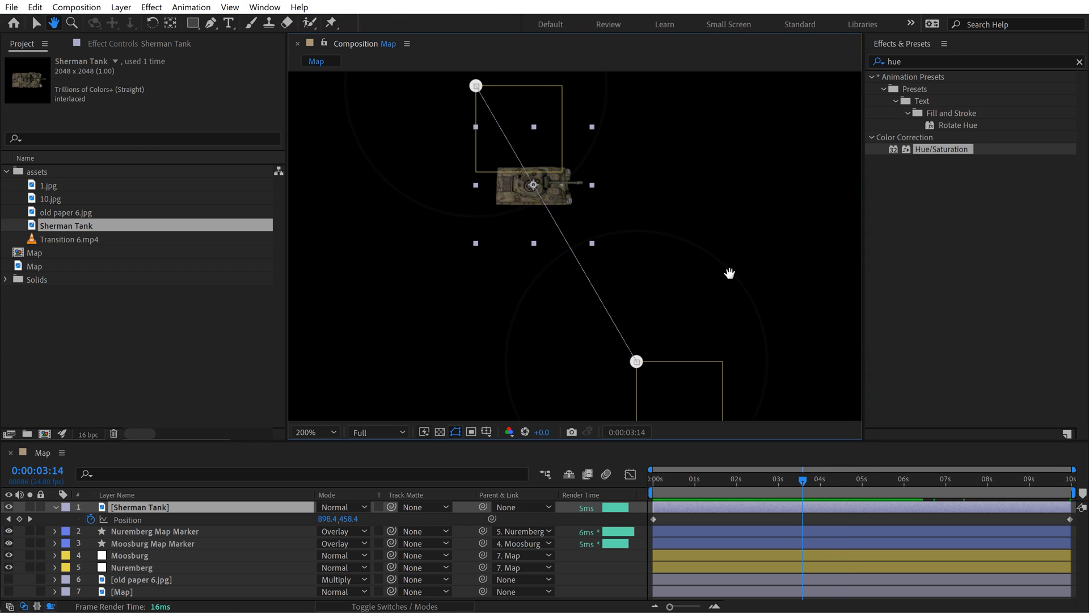
click(887, 478)
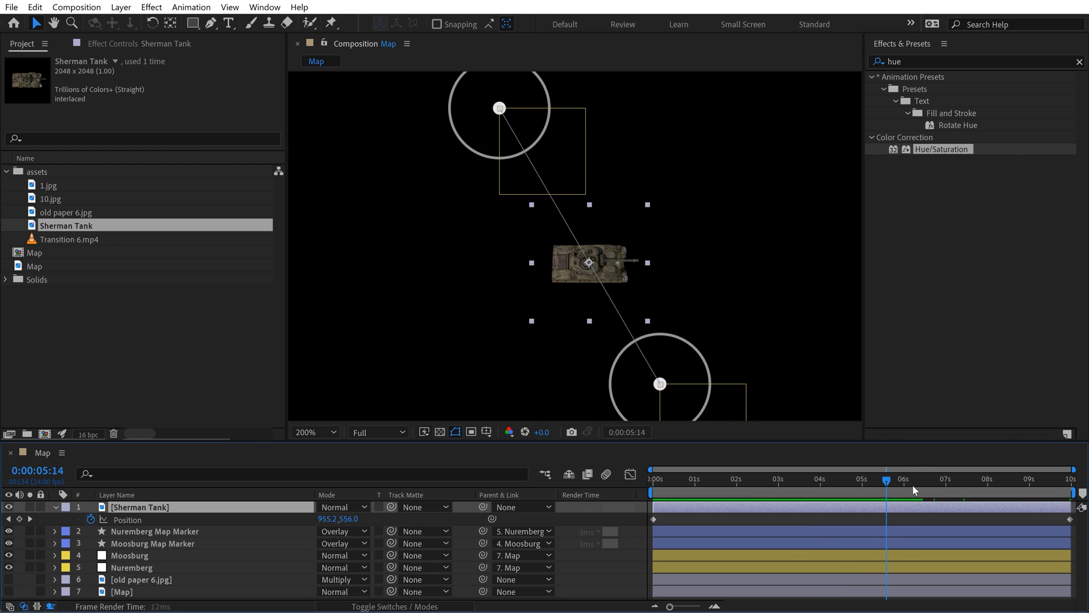
click(832, 480)
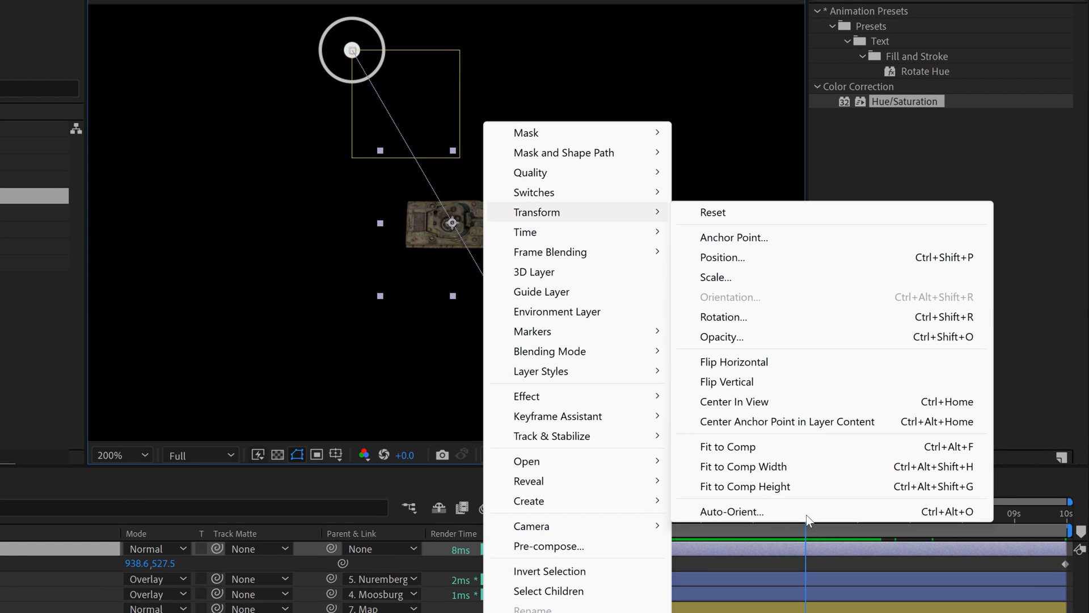
Set the tank layer's Auto-Orient option to Orient Along Path.
click(731, 511)
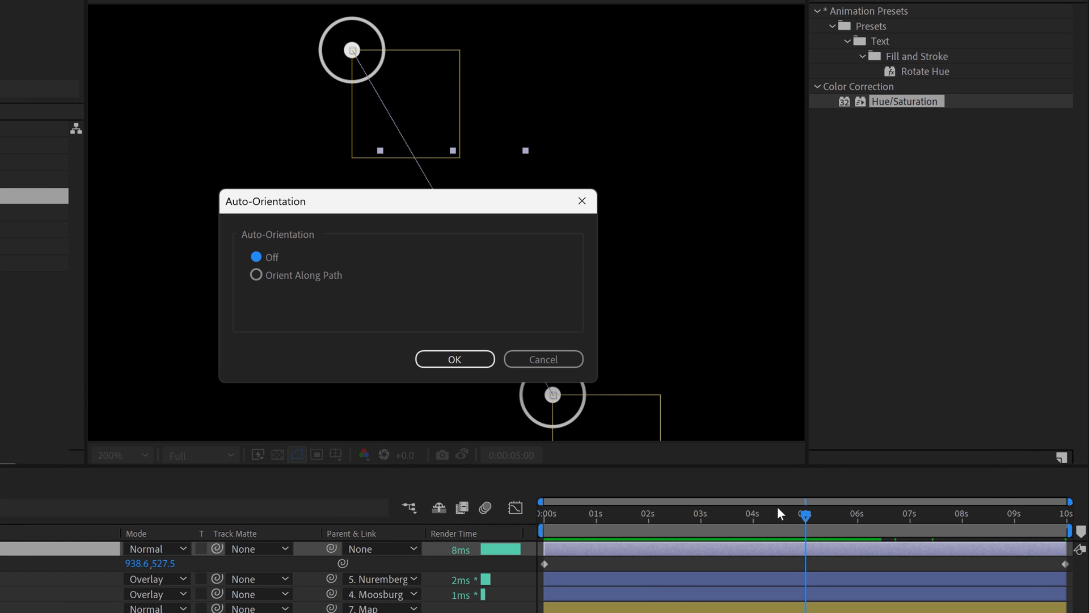
click(255, 275)
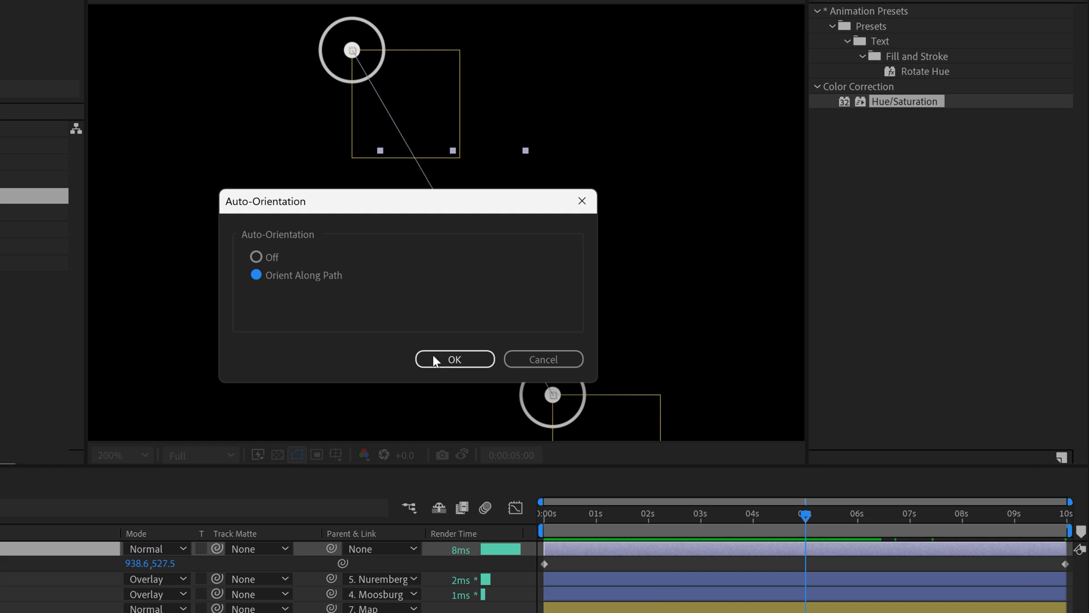
click(454, 359)
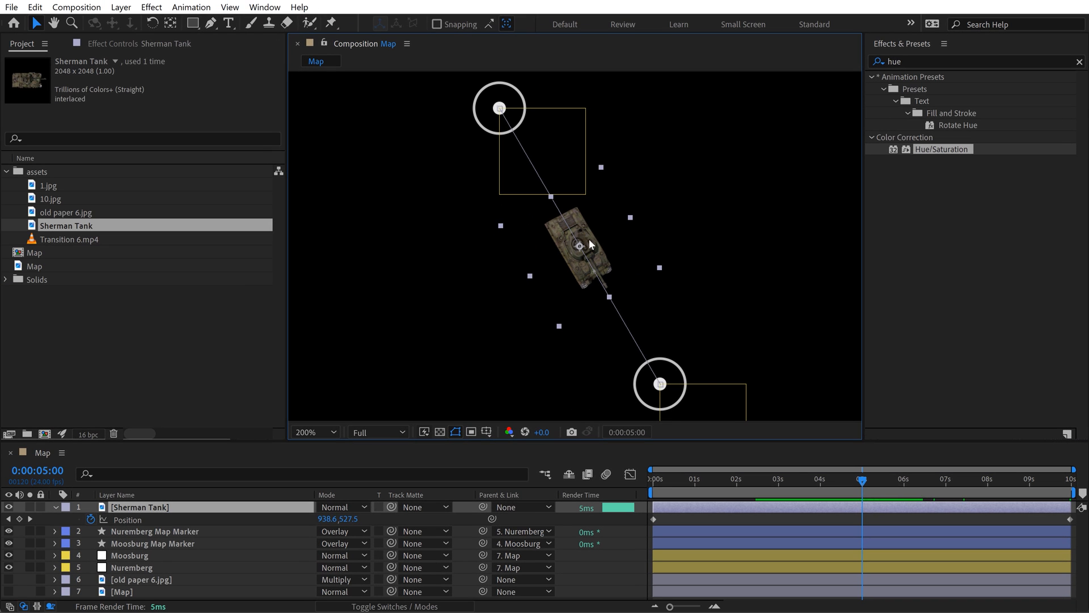
mouse_move(702, 248)
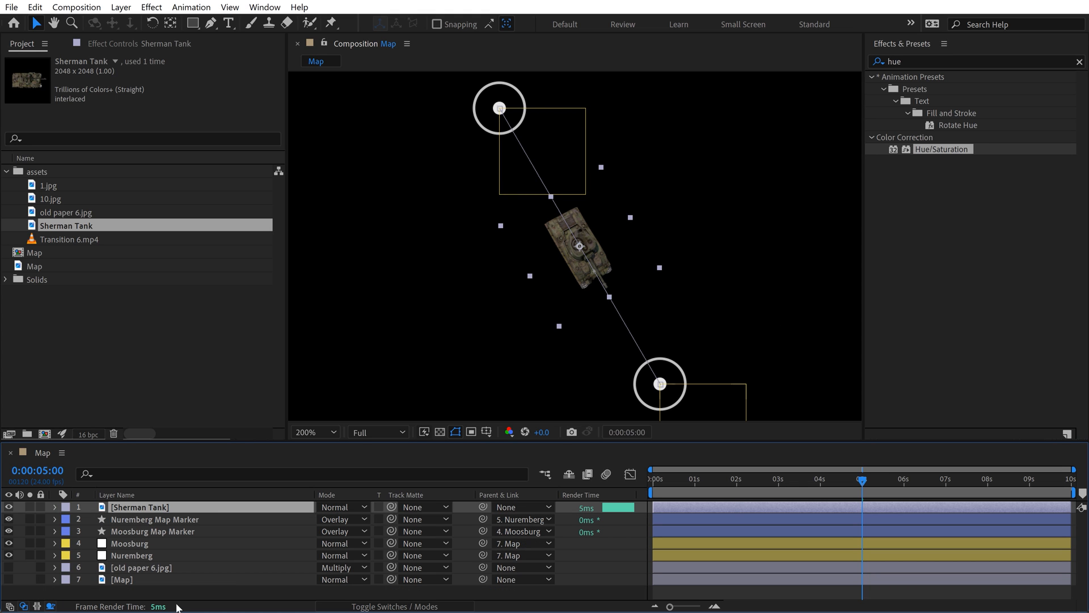
click(732, 479)
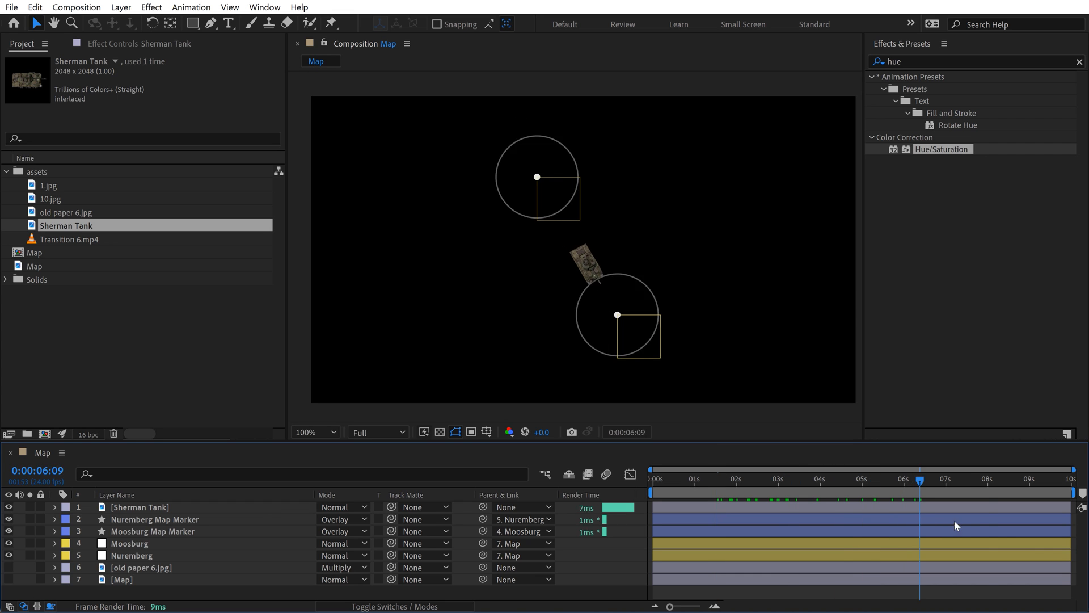
click(755, 479)
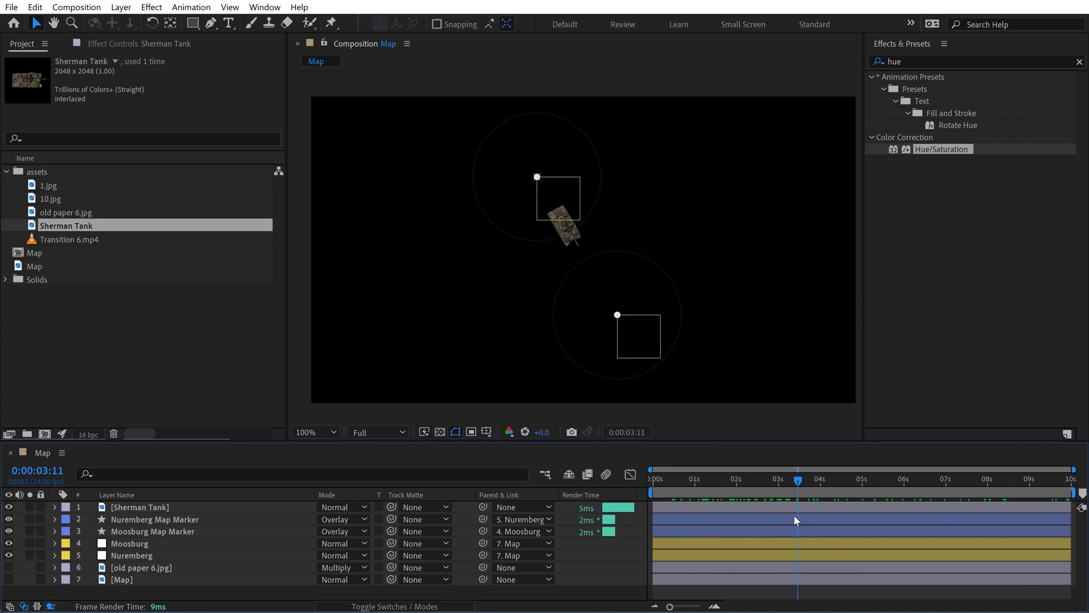
click(139, 507)
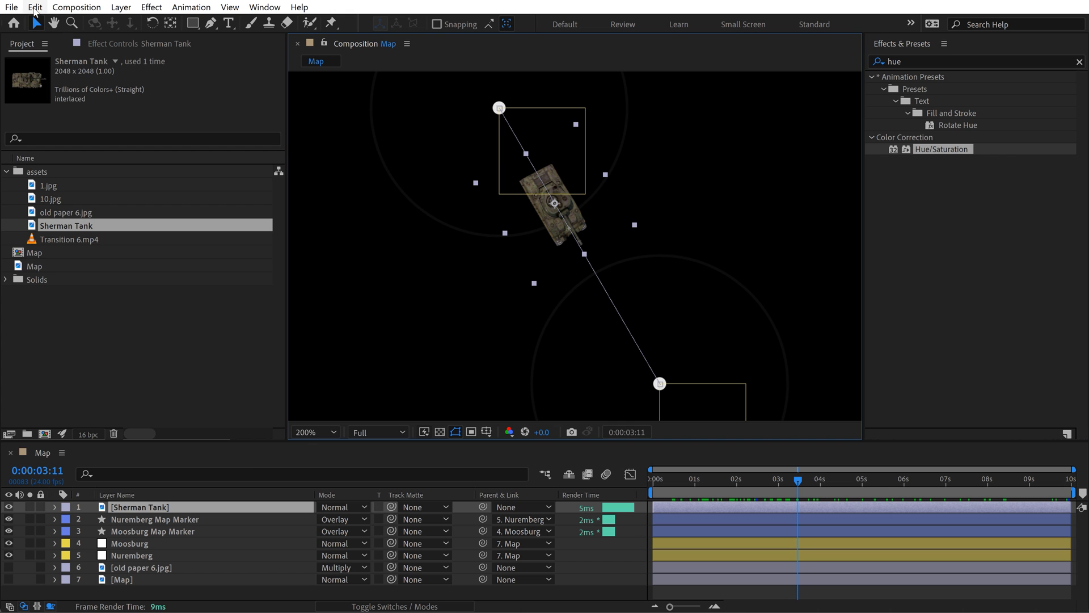
Open the Edit menu to reach Preferences > Display motion path settings.
click(35, 6)
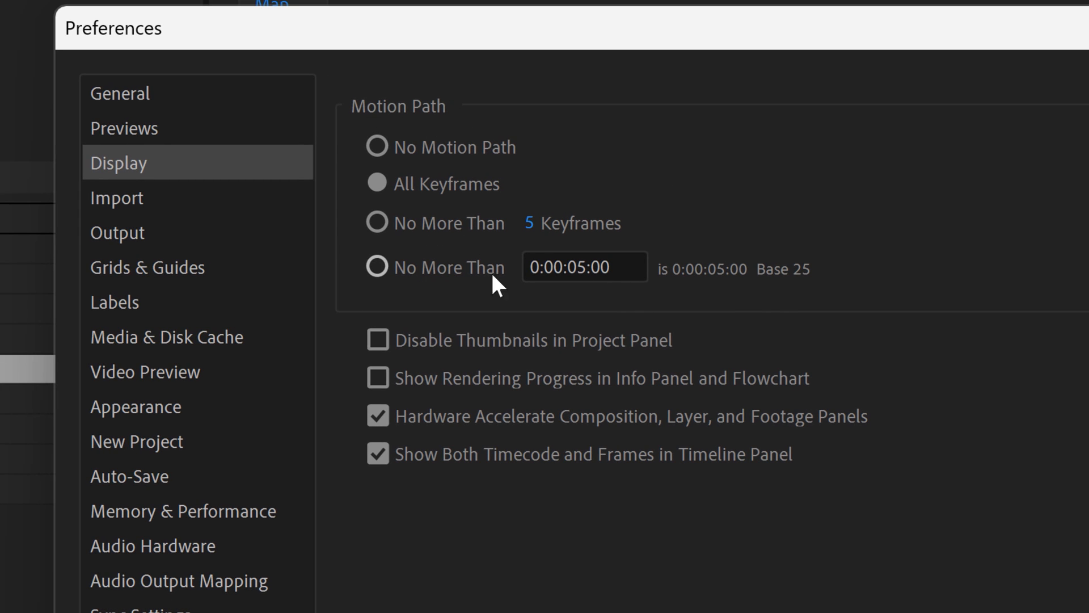
mouse_move(657, 309)
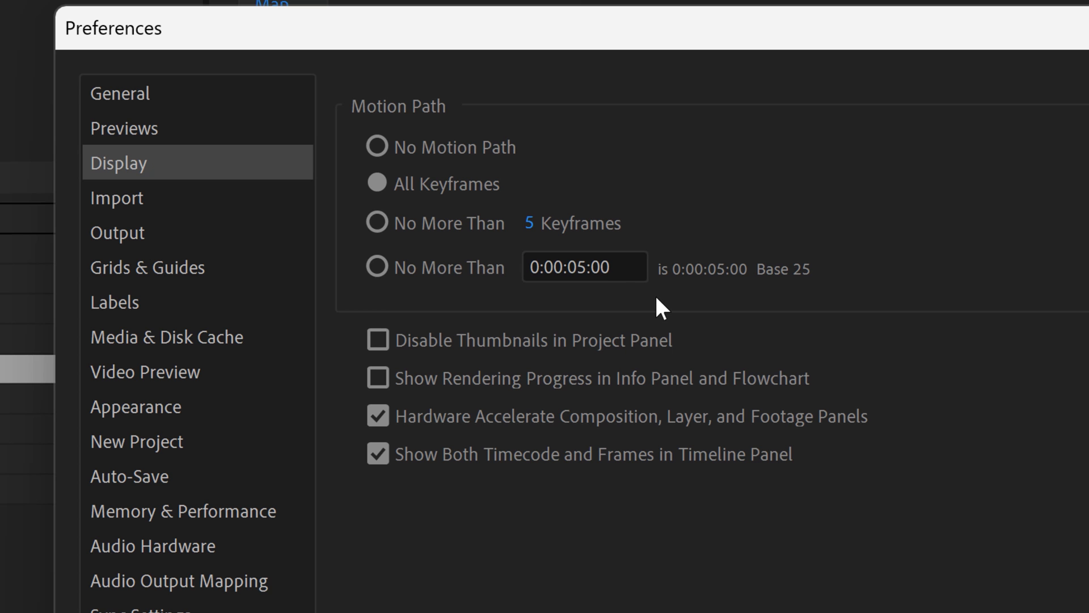
mouse_move(377, 183)
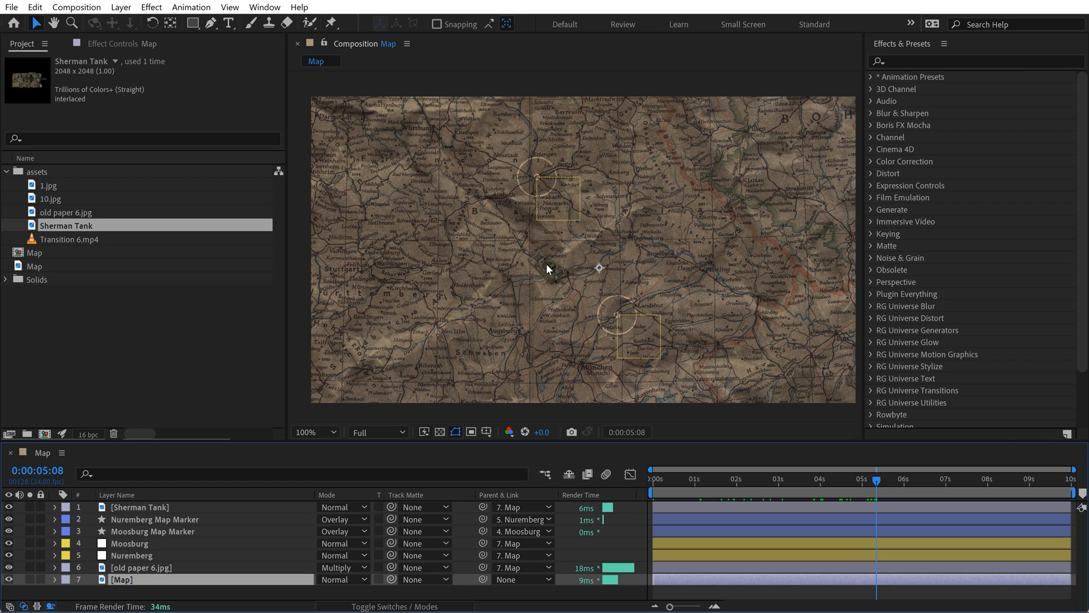
mouse_move(484, 278)
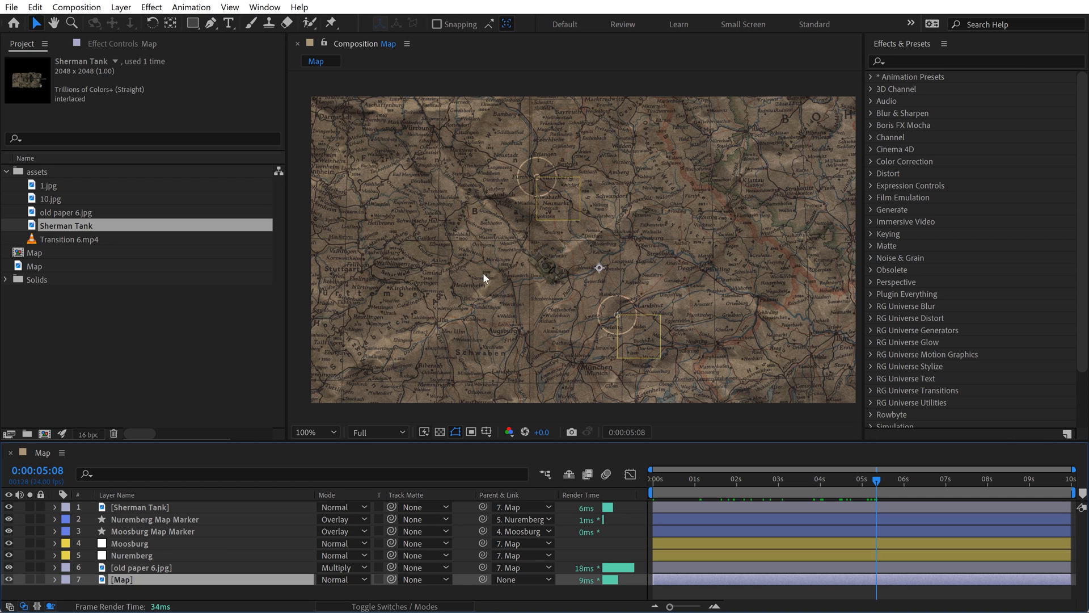
Apply Levels to the Sherman Tank layer, lowering input white to 162.
click(139, 506)
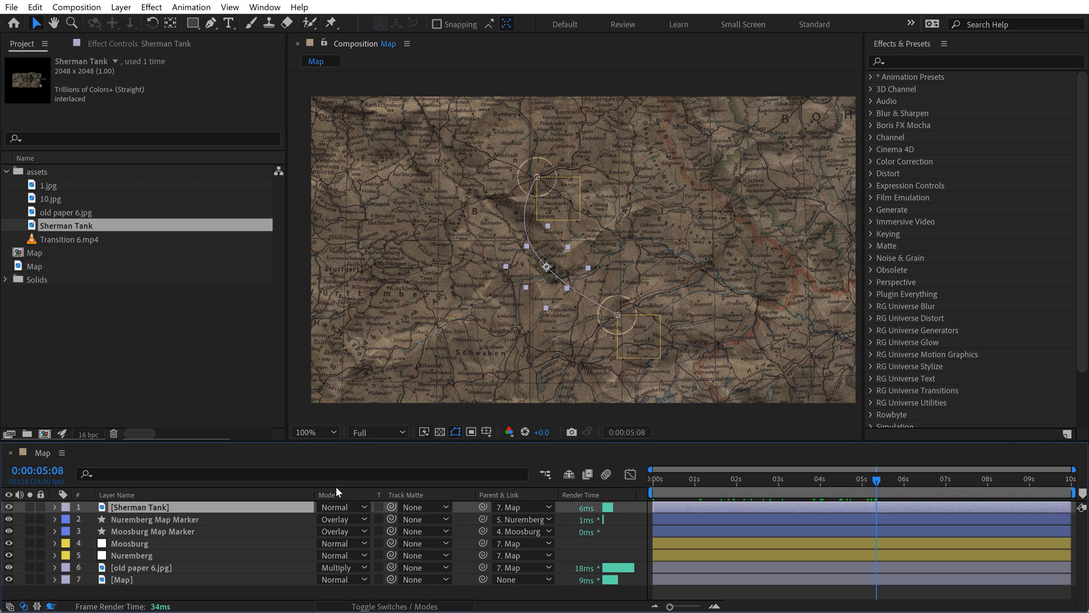
click(972, 61)
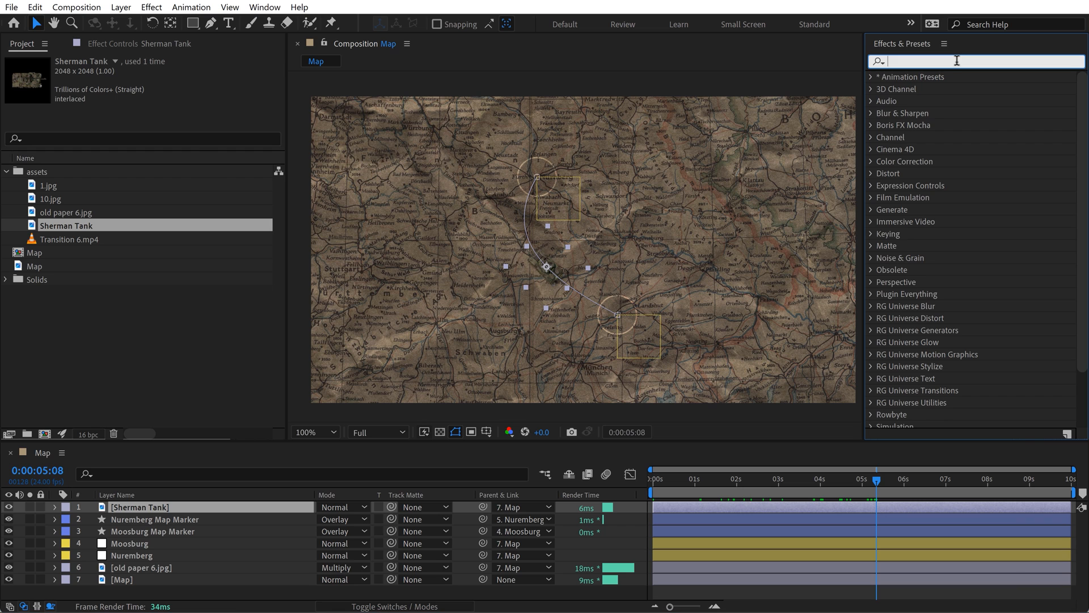
text(level)
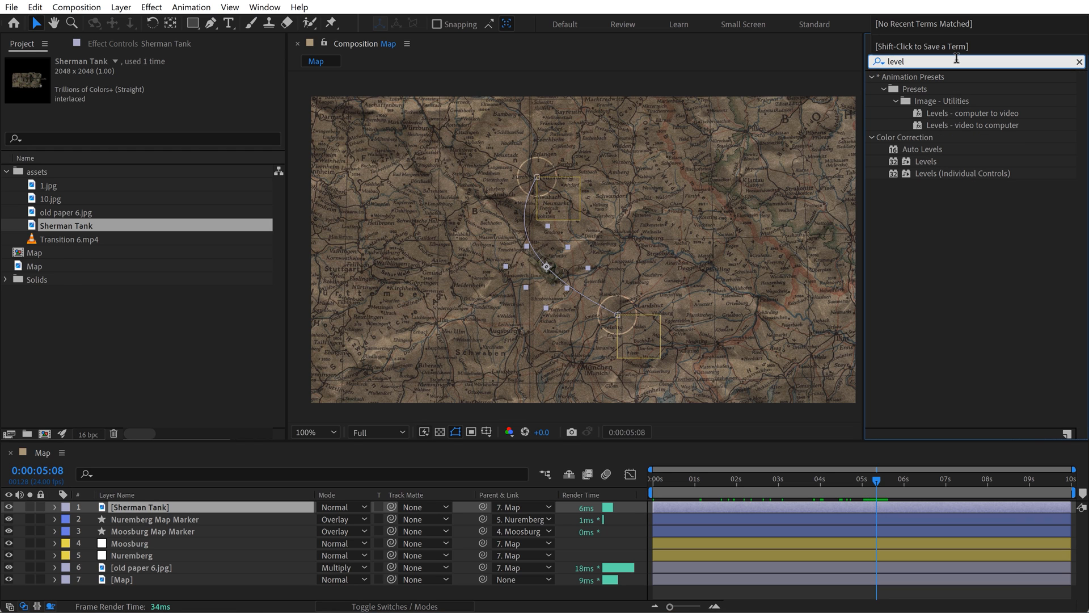
double_click(925, 160)
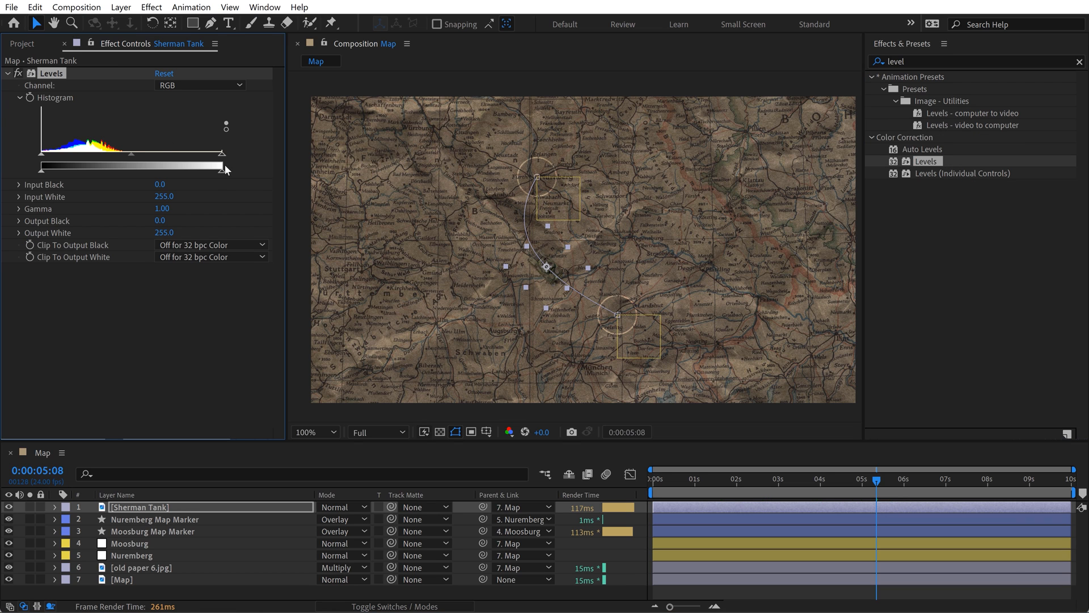
drag(224, 153, 143, 153)
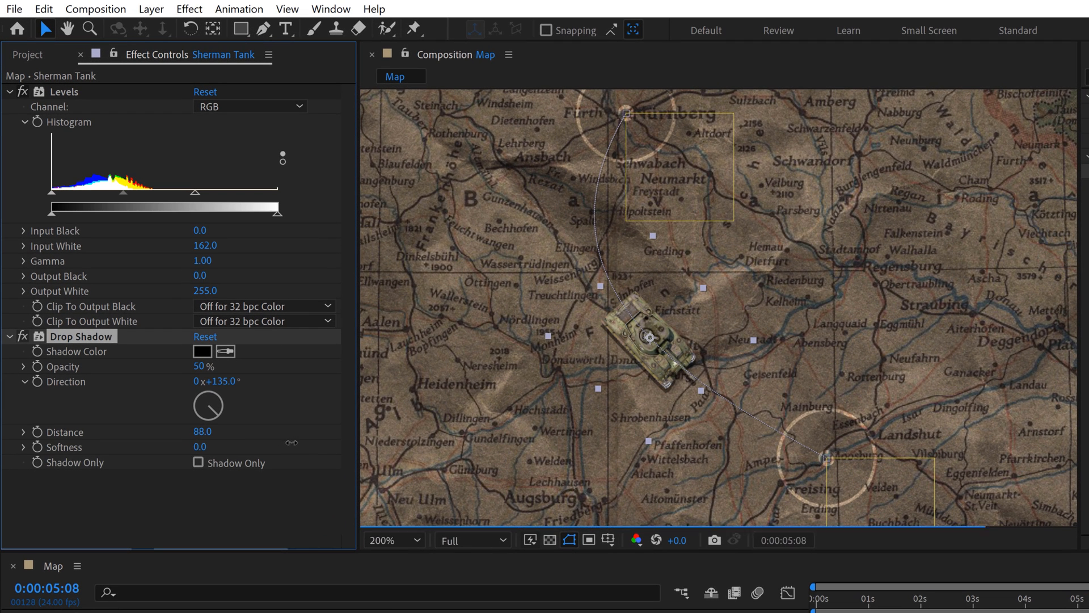
Scrub the tank's Drop Shadow direction to 68° and distance to 203, previewing an earlier frame.
drag(203, 431, 225, 431)
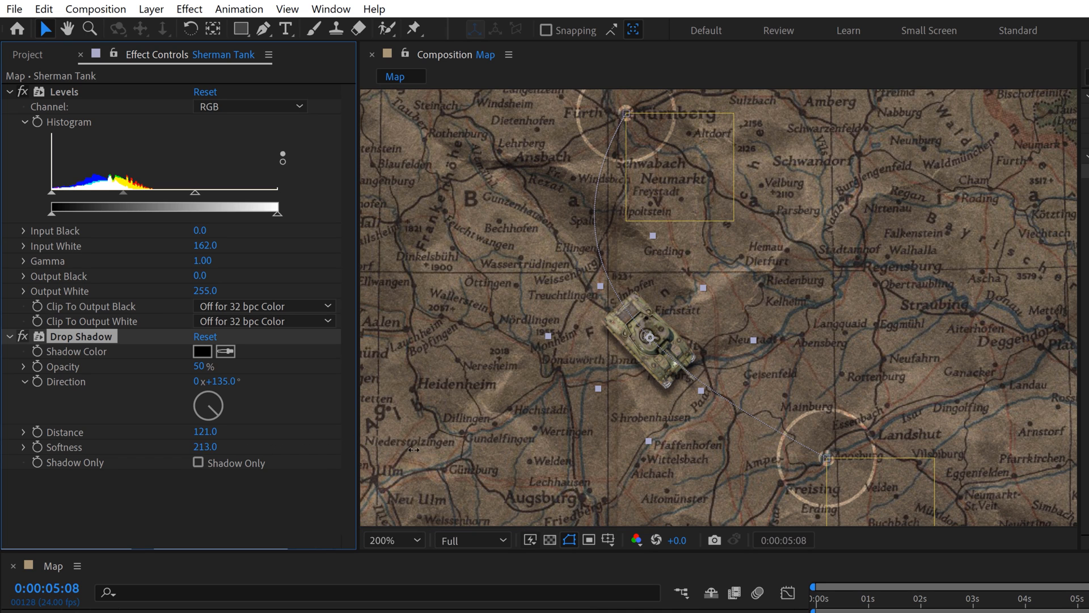
drag(216, 399, 208, 410)
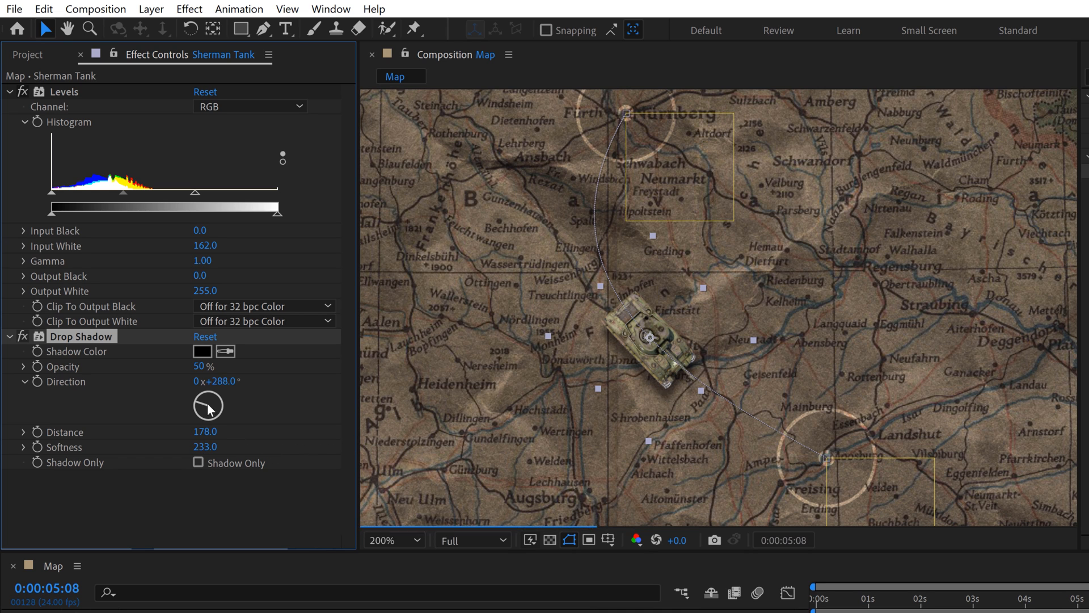
drag(205, 410, 225, 399)
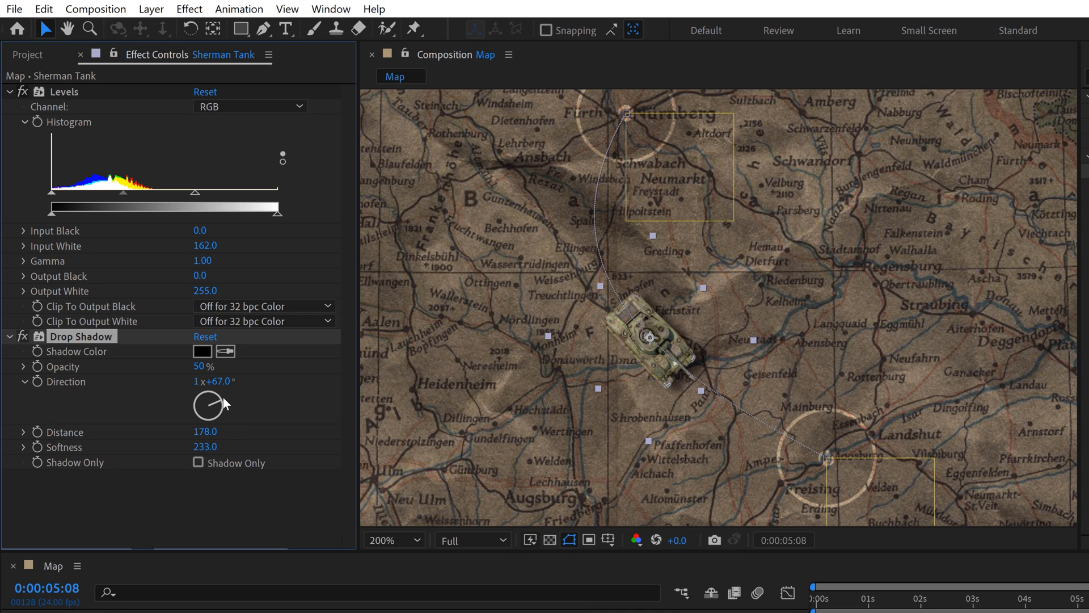
drag(209, 389, 222, 399)
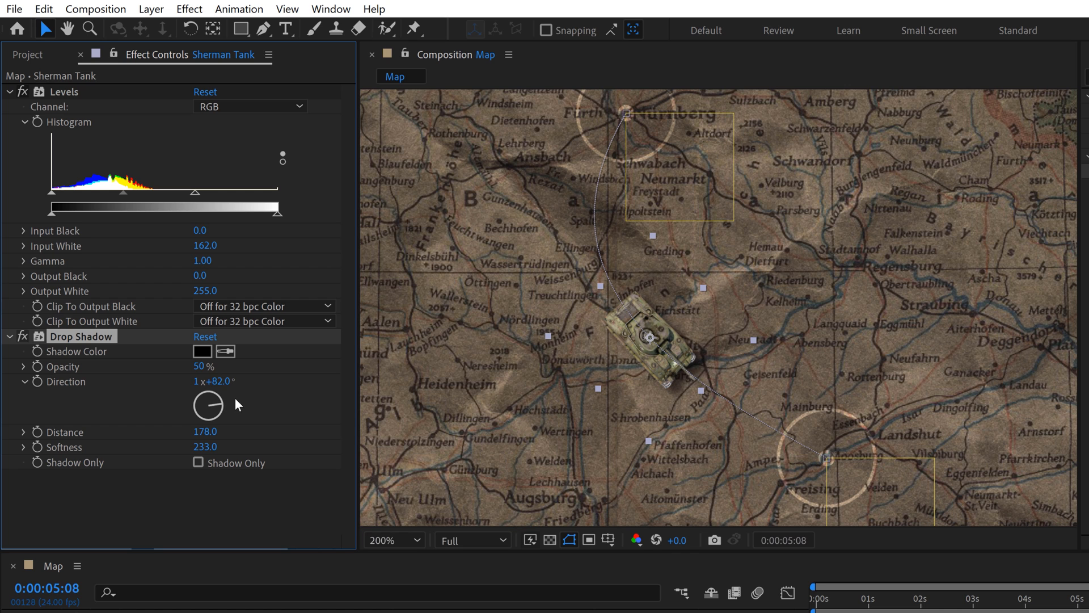
drag(207, 396, 212, 407)
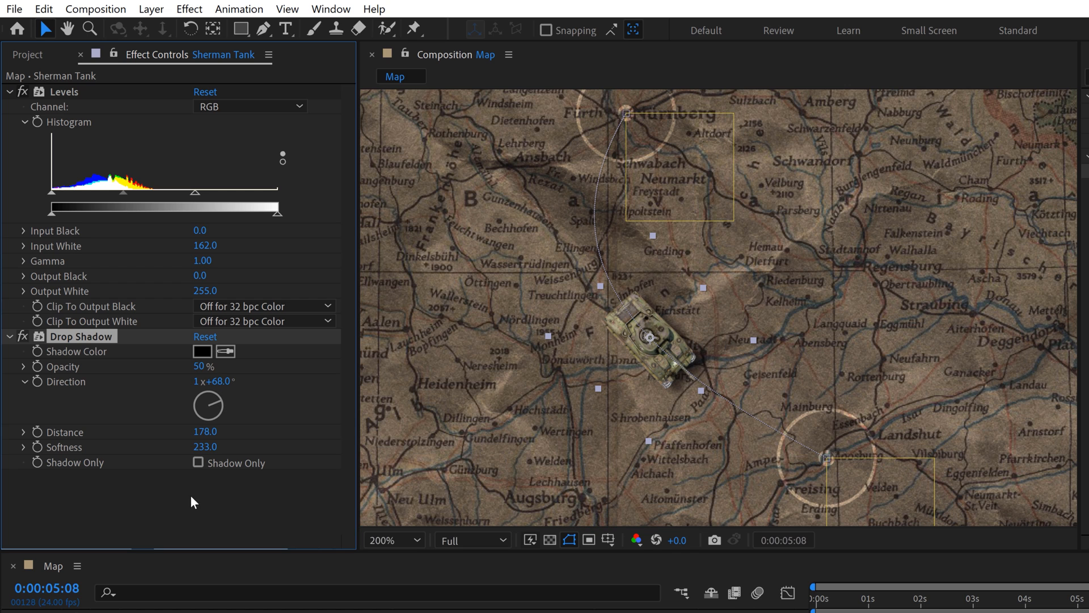
drag(201, 431, 219, 431)
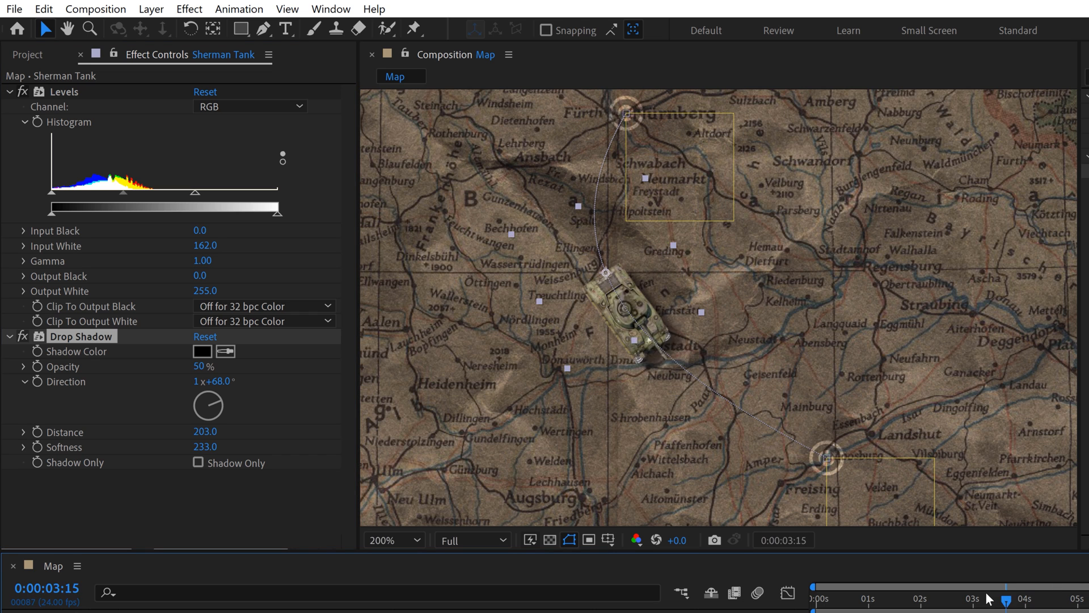
drag(990, 598, 975, 598)
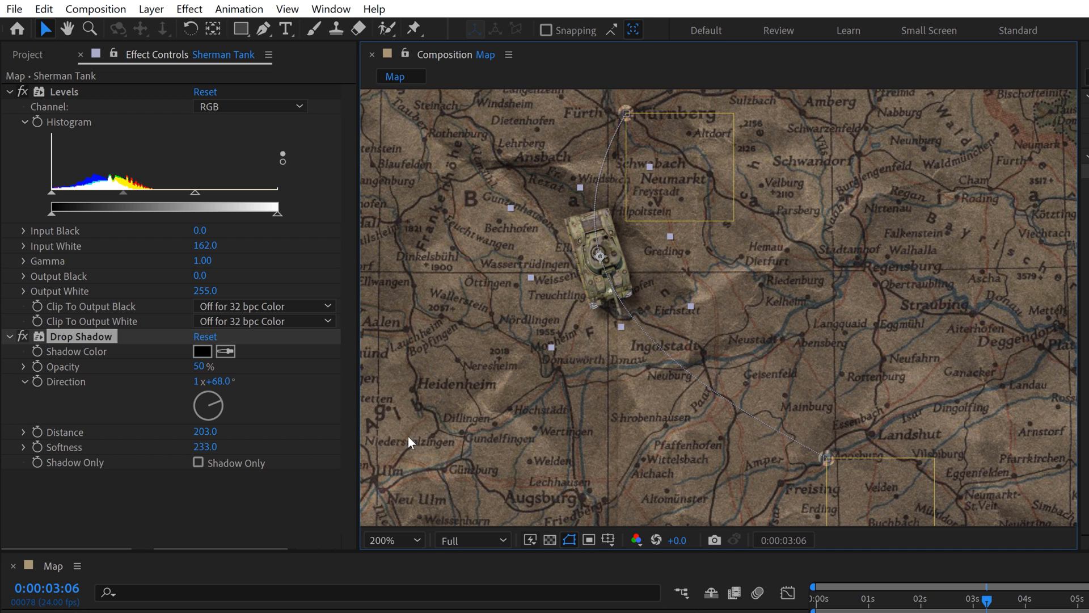
mouse_move(87, 336)
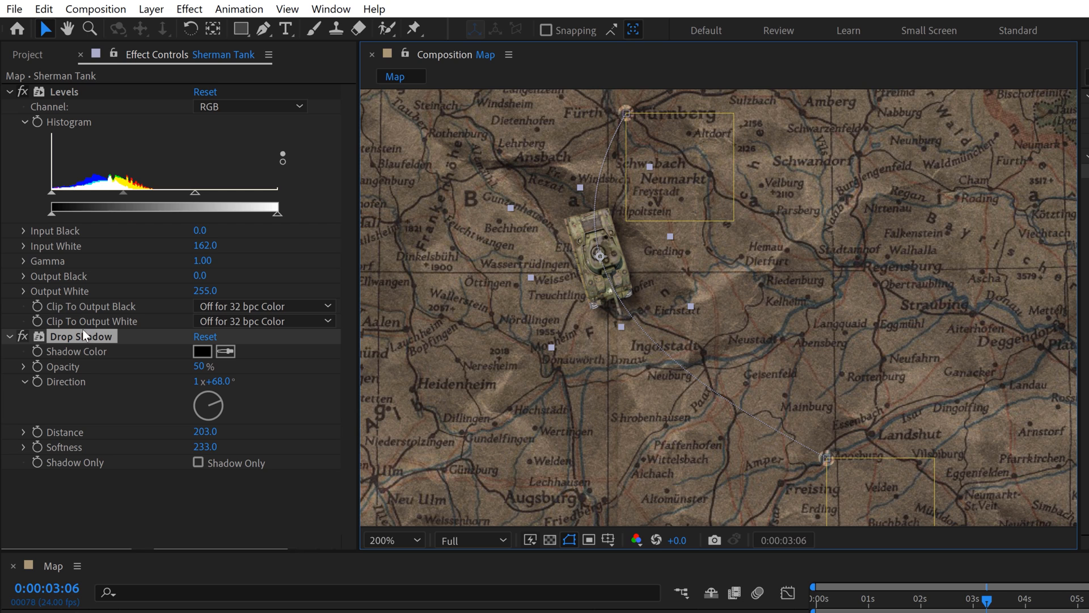
mouse_move(108, 353)
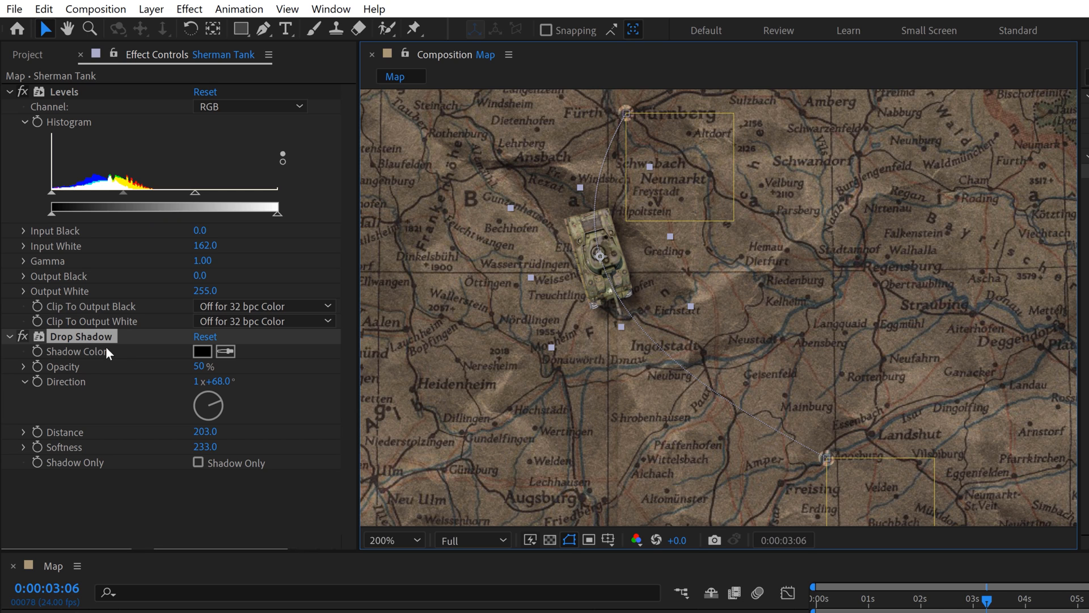
mouse_move(102, 396)
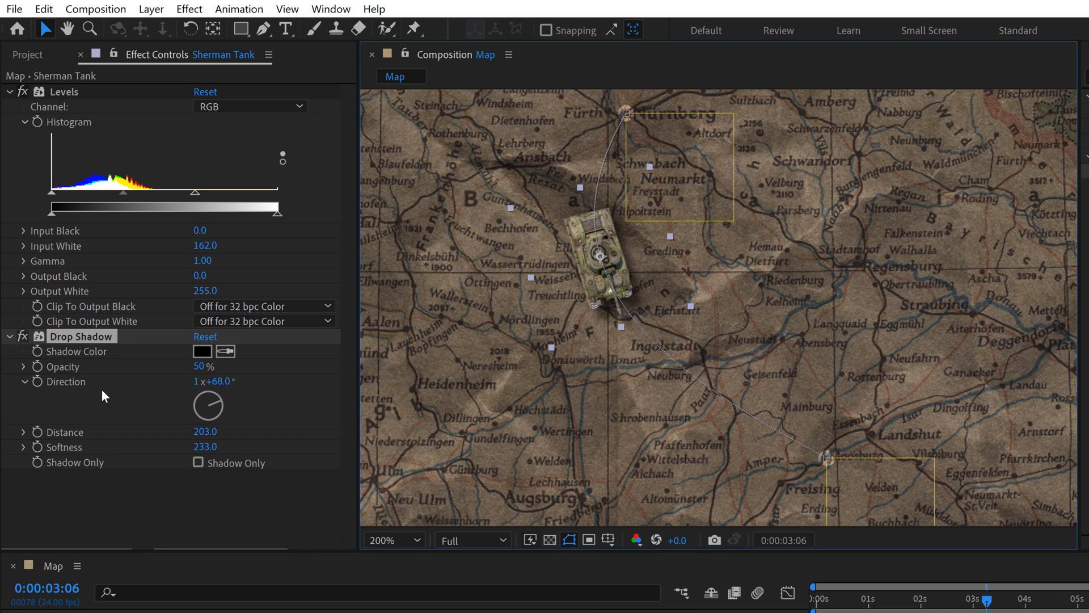
mouse_move(195, 375)
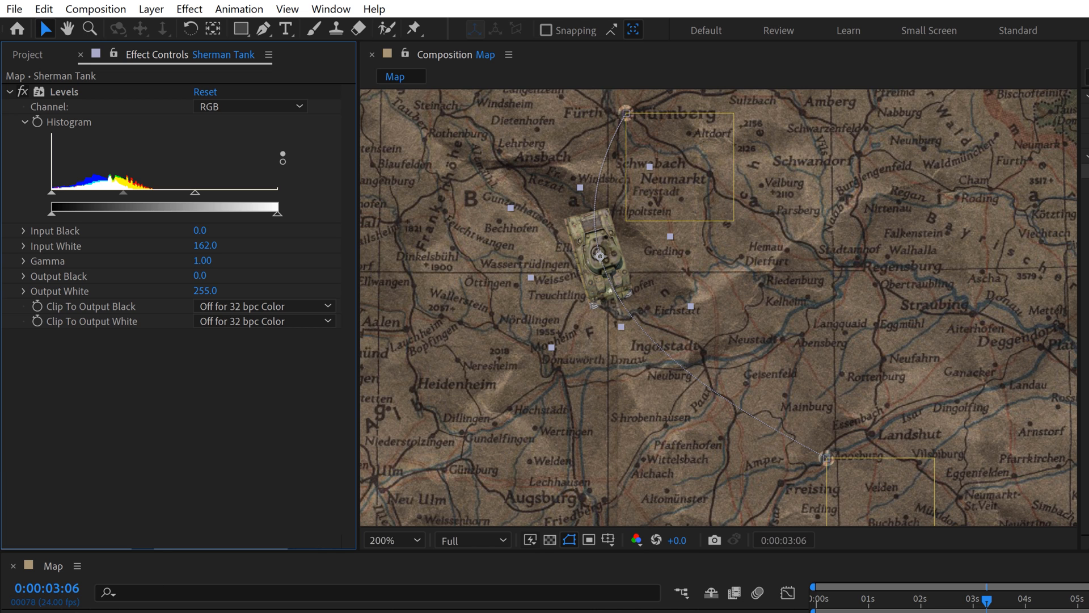
Open the Layer menu to add a Drop Shadow layer style.
click(151, 9)
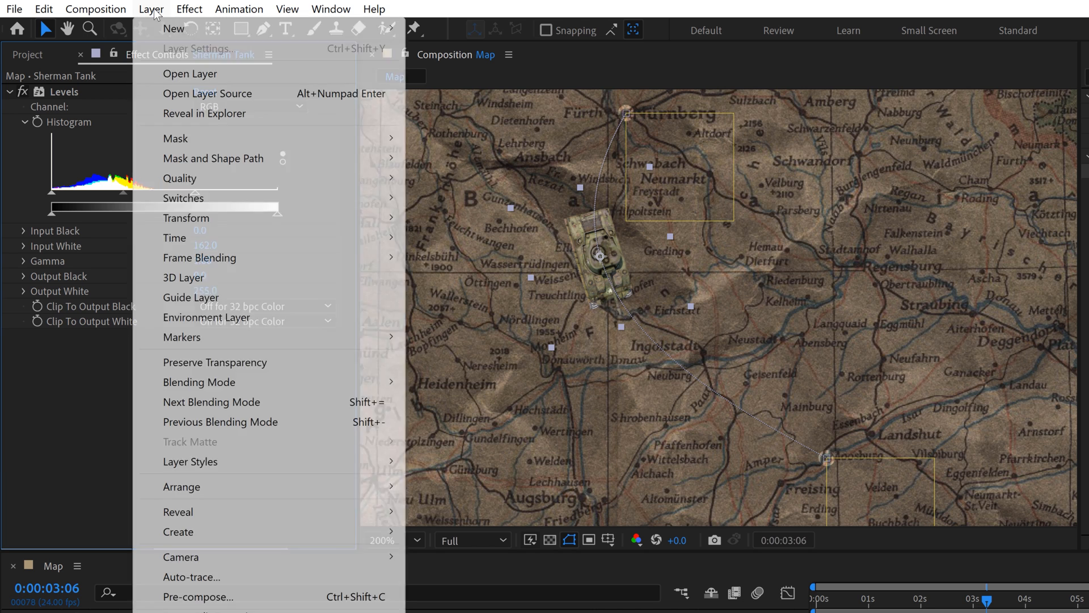
mouse_move(190, 461)
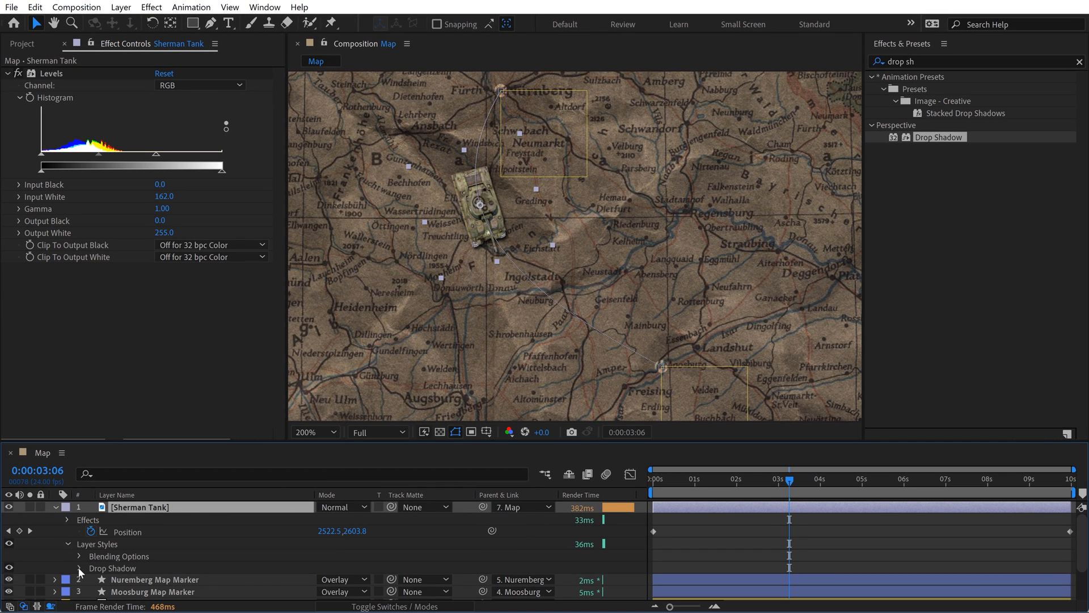
Set the tank's Drop Shadow layer style to distance 17 and size 50.
click(79, 567)
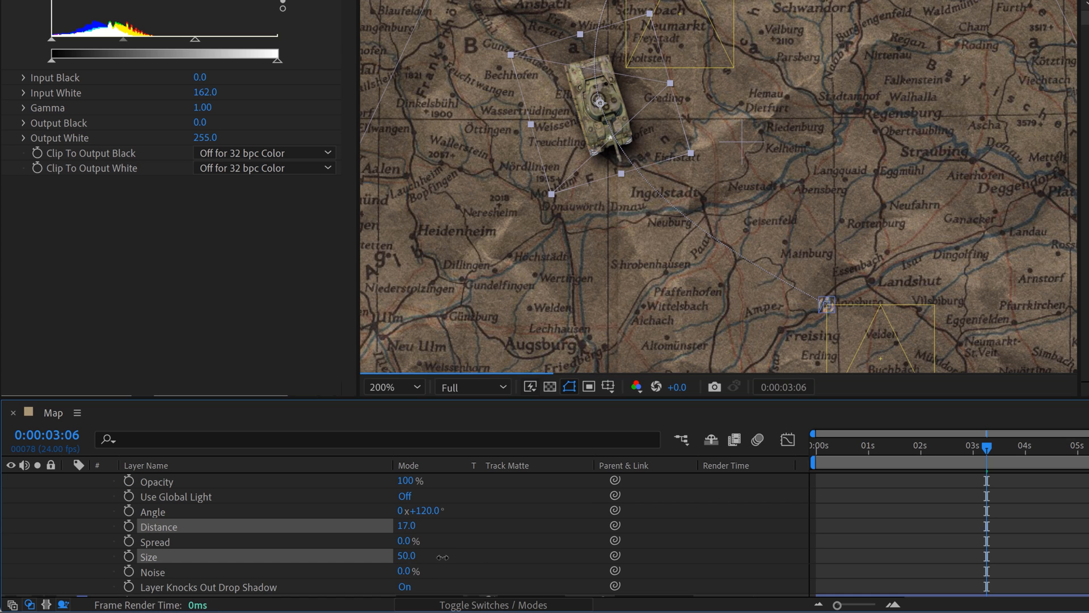
drag(417, 556, 405, 555)
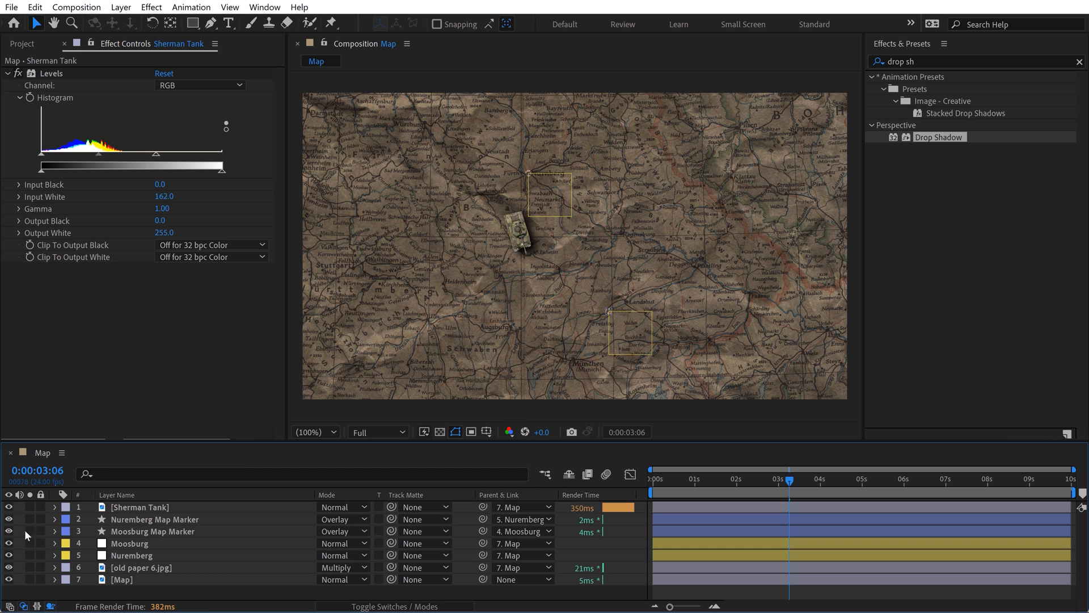
right_click(27, 533)
text(Vignette)
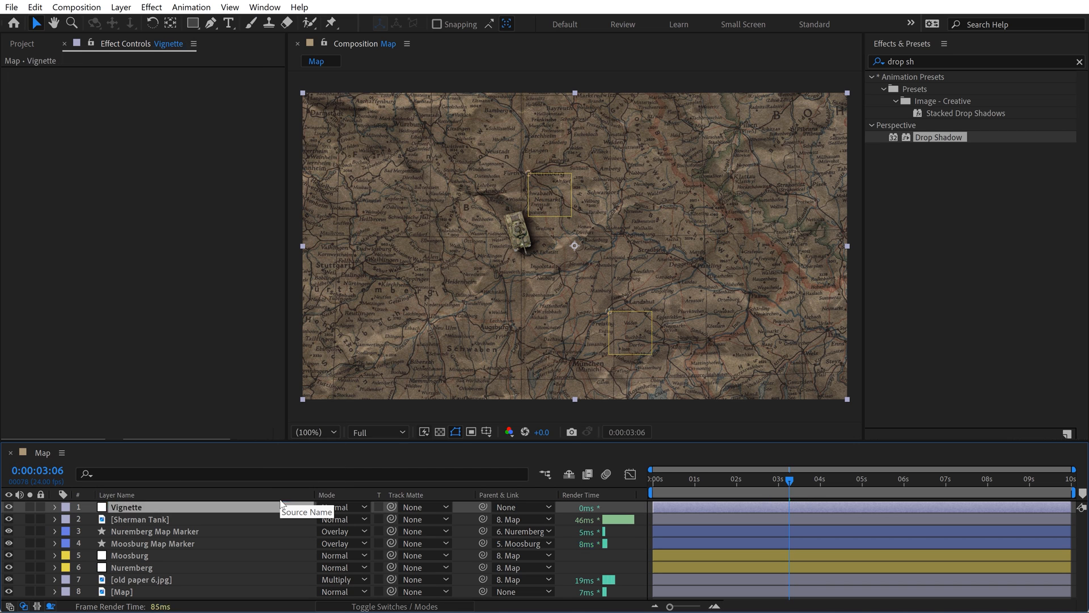
Apply the Noisy Vignette preset to the Vignette solid and select that layer.
click(1077, 62)
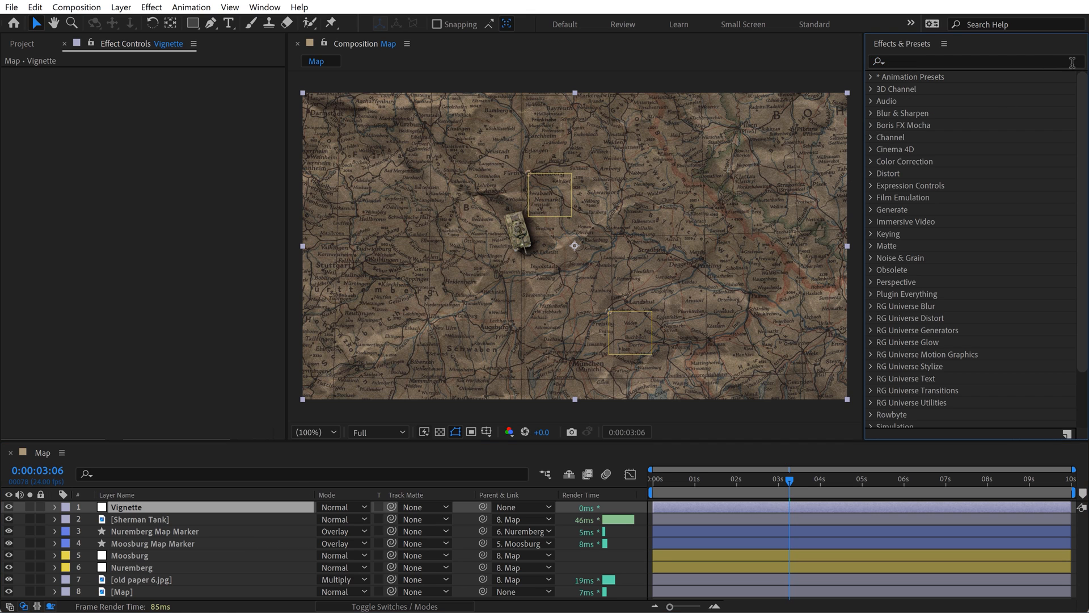
text(noisy v)
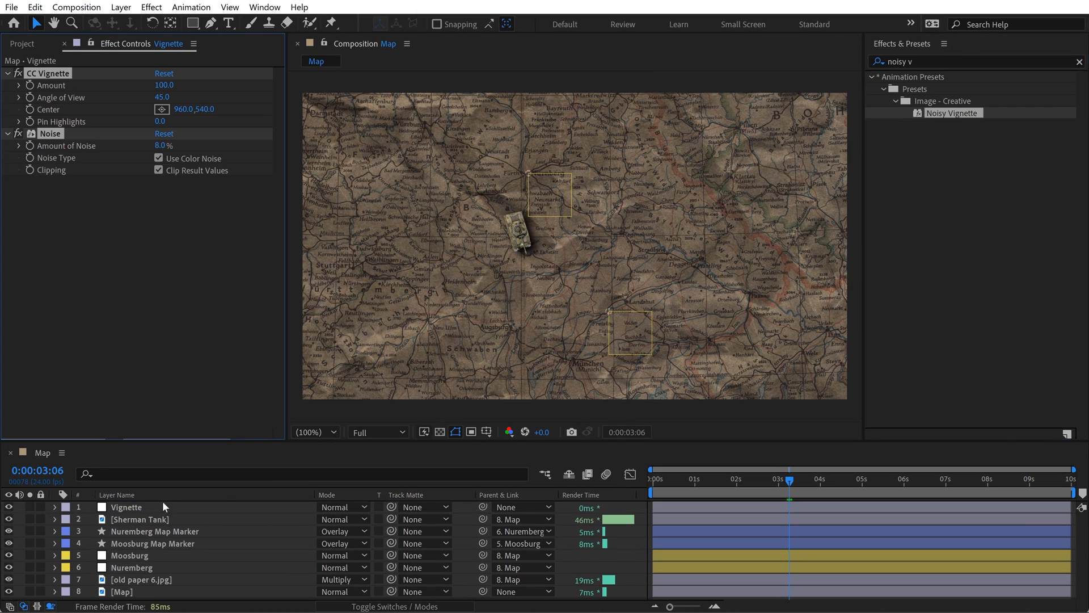
click(126, 507)
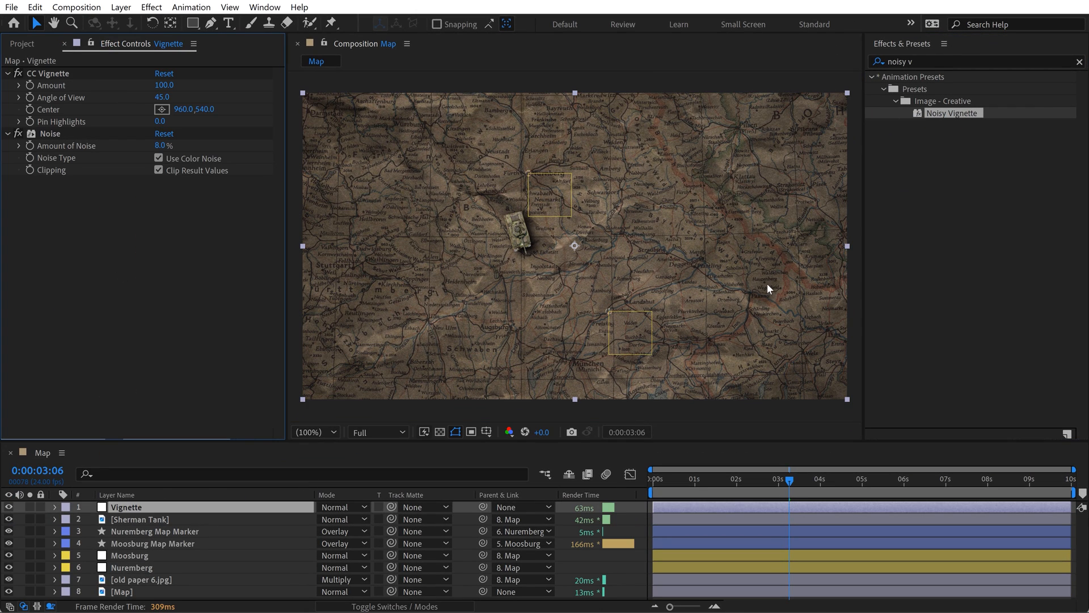
mouse_move(238, 433)
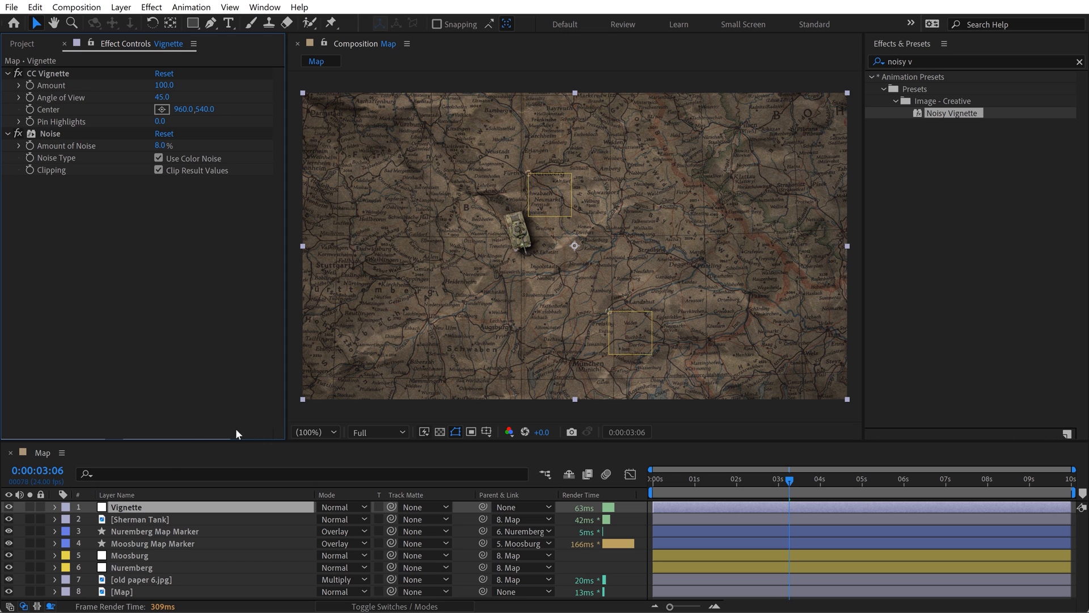
click(55, 507)
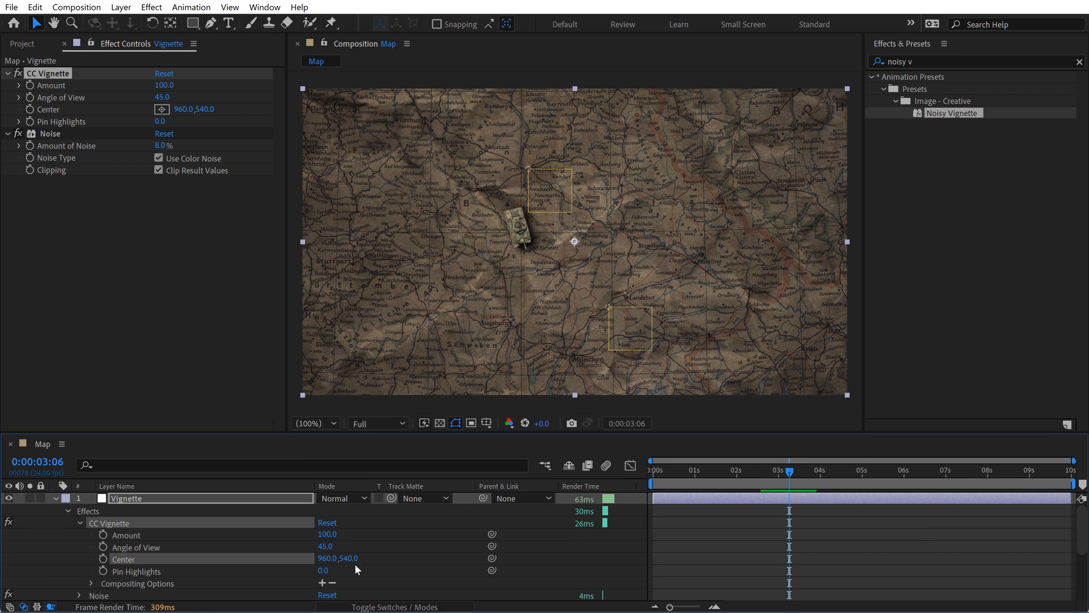
Link the CC Vignette Center to Sherman Tank Position and set Angle of View to 77.8.
drag(575, 241, 549, 241)
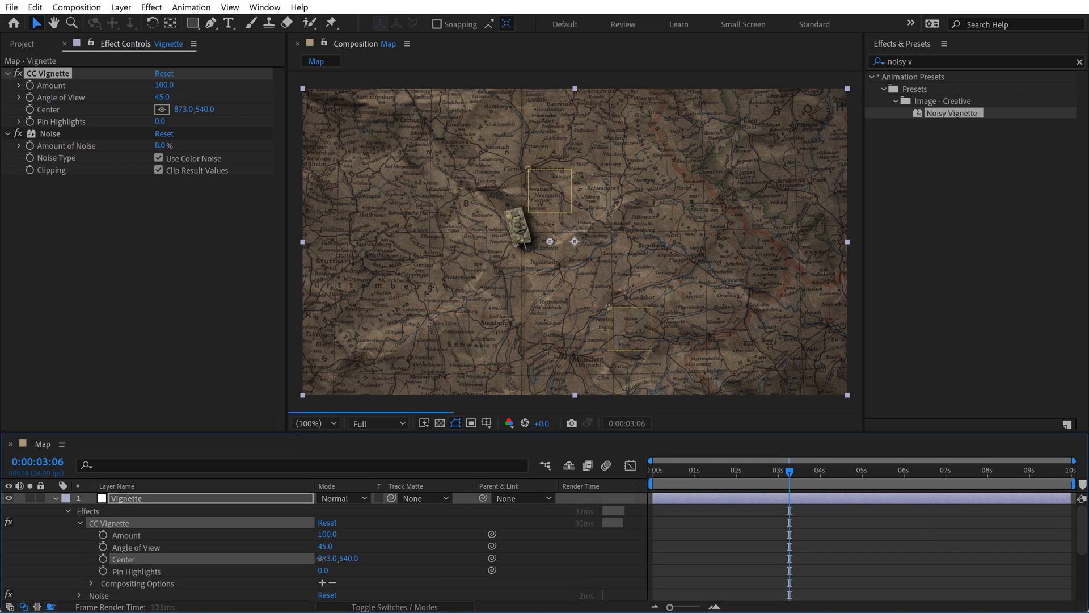
drag(548, 241, 611, 241)
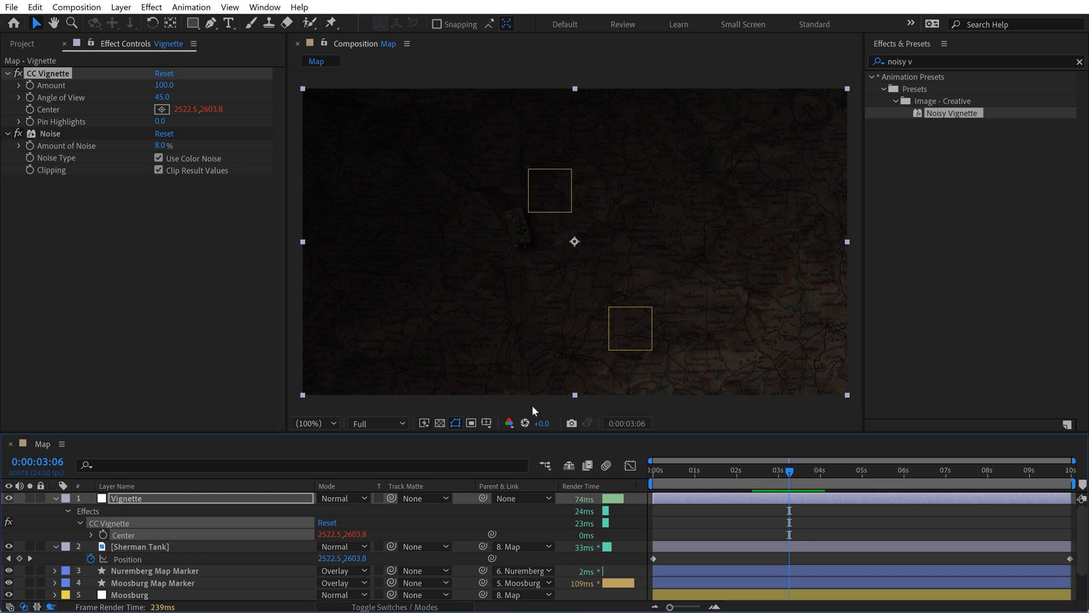
click(139, 546)
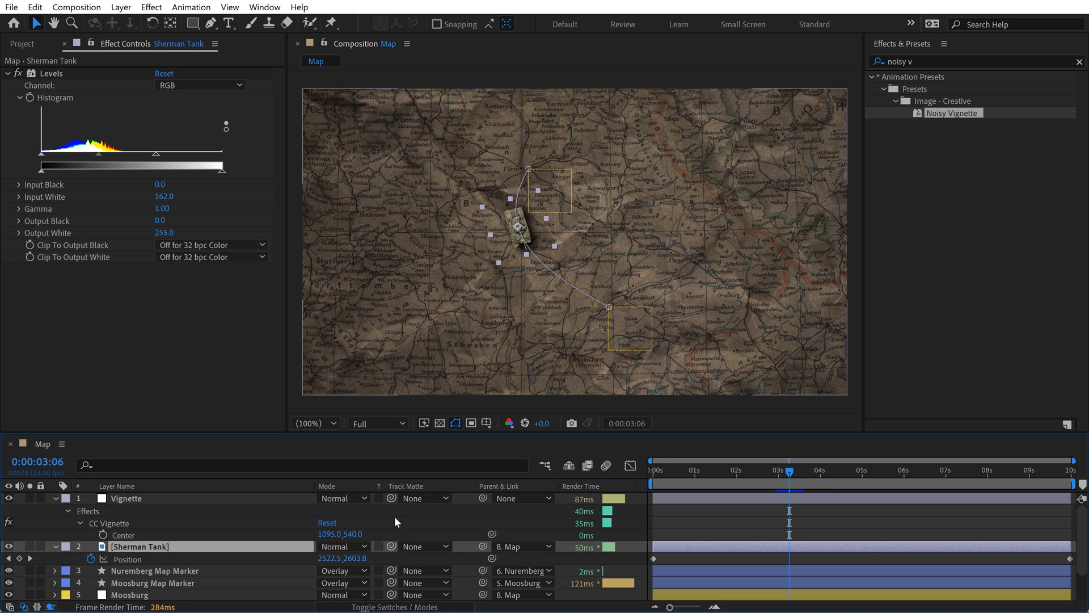
click(522, 546)
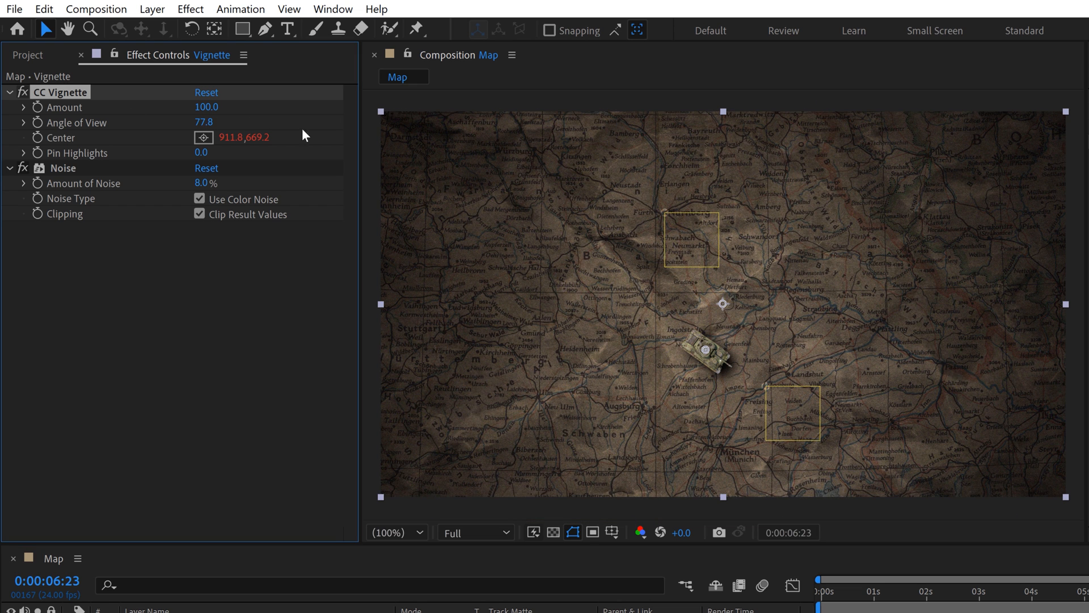
drag(205, 122, 222, 123)
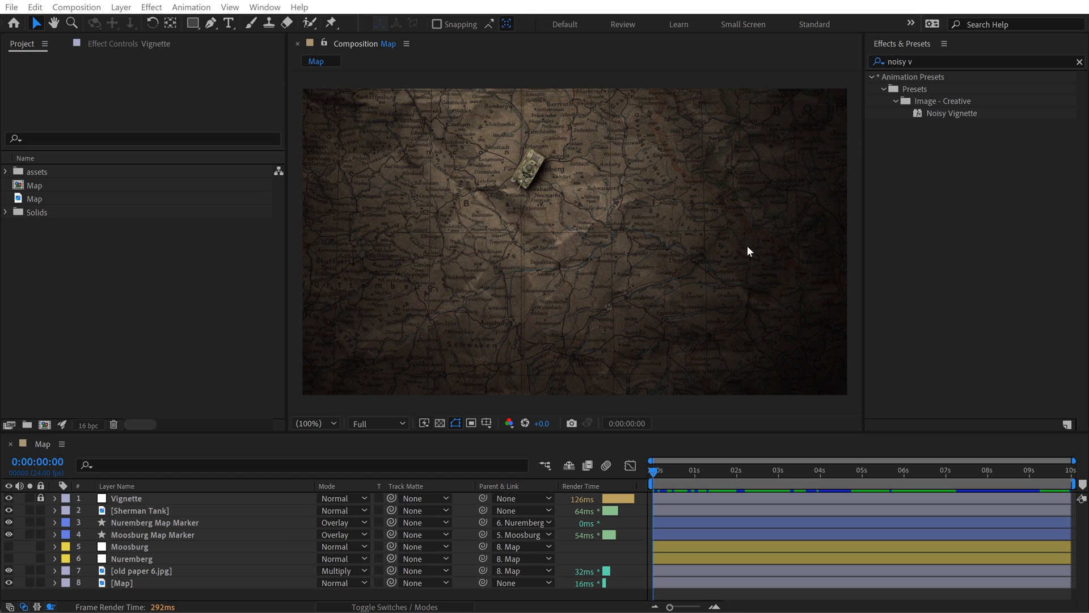
mouse_move(679, 180)
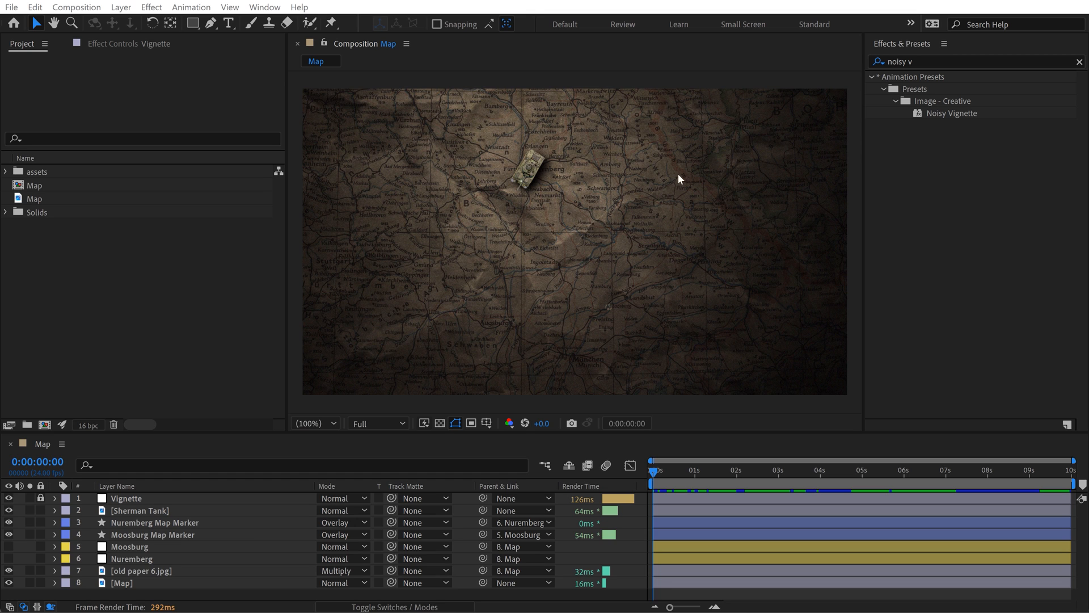
mouse_move(384, 174)
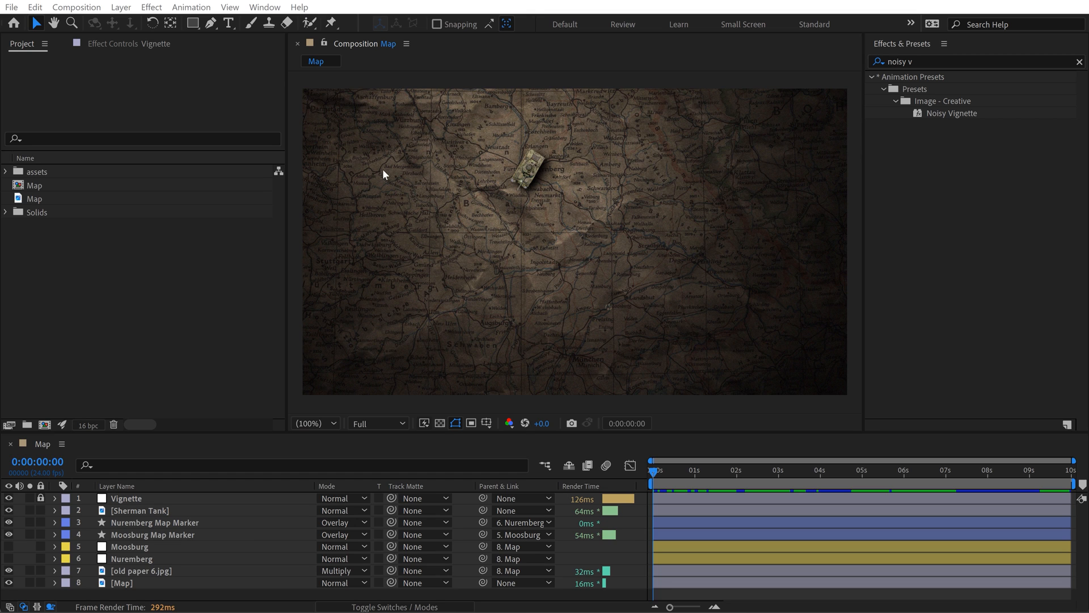
mouse_move(580, 300)
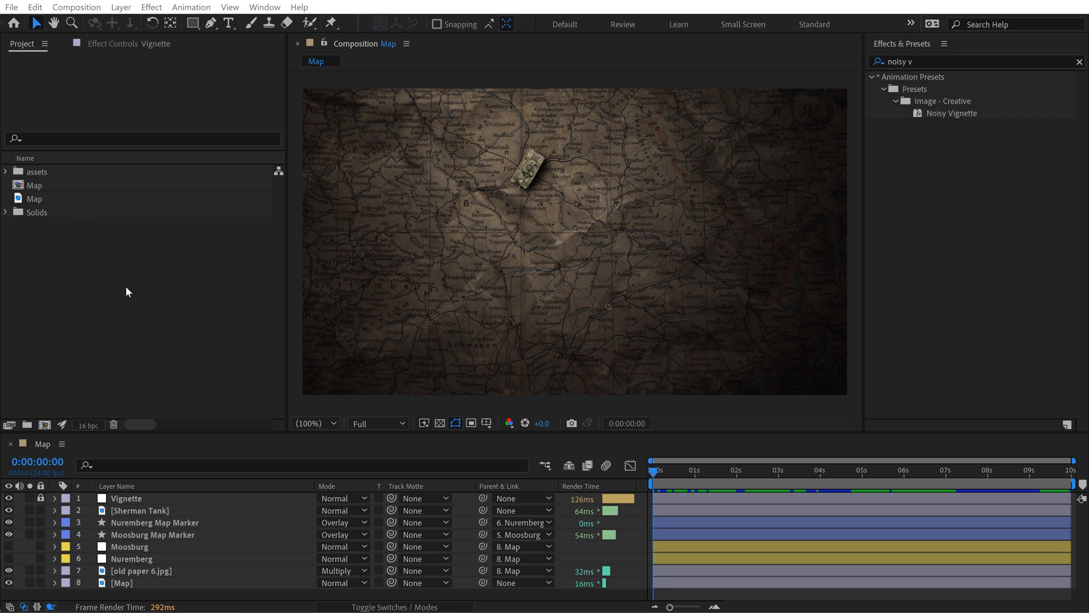
mouse_move(530, 278)
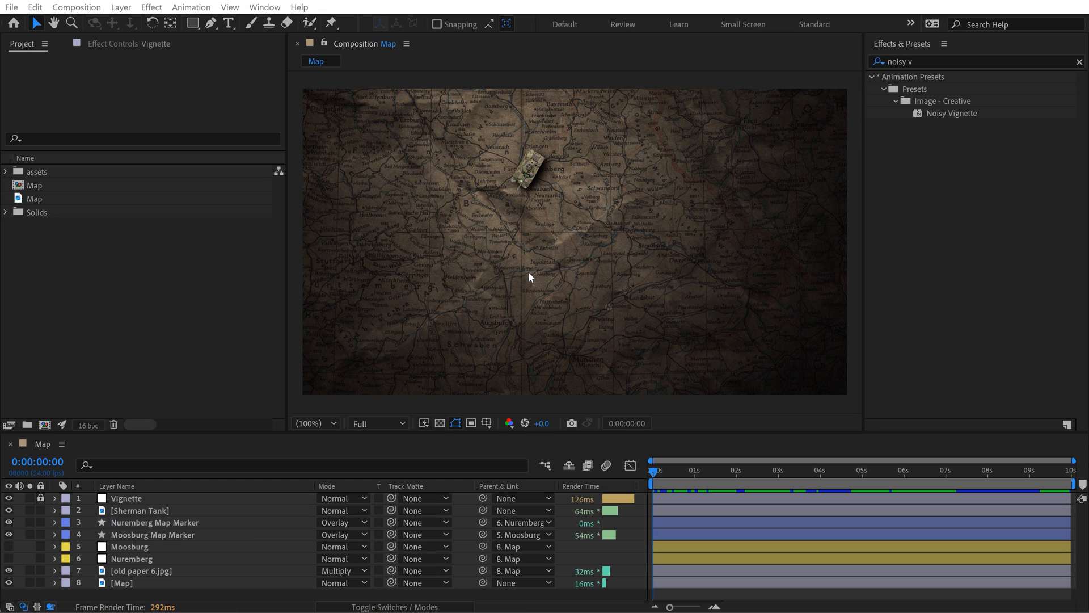
Nest the Map comp in a new composition named 'Map Animation Final'.
click(35, 185)
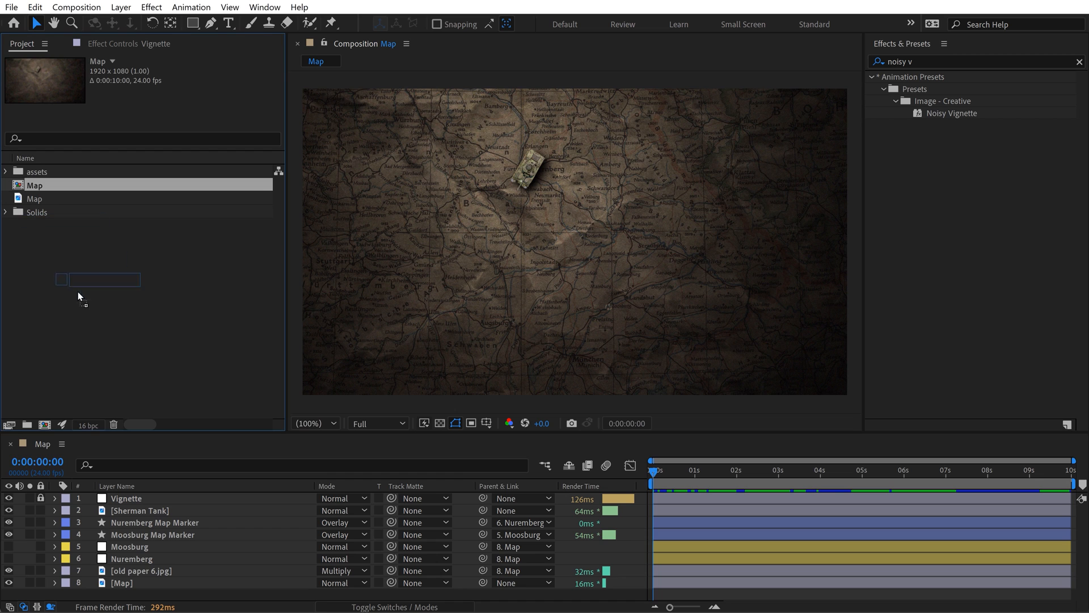
click(44, 424)
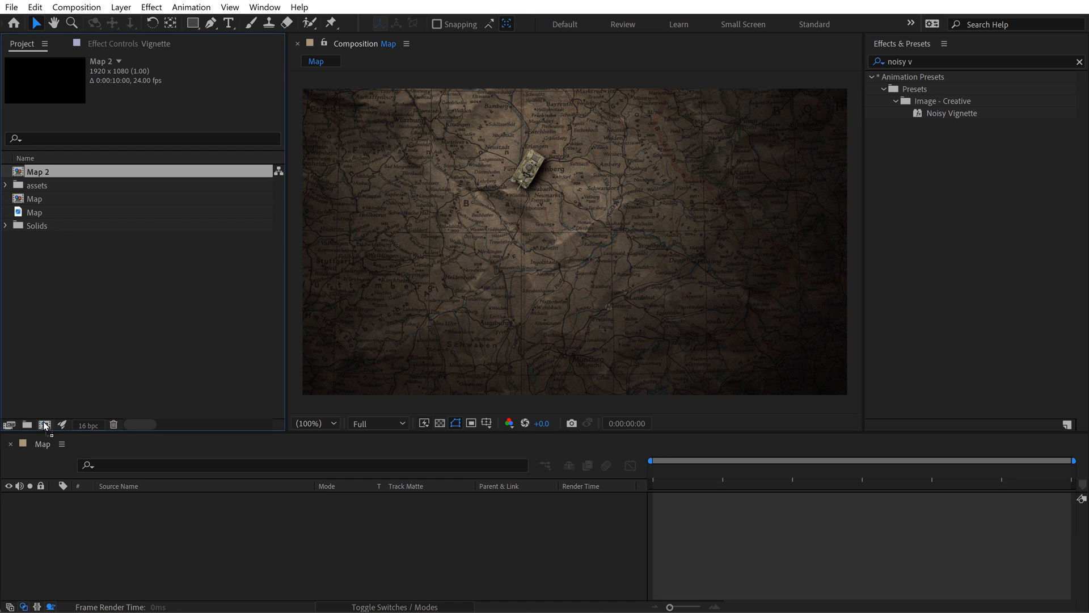
double_click(38, 171)
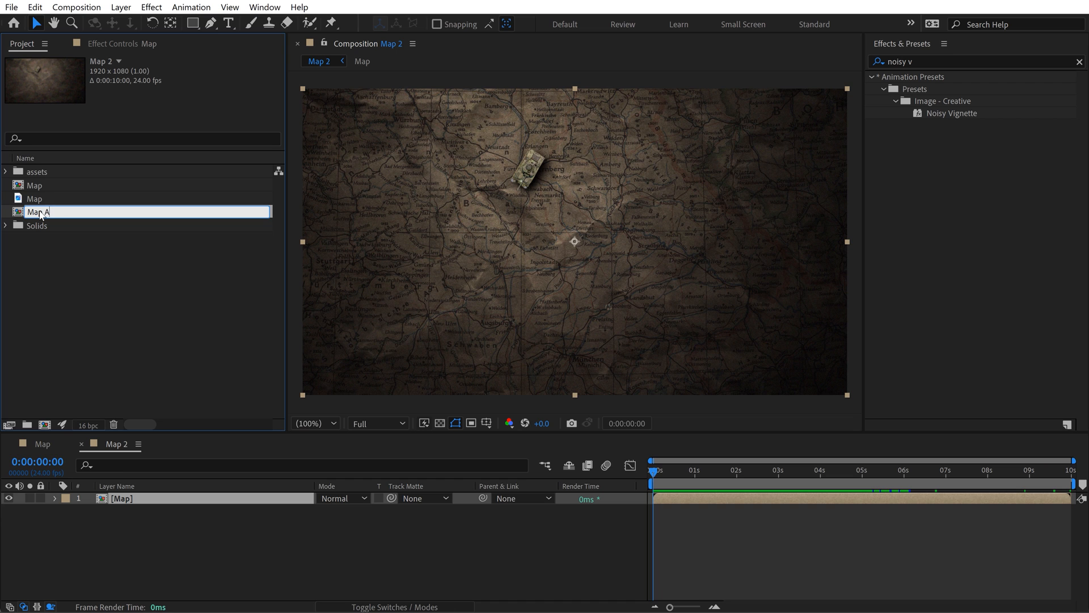
text(Map Animation Final)
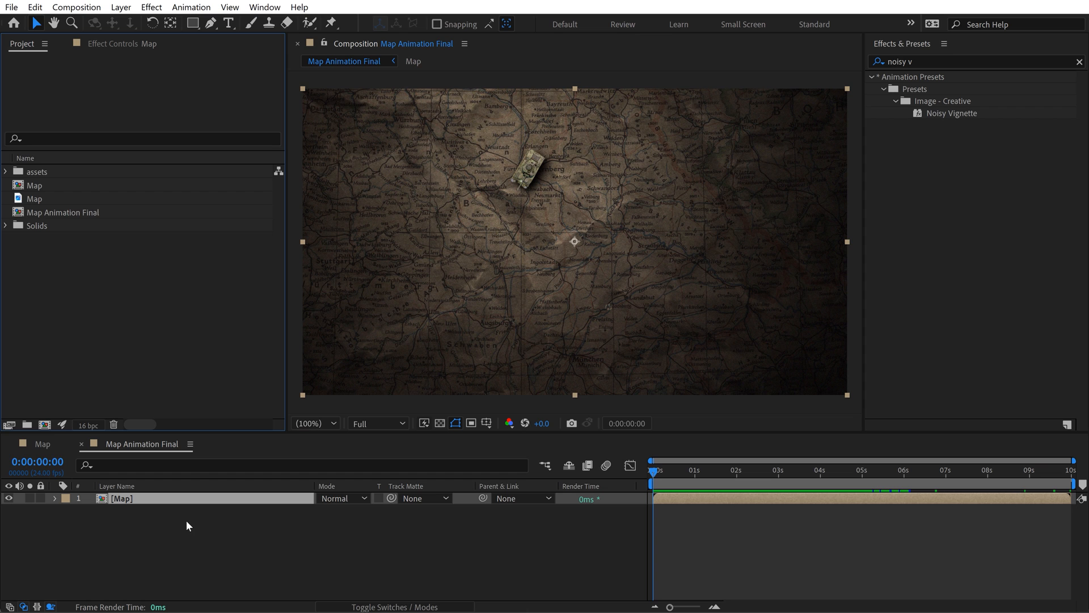
mouse_move(149, 510)
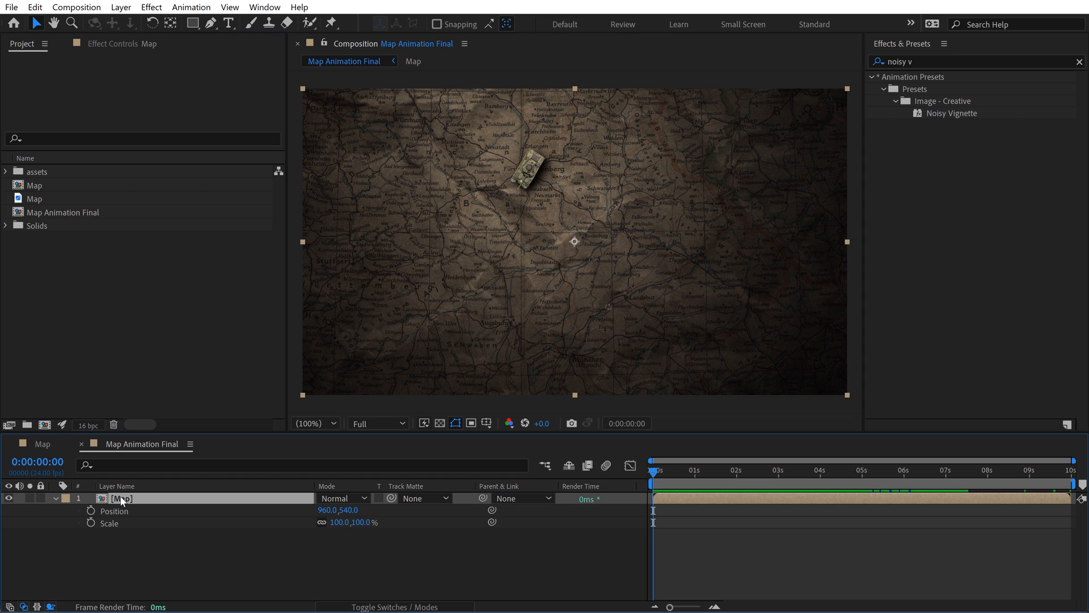
Keyframe the Map layer's Position, Scale and Rotation, then return to the Map comp.
click(91, 511)
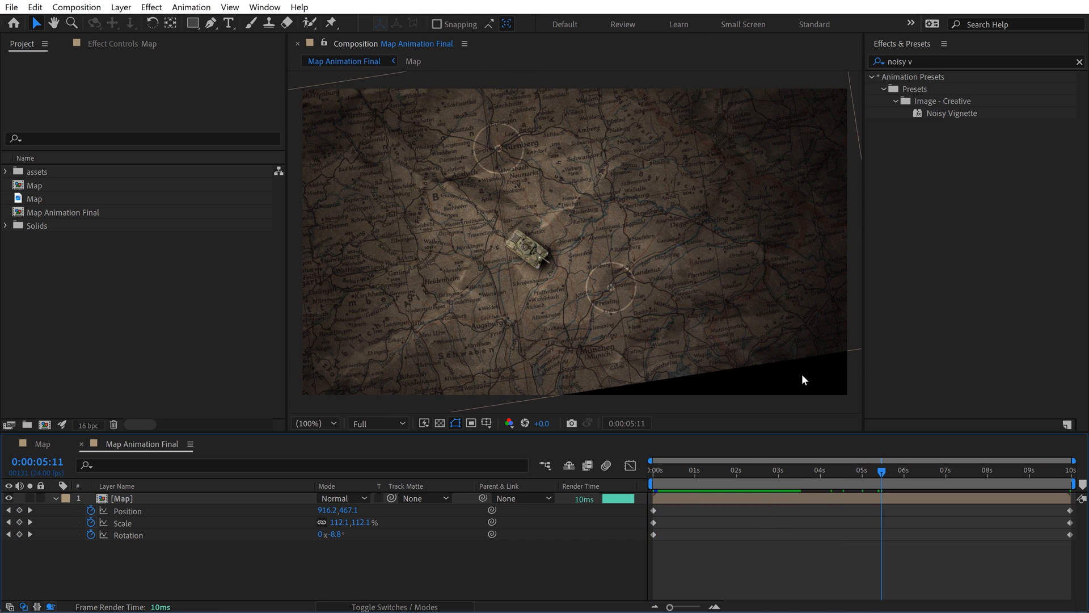
mouse_move(440, 606)
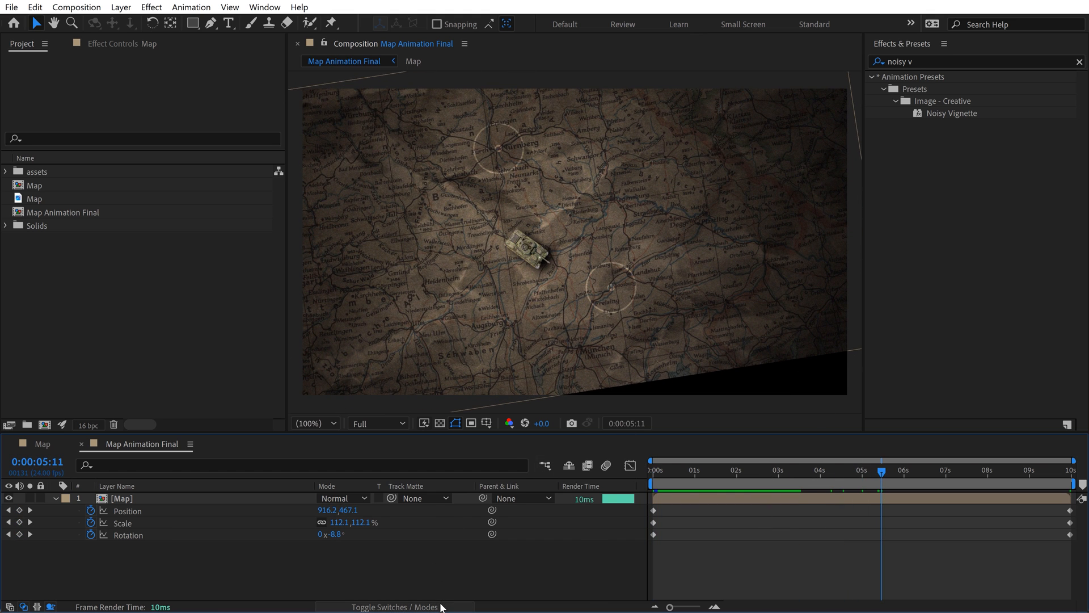
click(386, 606)
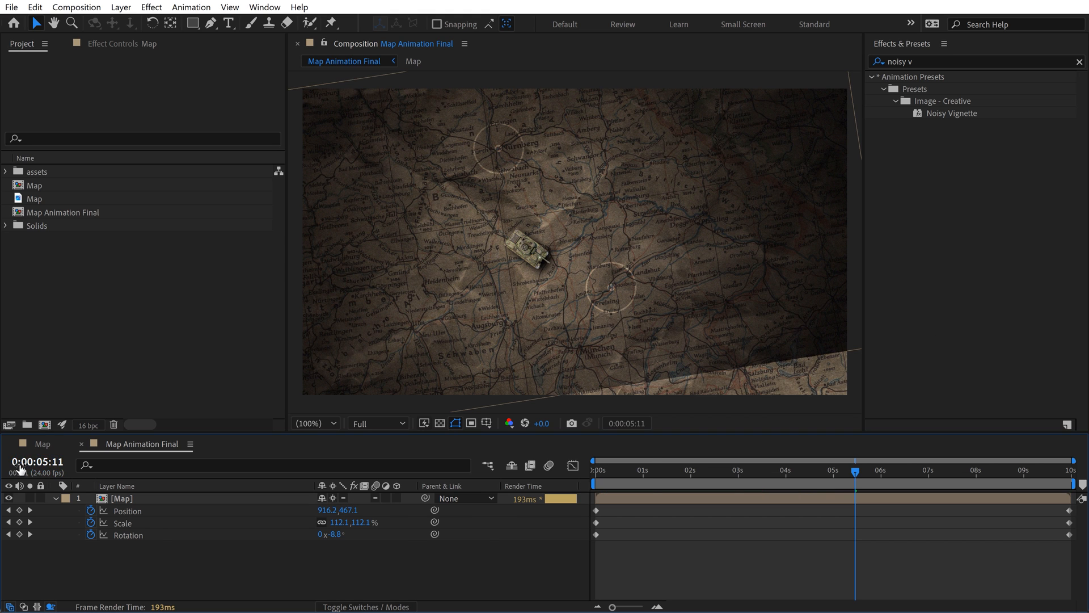
click(413, 61)
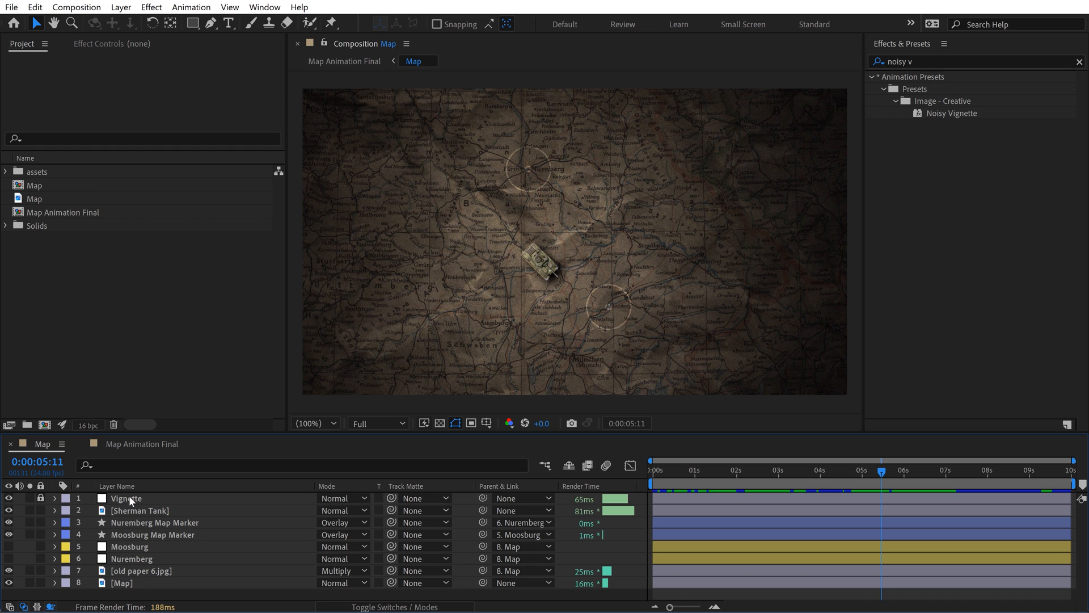
At 50% view, unlock and enlarge the Vignette layer, checking it in Map Animation Final.
click(312, 423)
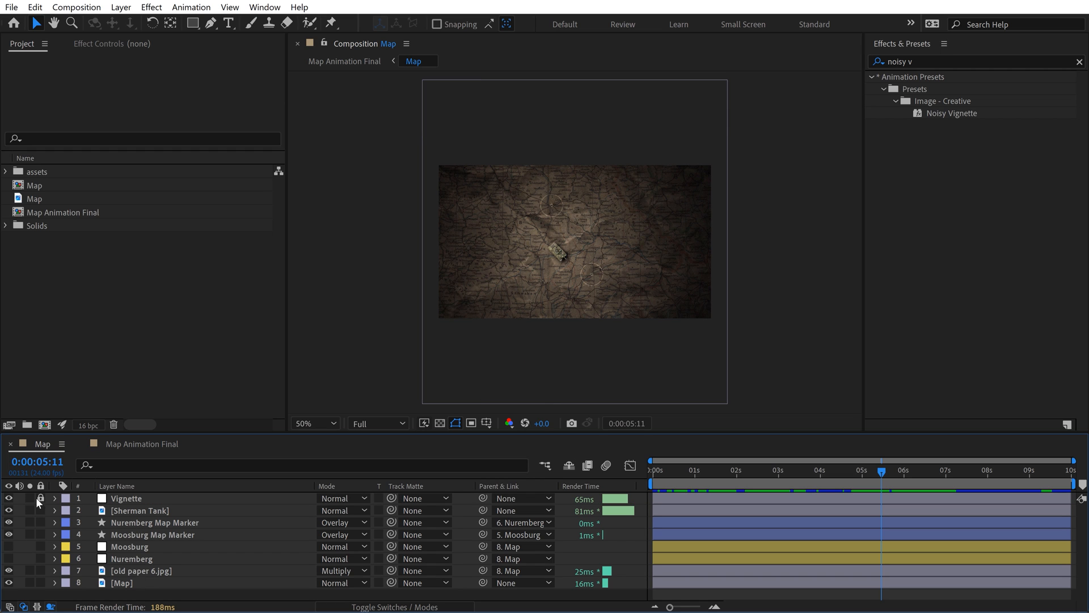
click(126, 498)
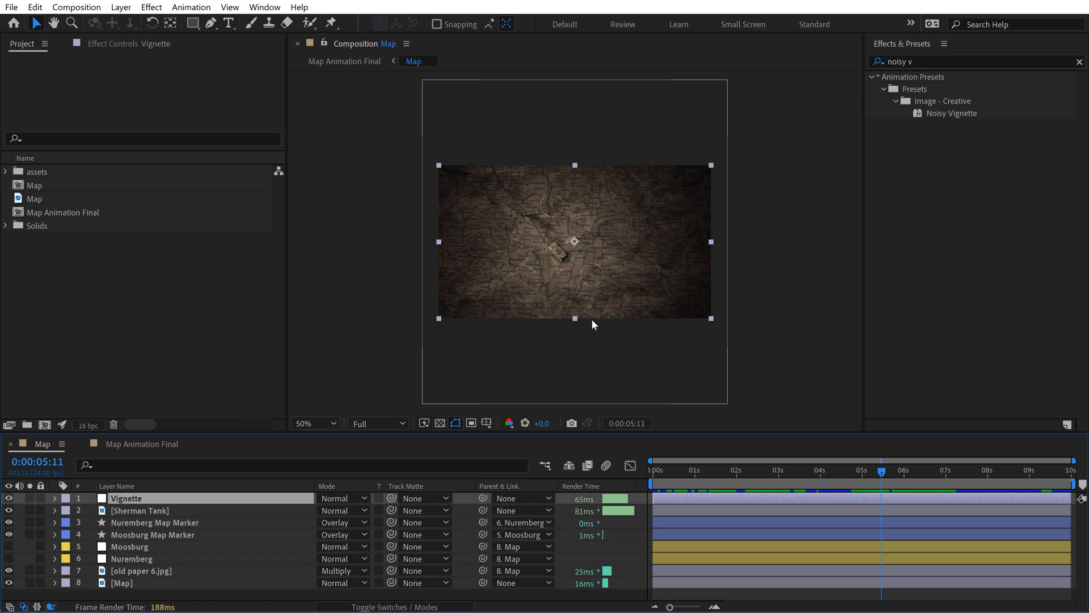
click(126, 498)
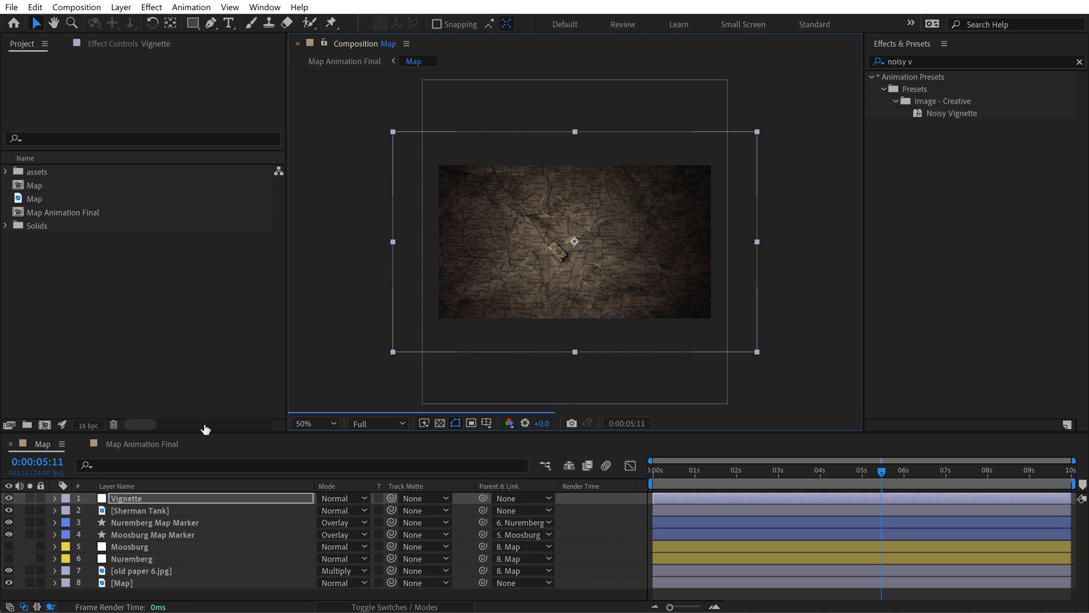
click(345, 61)
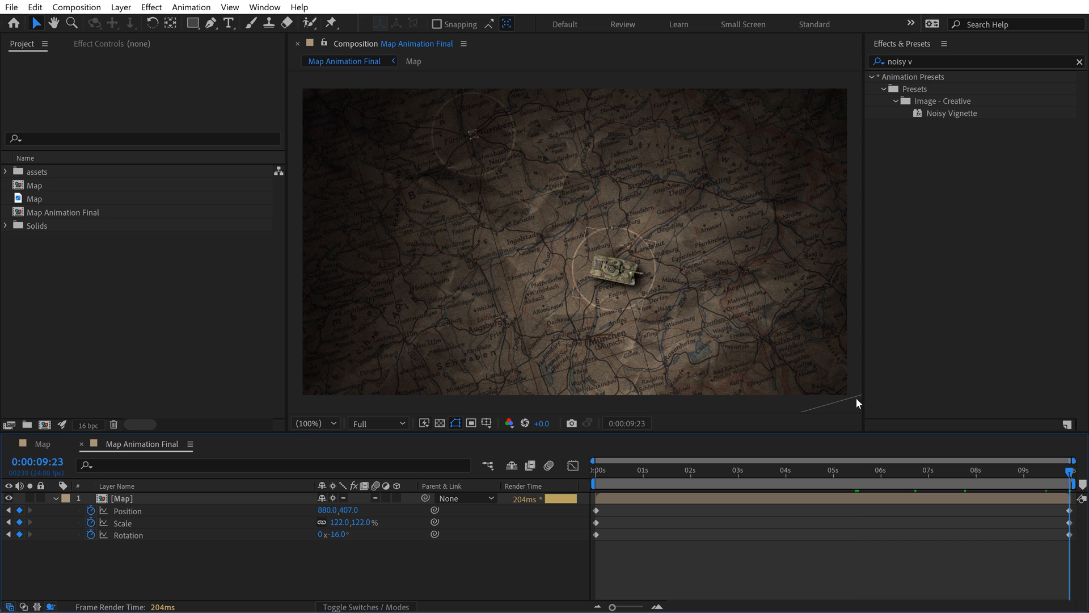
click(804, 470)
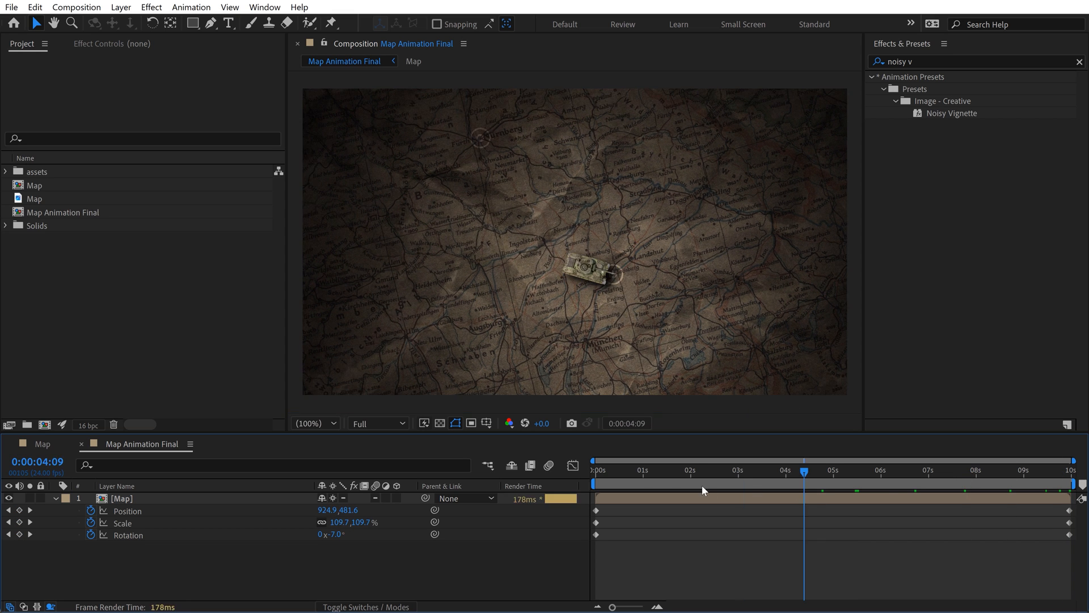
click(640, 471)
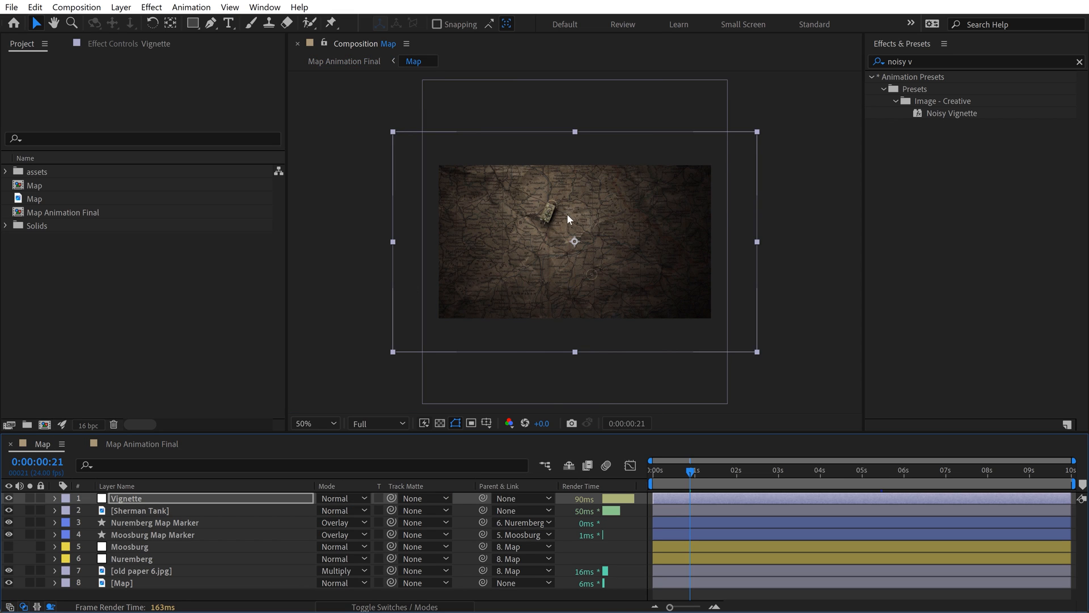
click(314, 423)
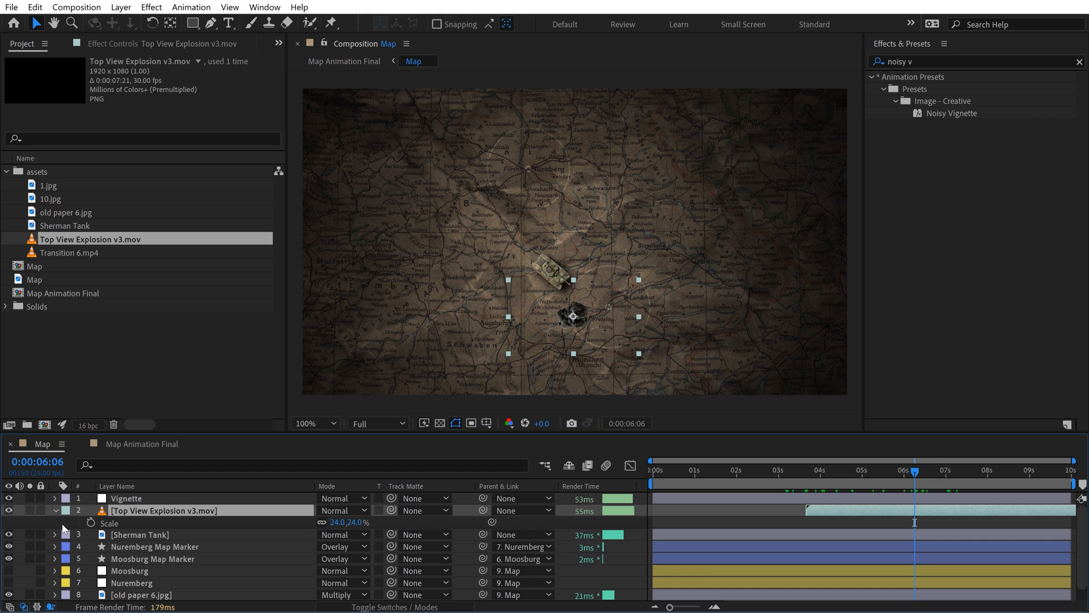
Add the Top View Explosion v3.mov clip above the tank at 24% scale.
click(139, 522)
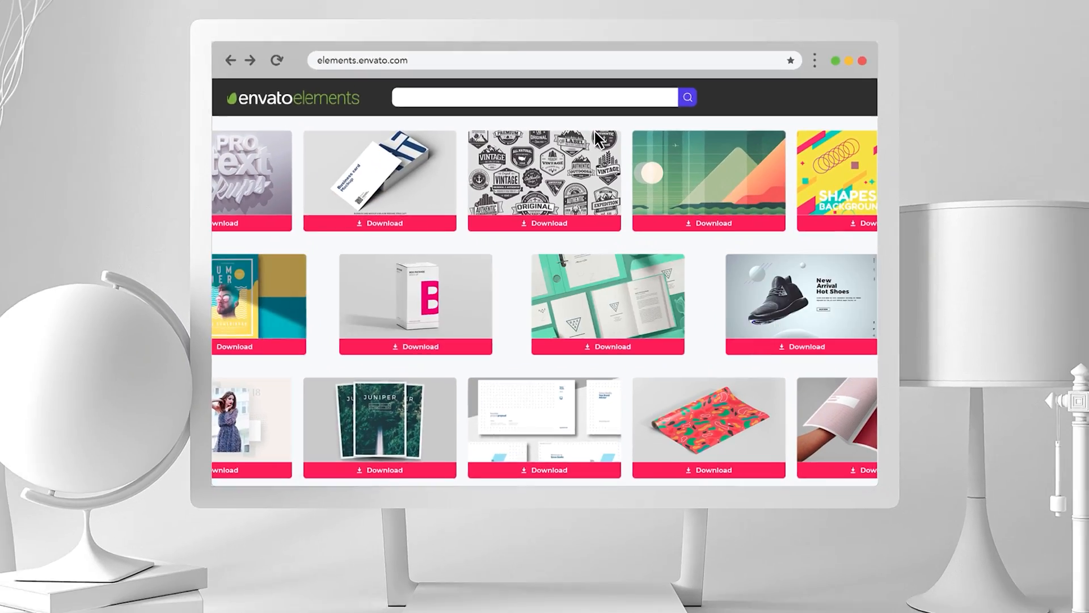
Search Envato Elements and rotate the Sherman Tank 3D preview to a level top-down view.
text(Stationer)
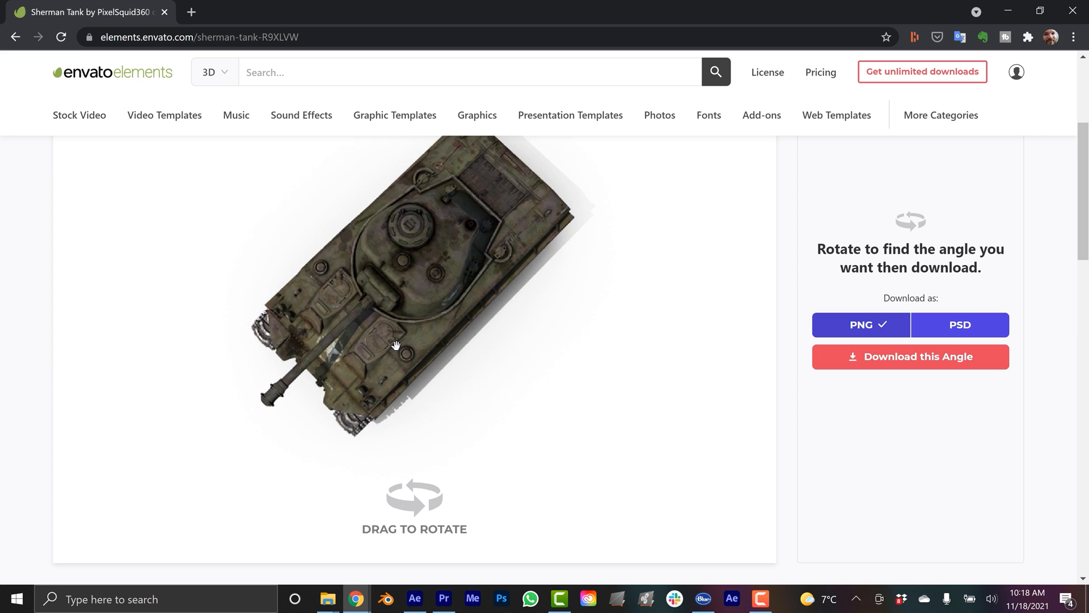
drag(397, 345, 421, 376)
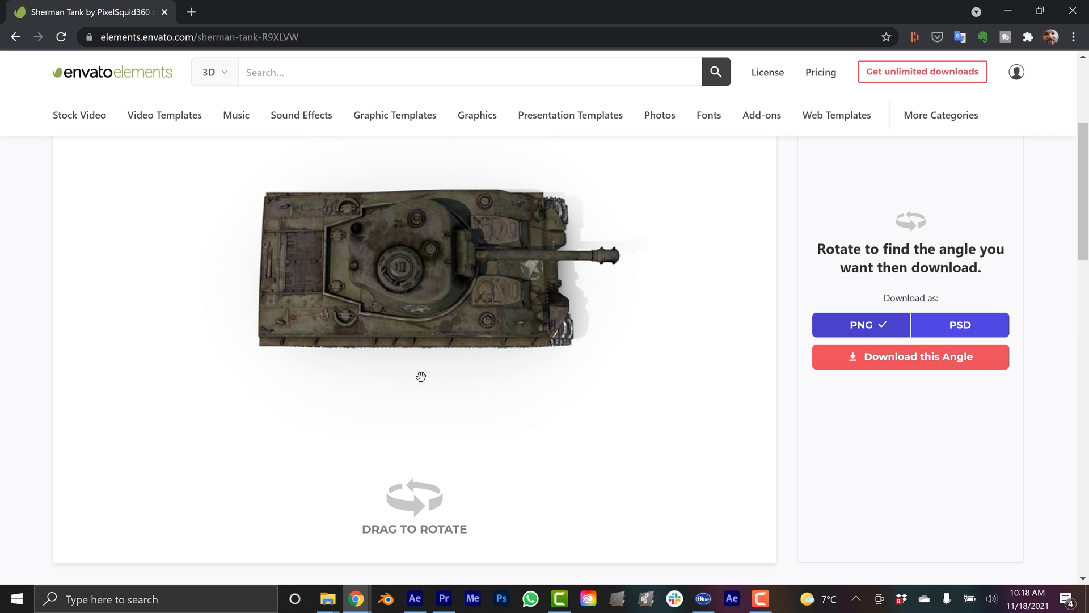